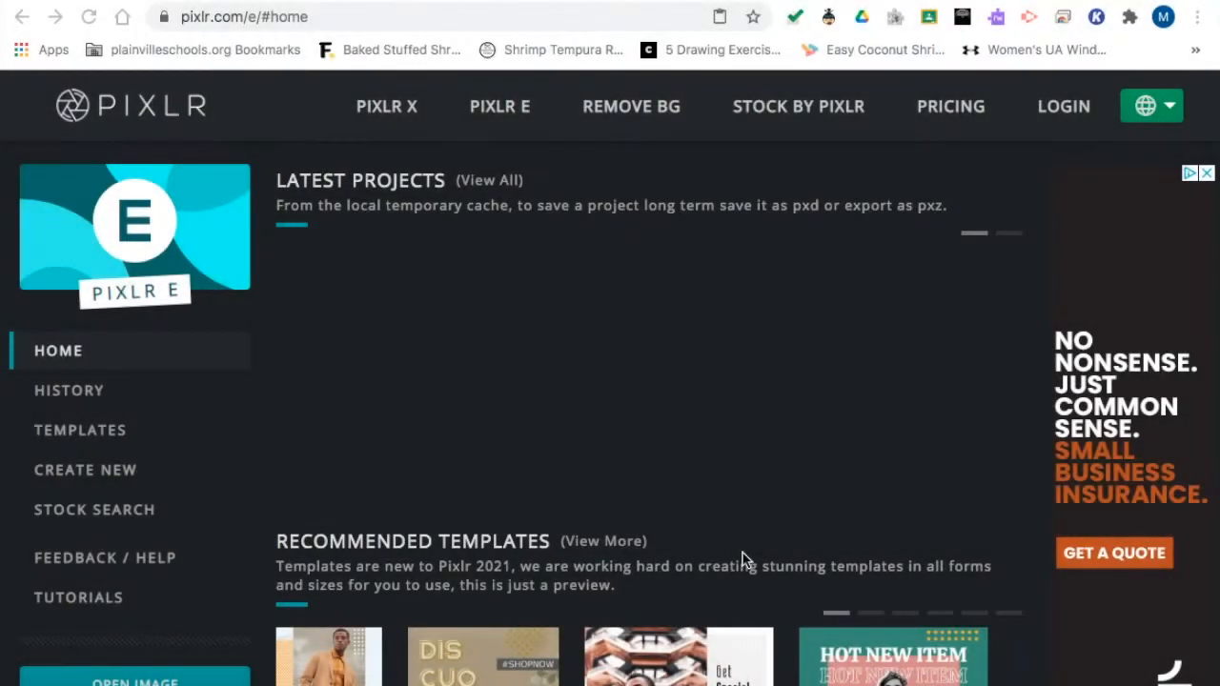
mouse_move(434, 316)
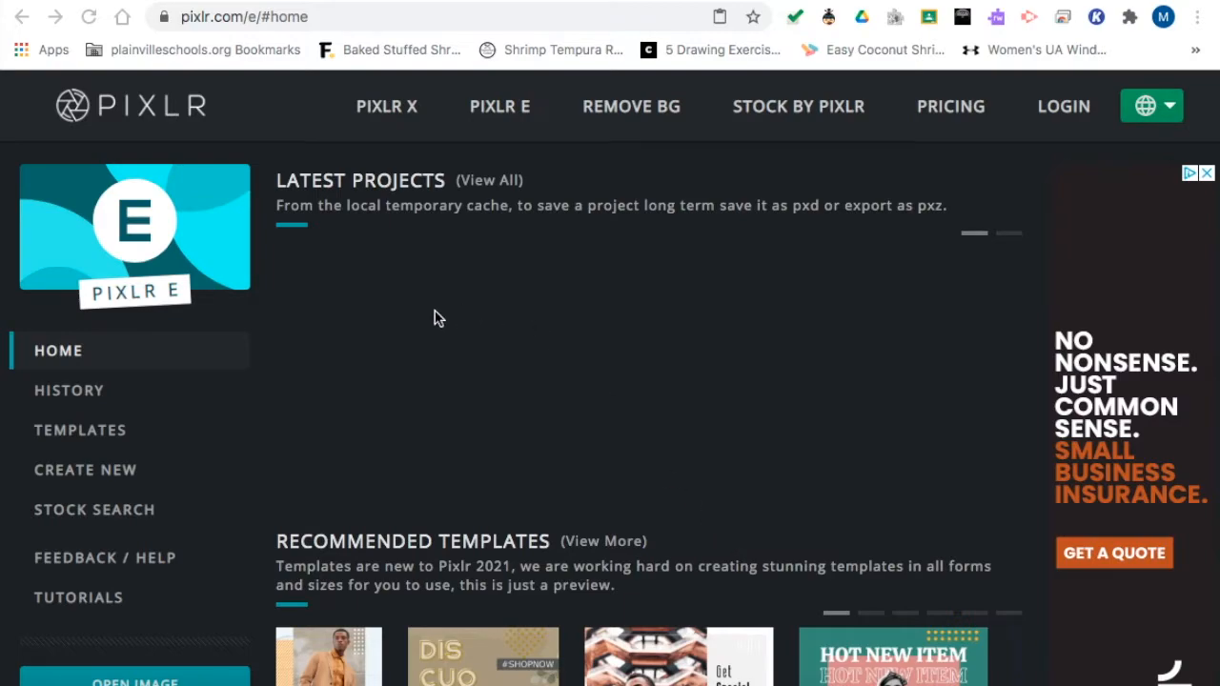
mouse_move(99, 625)
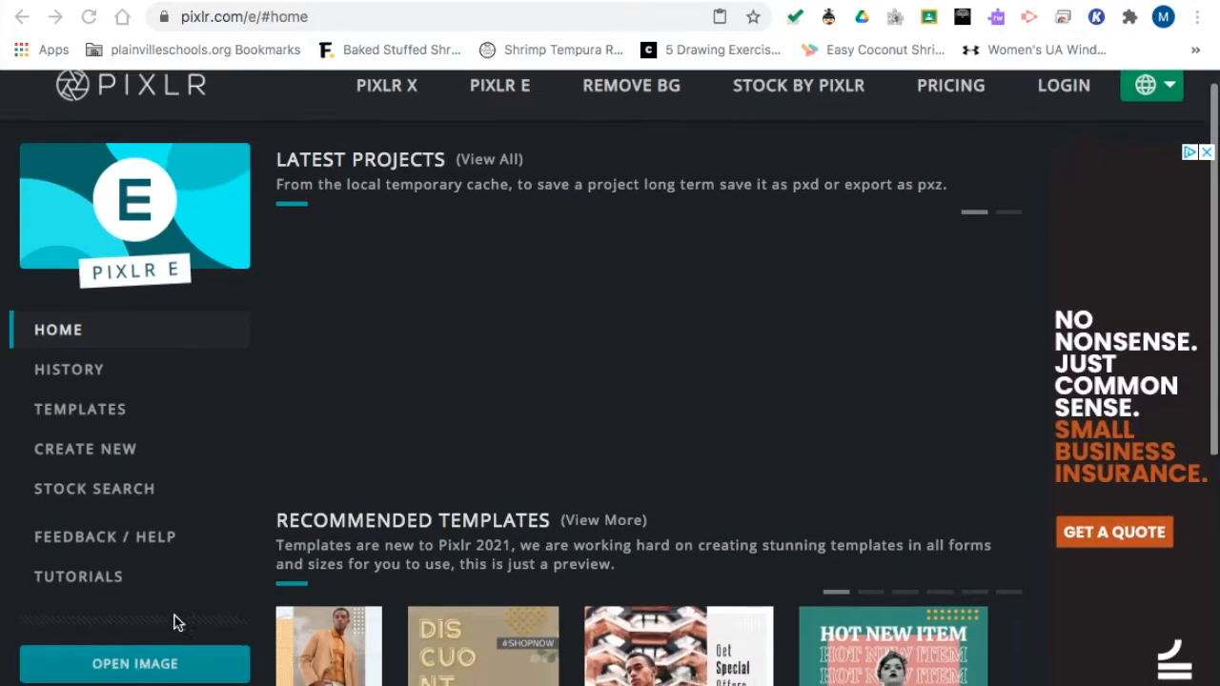
Bring up the image file picker on the Desktop and switch it to thumbnail previews.
scroll("down", 3)
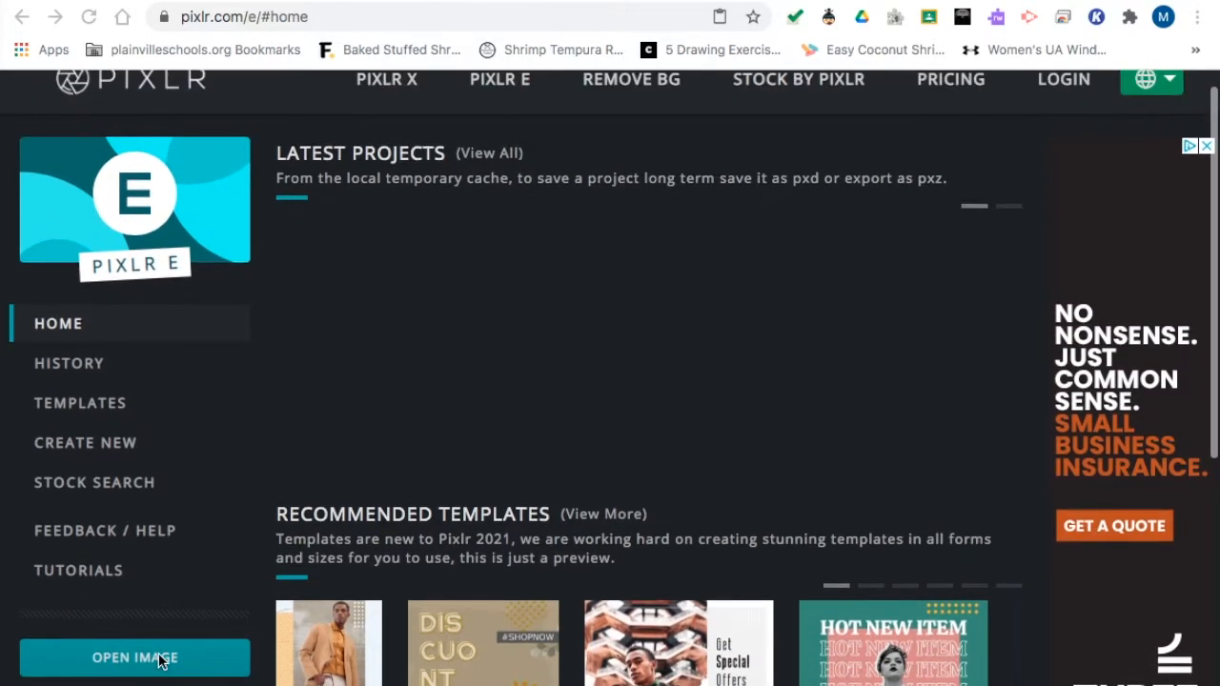
left_click(133, 658)
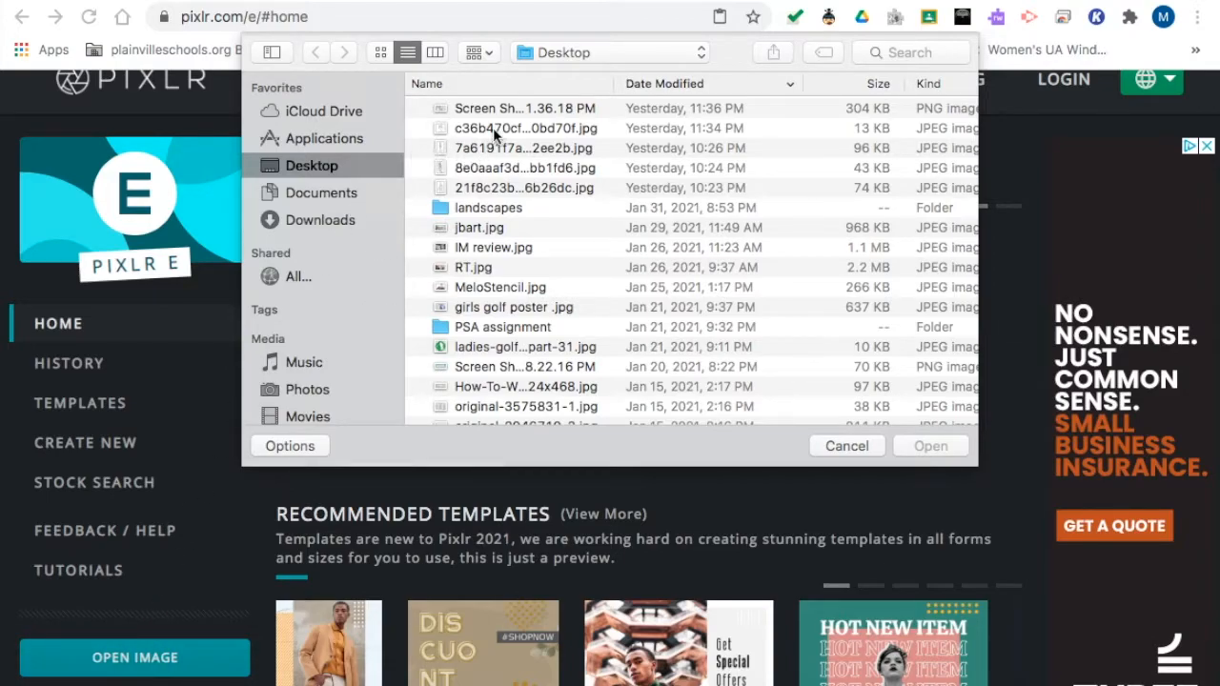
left_click(479, 53)
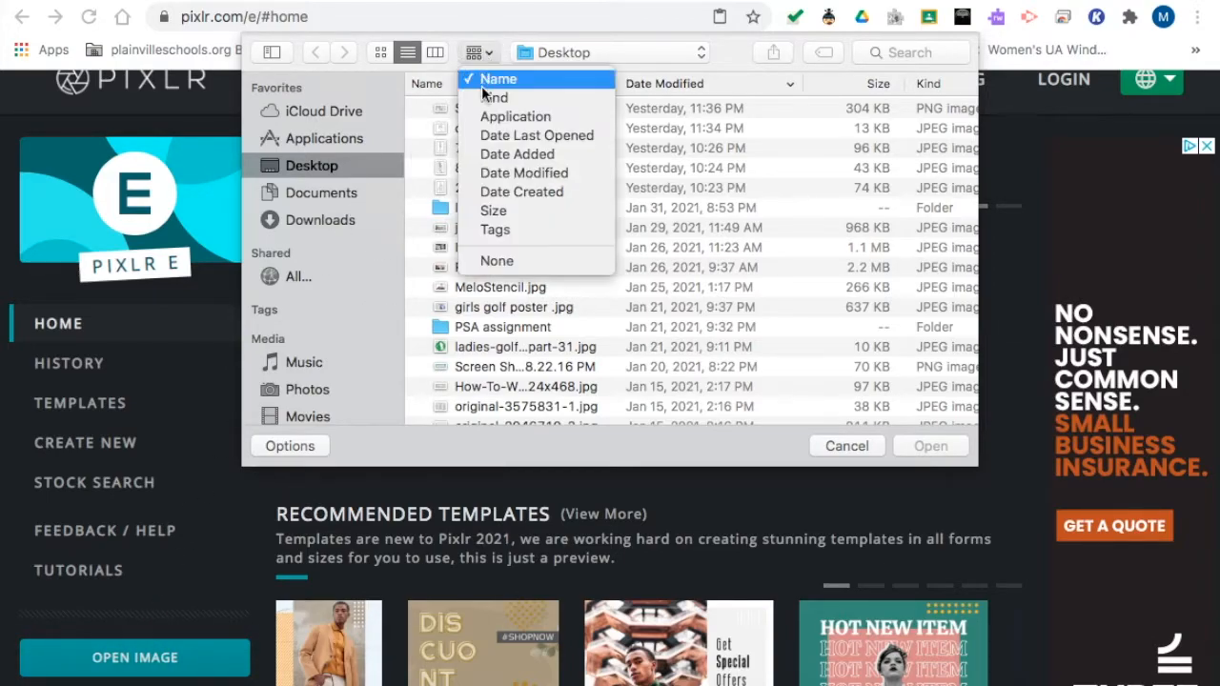
left_click(500, 80)
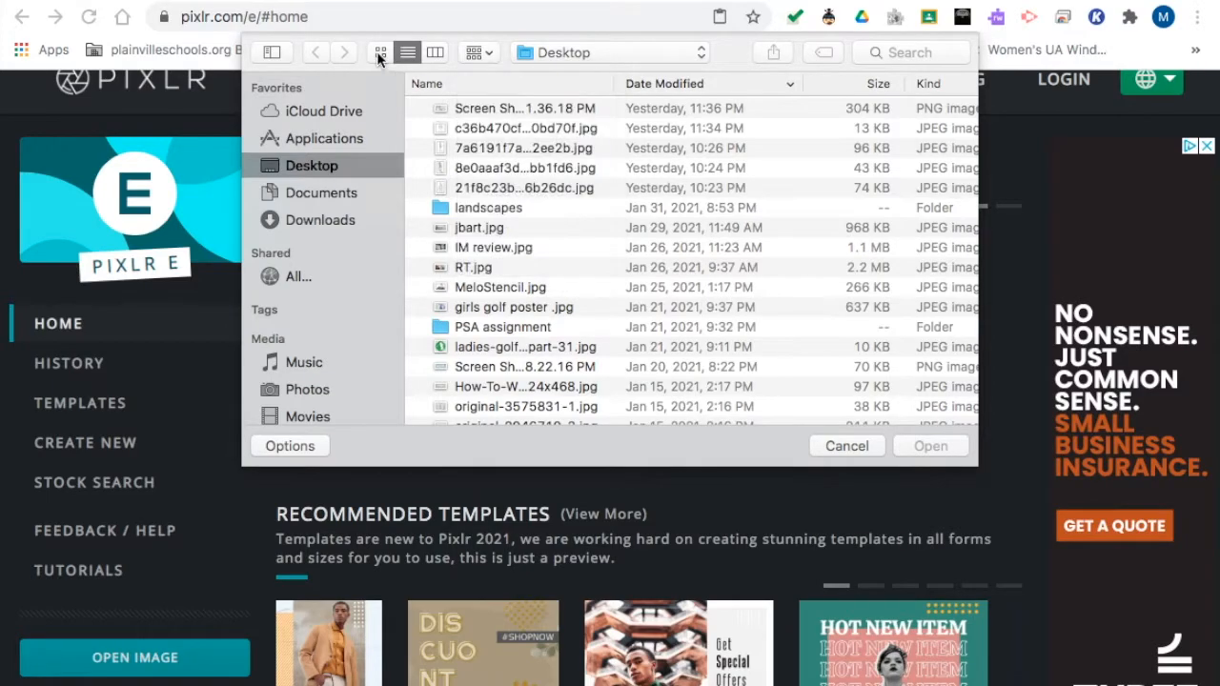
left_click(380, 53)
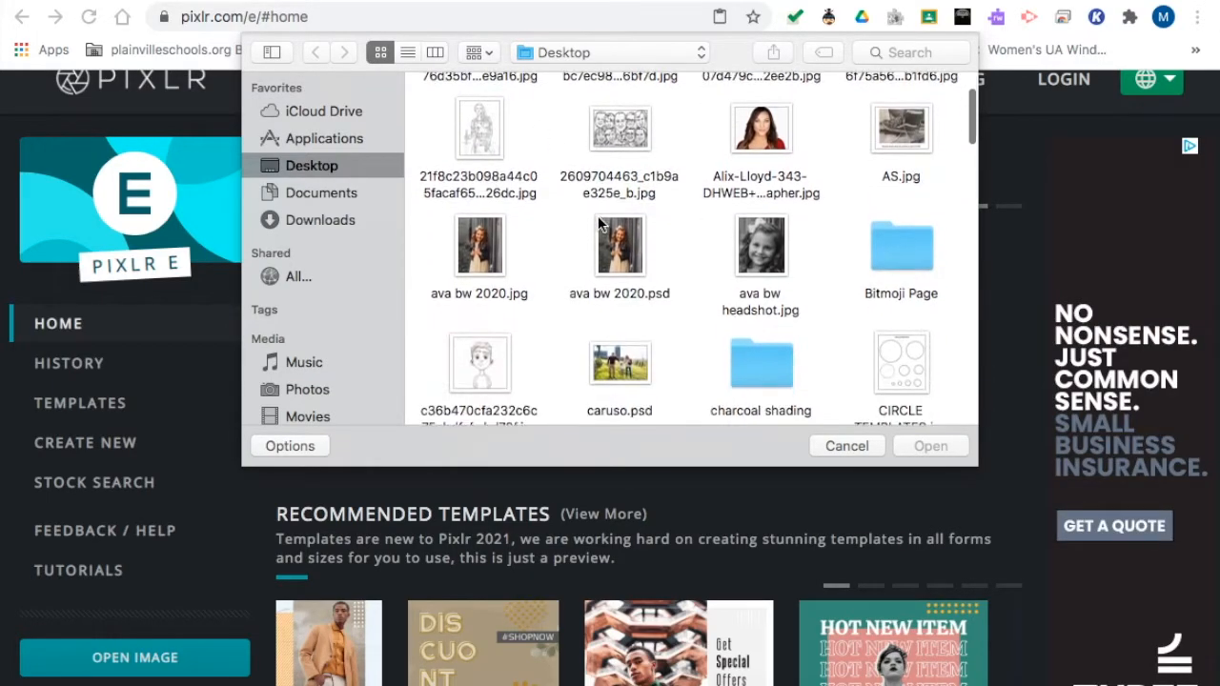
Scroll through the Desktop images to find the pencil boy drawing JPG.
scroll("down", 3)
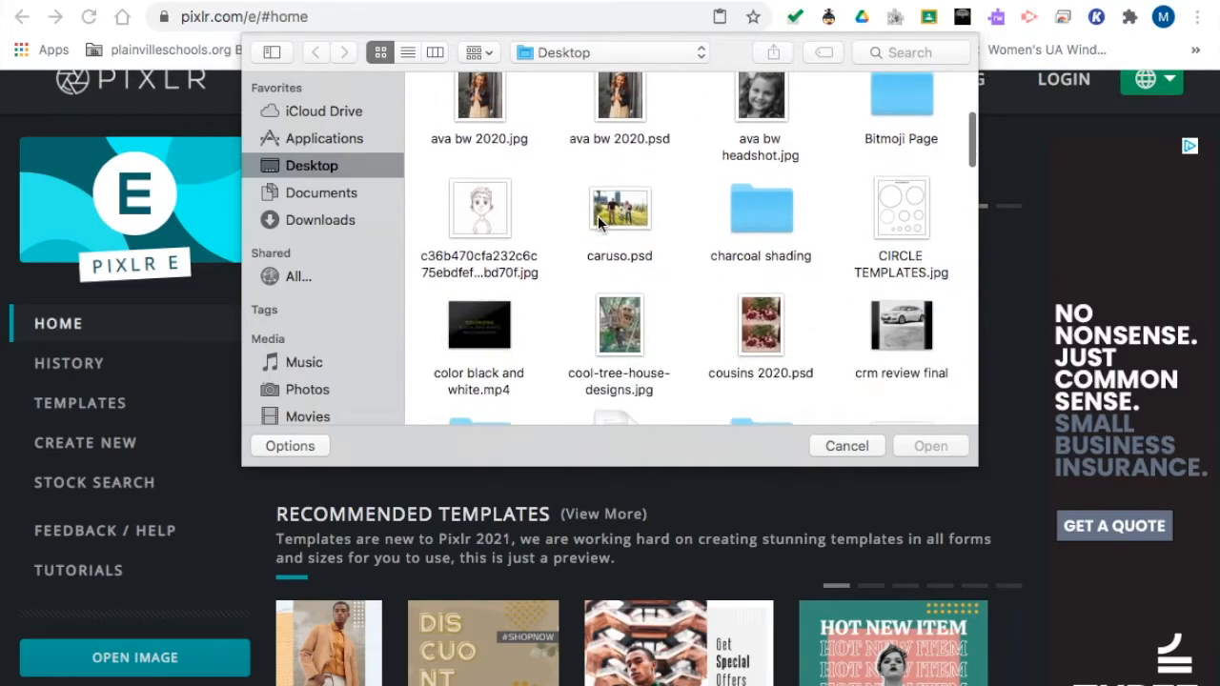
scroll("down", 3)
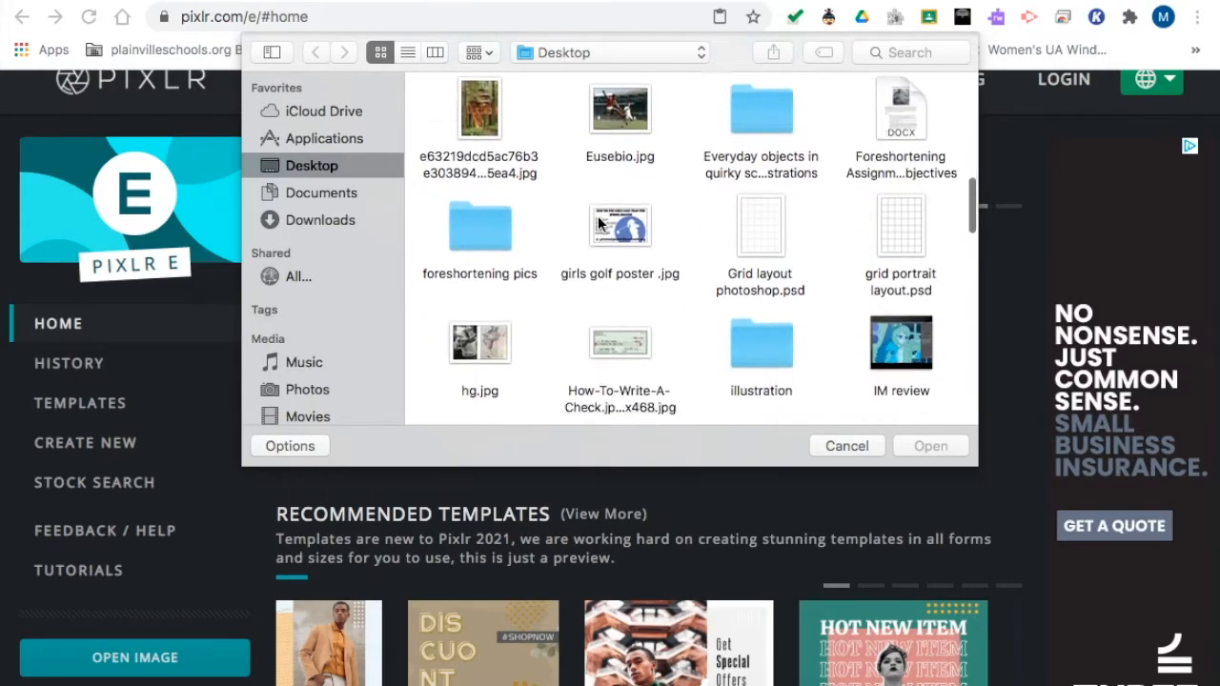
scroll("down", 3)
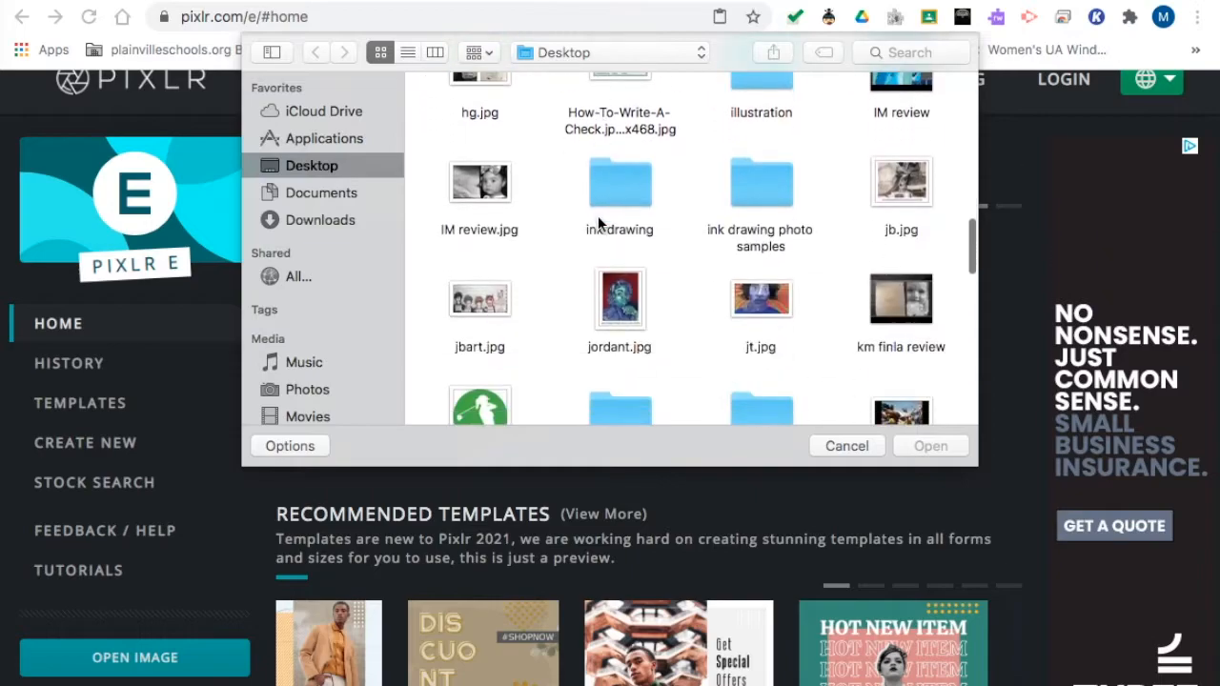
scroll("down", 3)
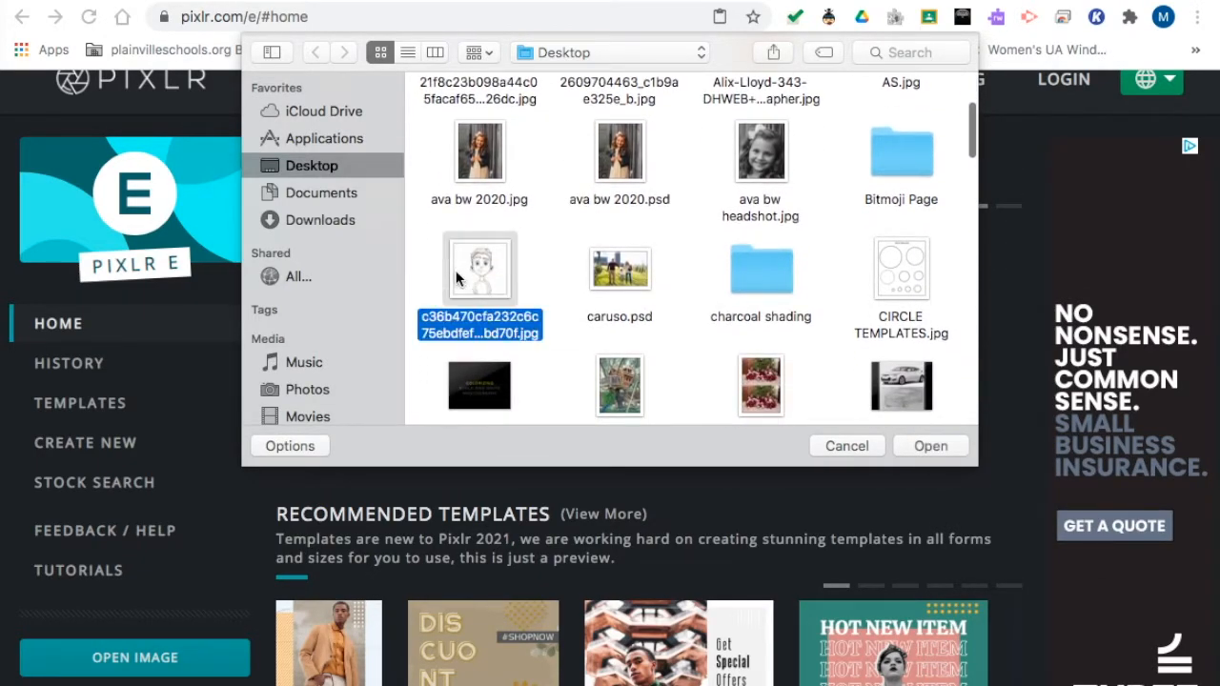
Load the pencil boy drawing into the editor and zoom the view to about 123%.
left_click(931, 446)
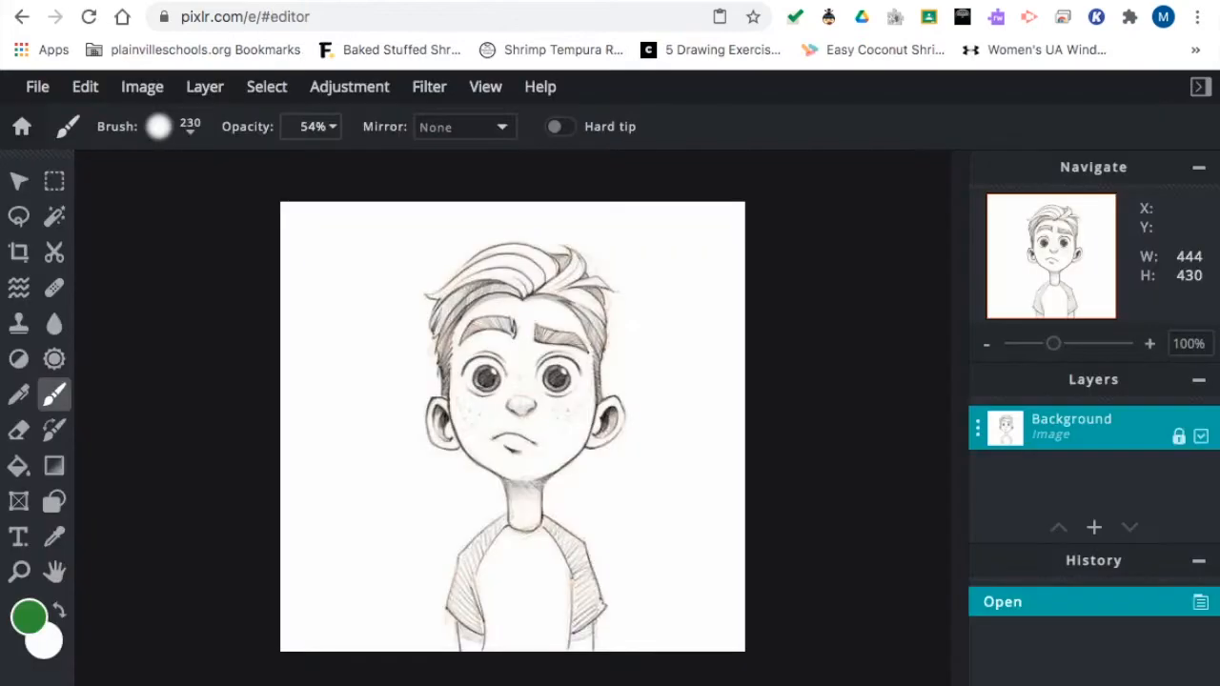
mouse_move(926, 448)
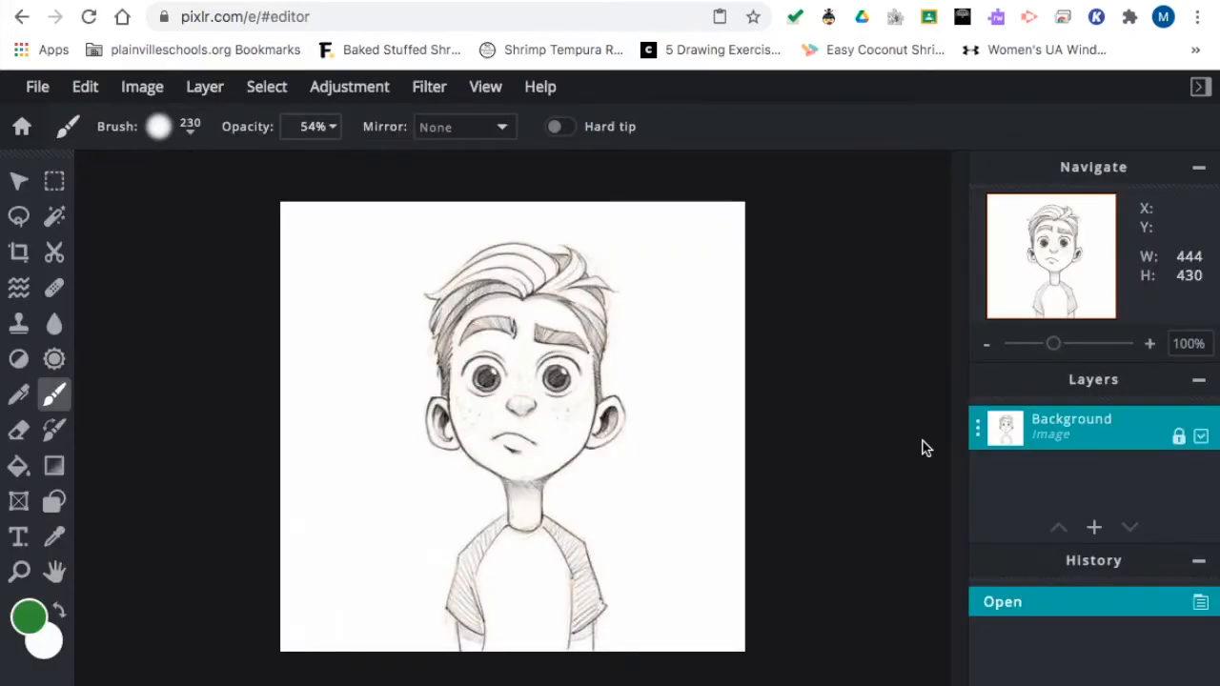
mouse_move(362, 427)
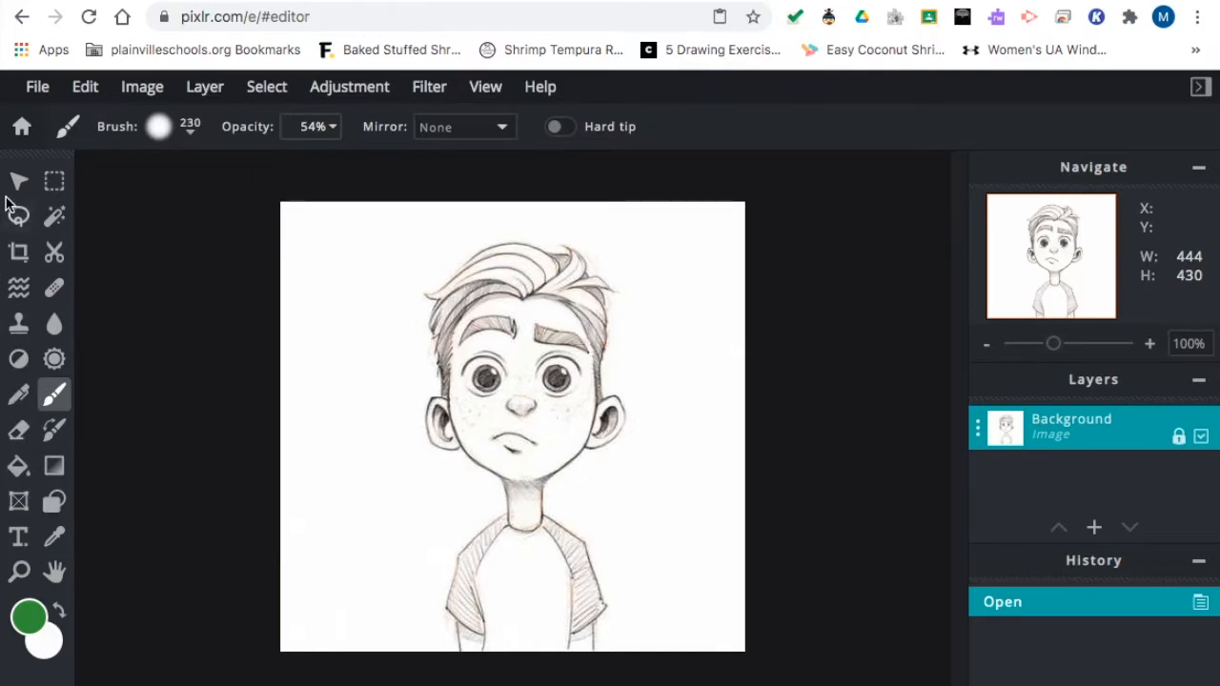
mouse_move(18, 181)
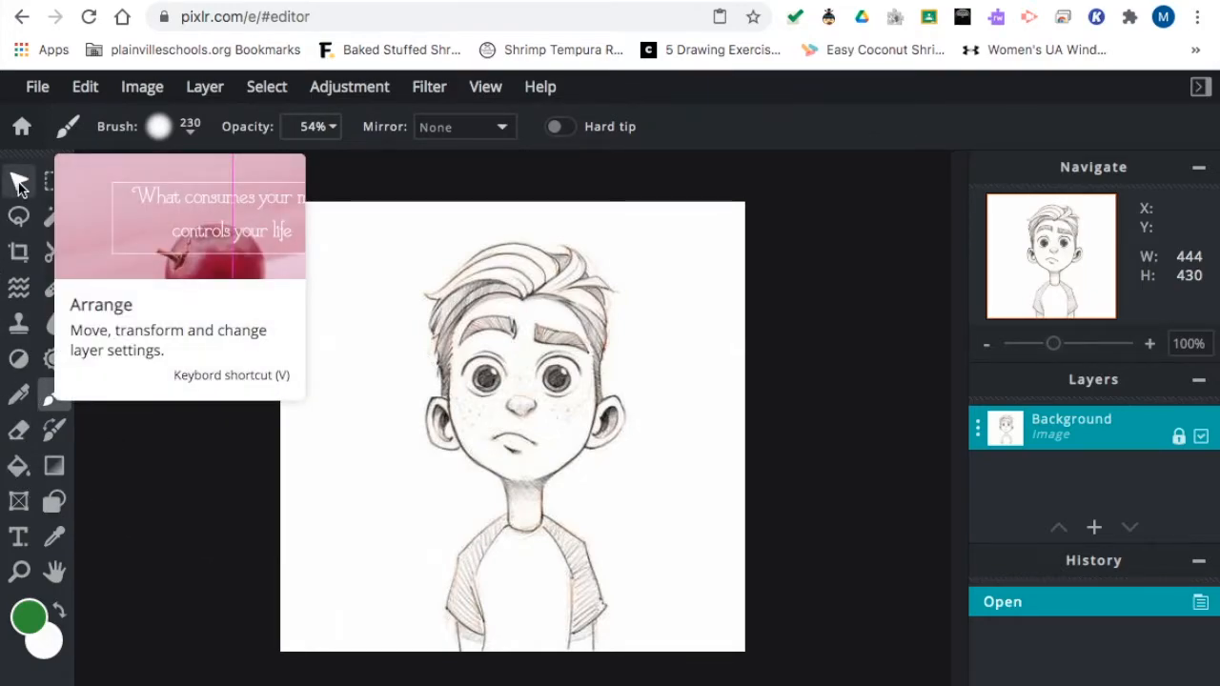
mouse_move(53, 217)
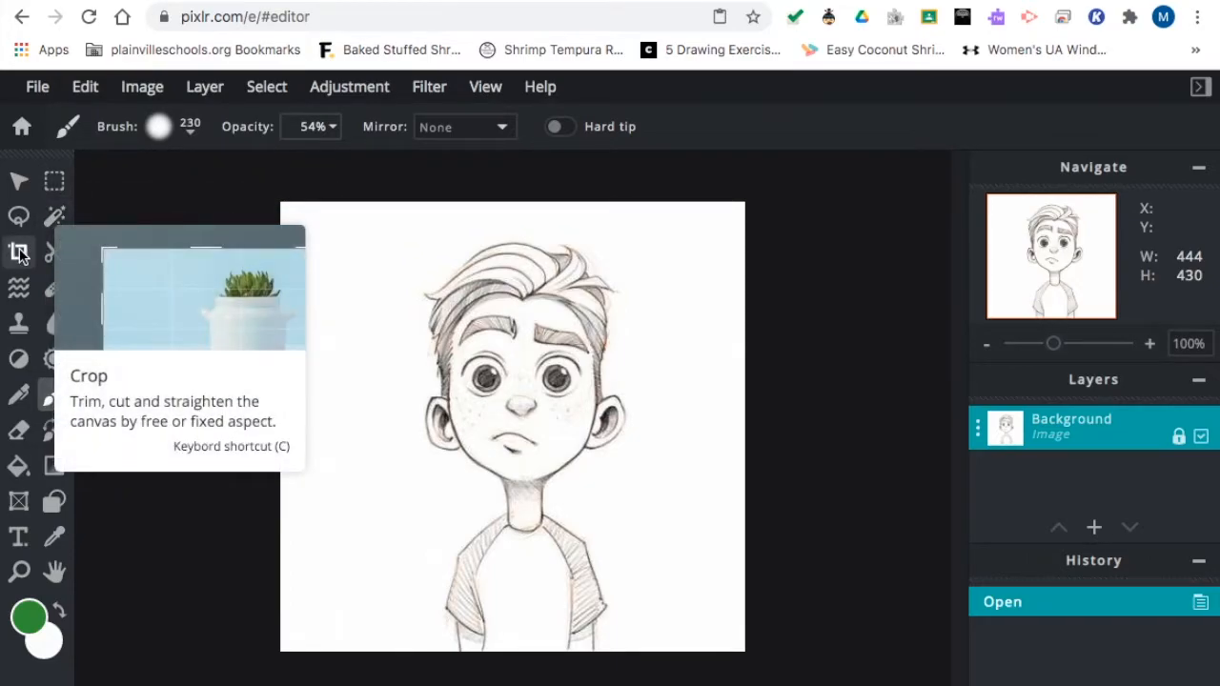
mouse_move(54, 395)
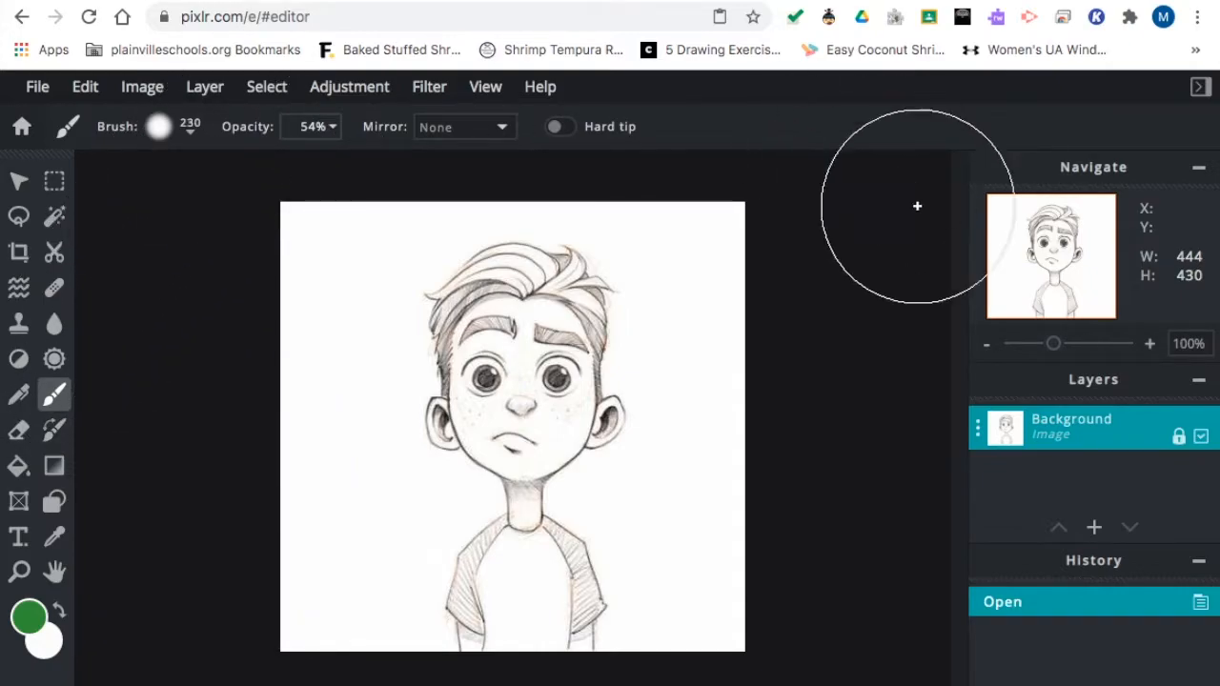
mouse_move(1058, 347)
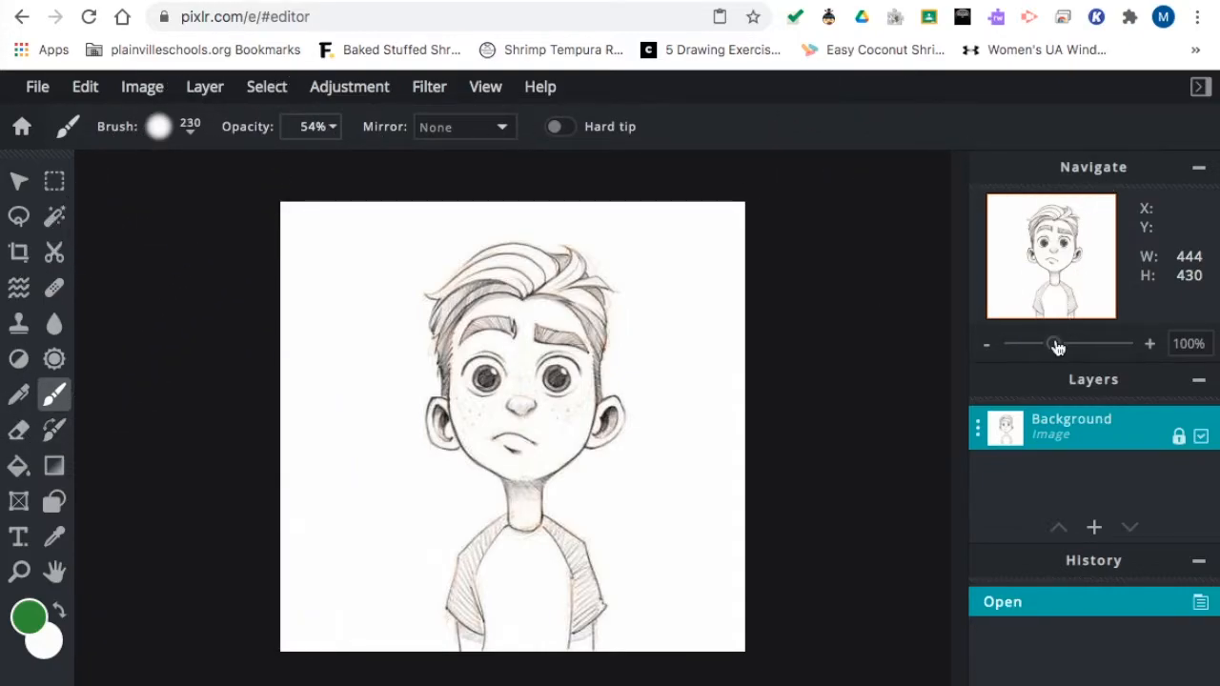
left_click_drag(1045, 343, 1064, 343)
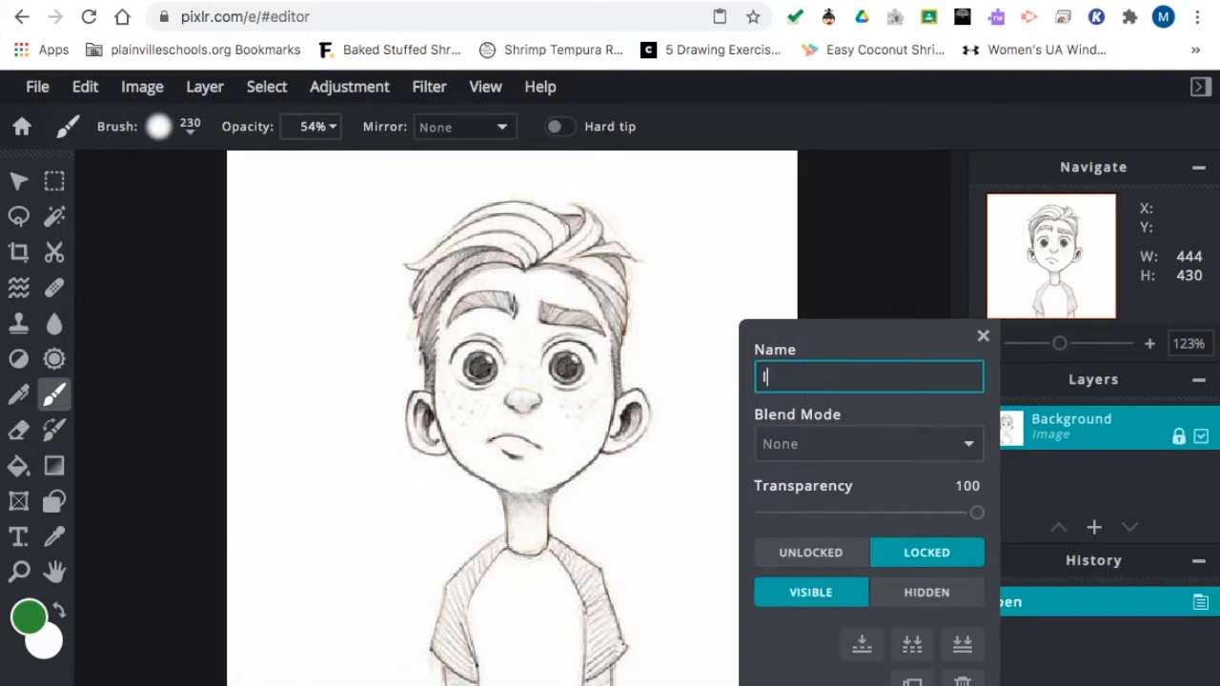
Rename the drawing's layer to 'line art' and unlock it.
type("line art")
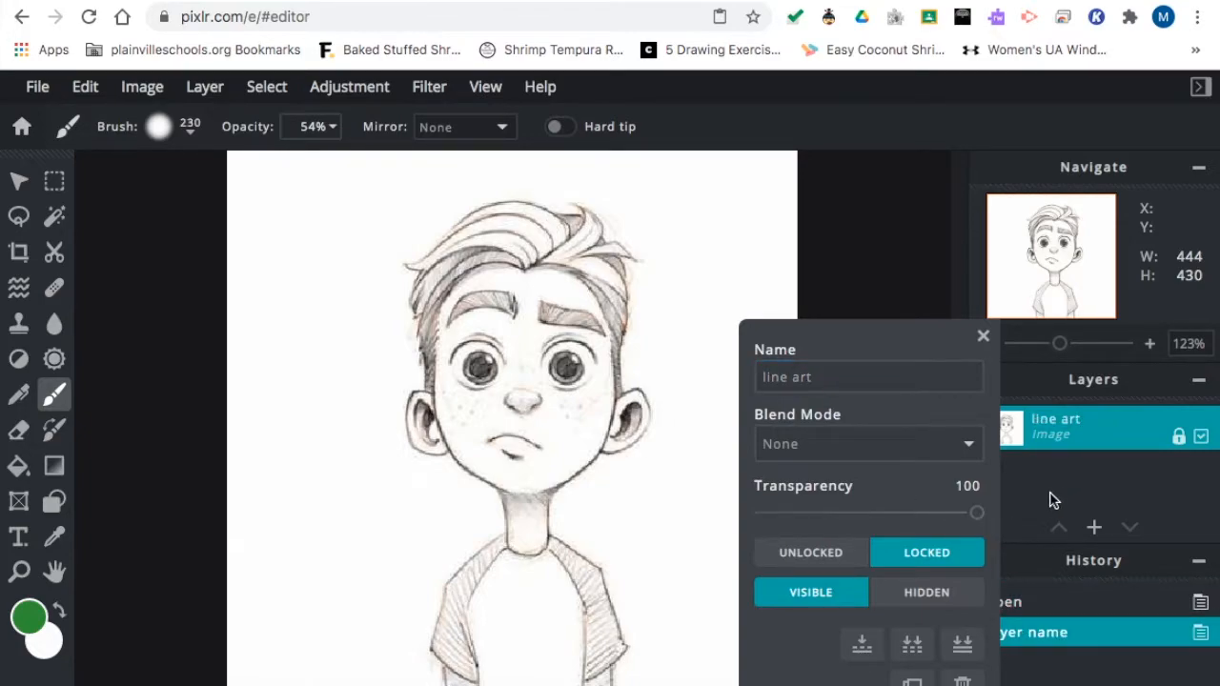
left_click(984, 336)
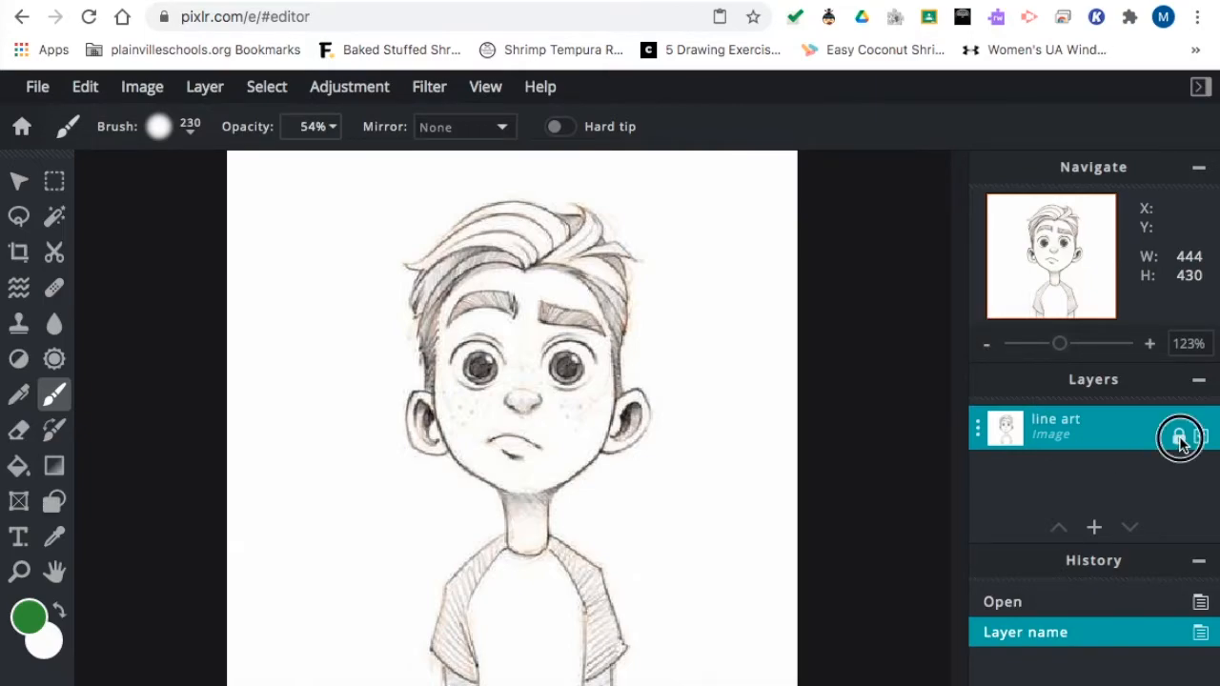
left_click(1180, 436)
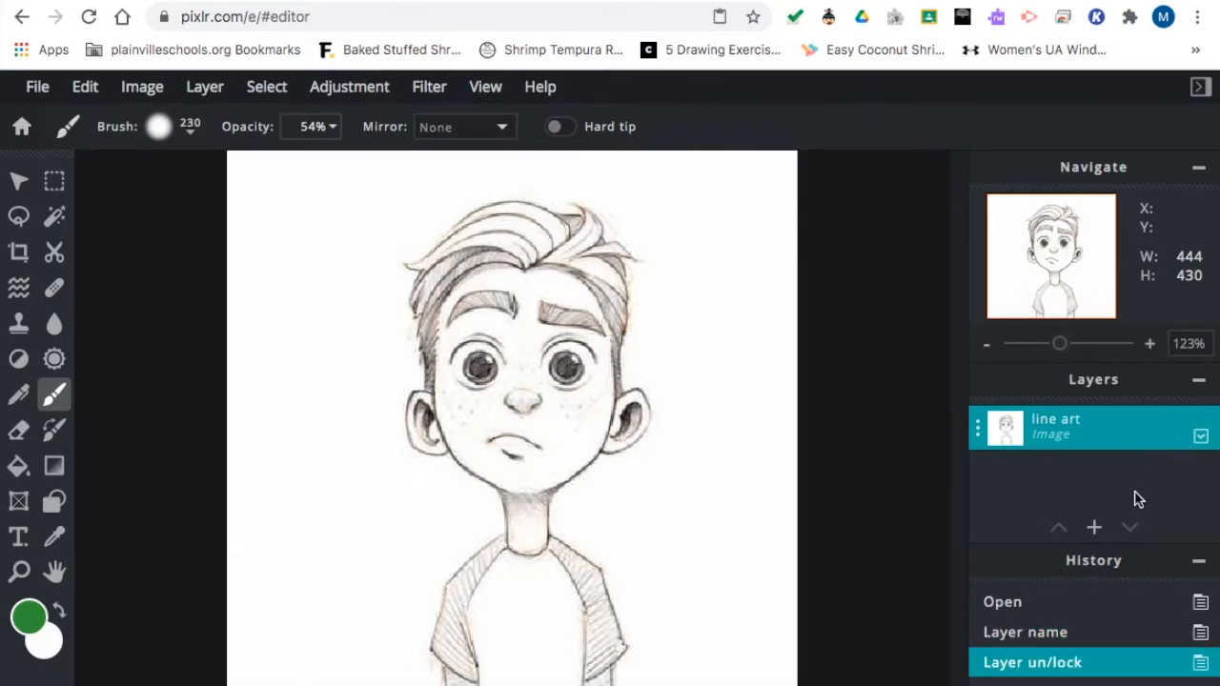
Toggle the line art layer's visibility off and back on.
left_click(1201, 436)
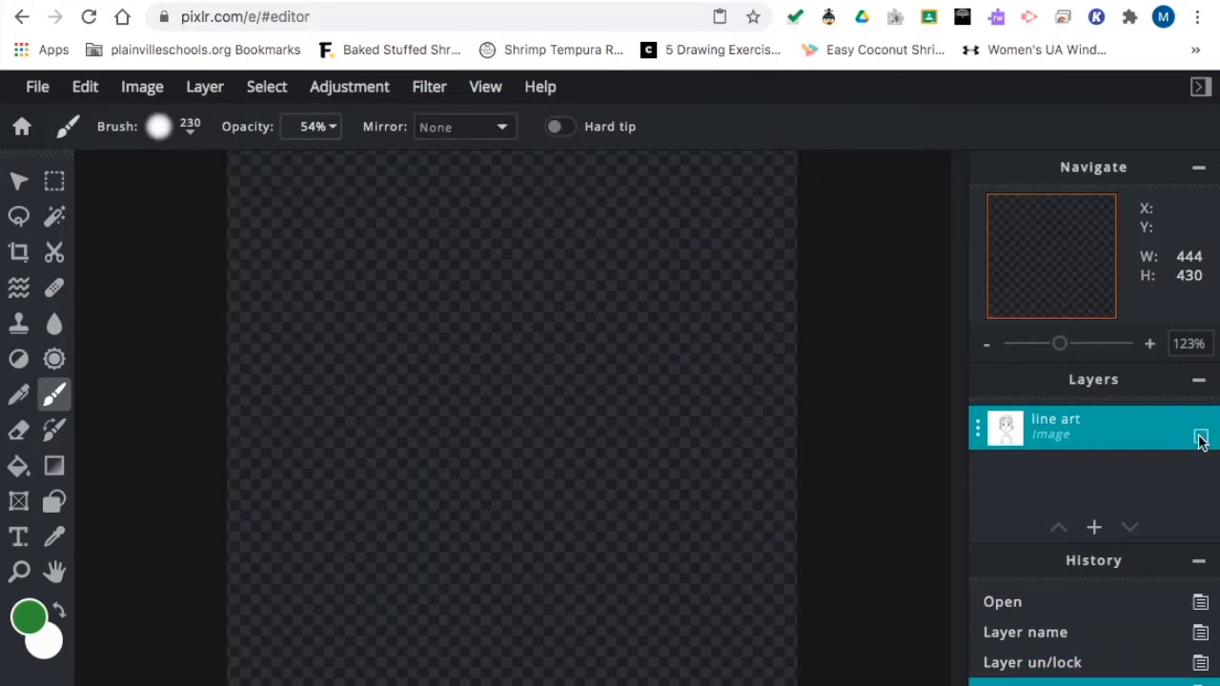
left_click(1201, 434)
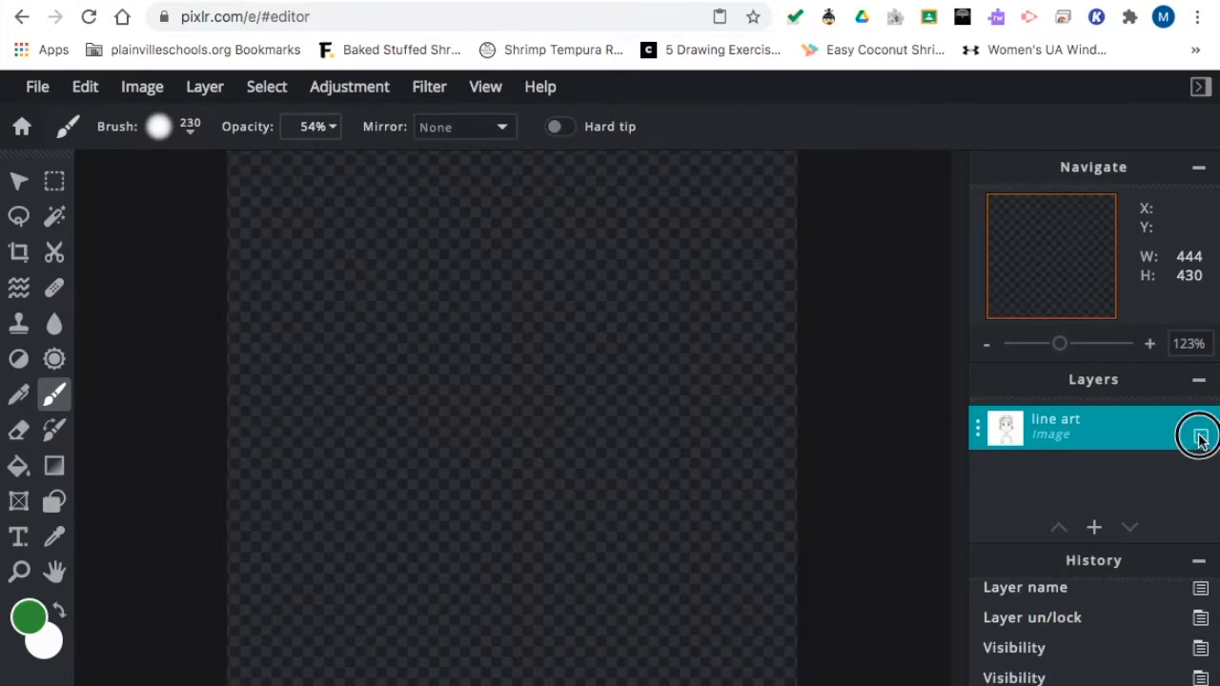
left_click(1202, 437)
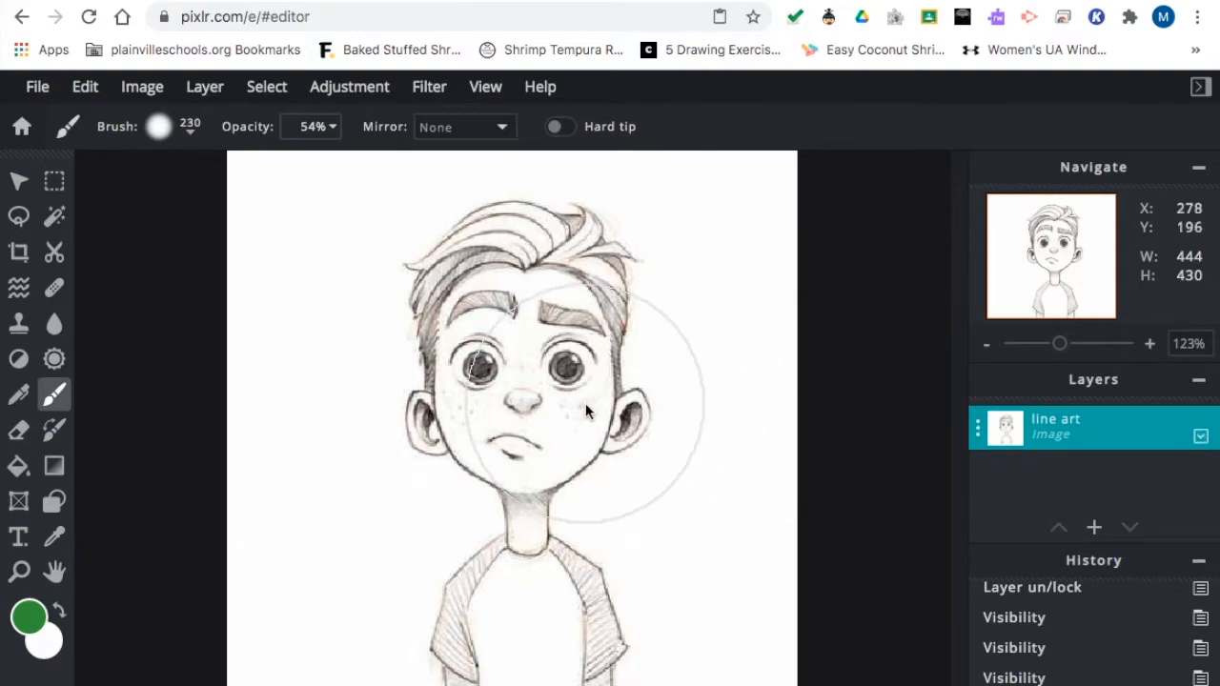
mouse_move(515, 352)
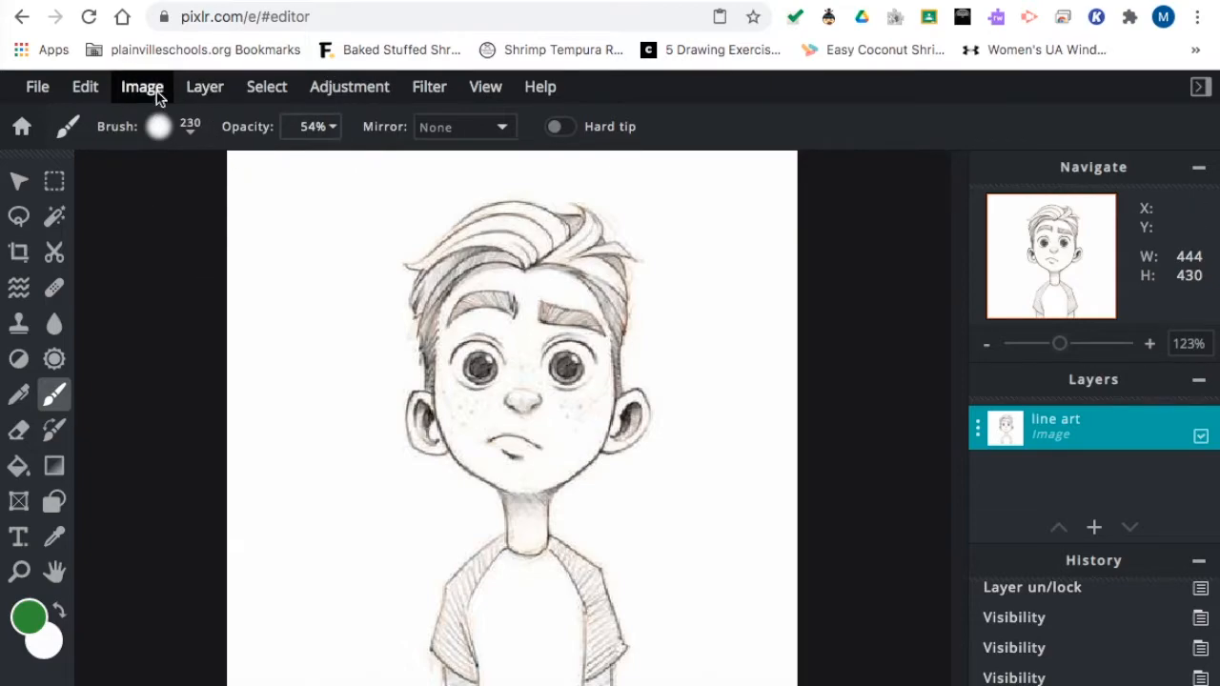
In Adjustment > Levels, raise the line art's black point to 28.
left_click(349, 88)
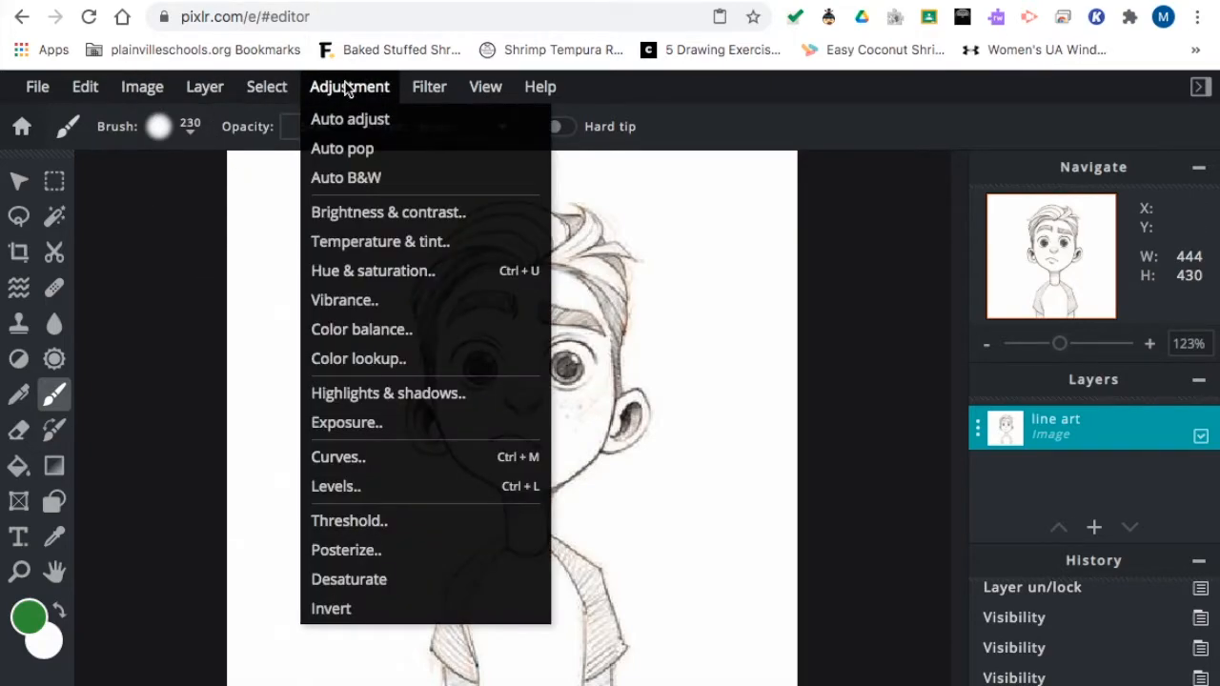
mouse_move(347, 423)
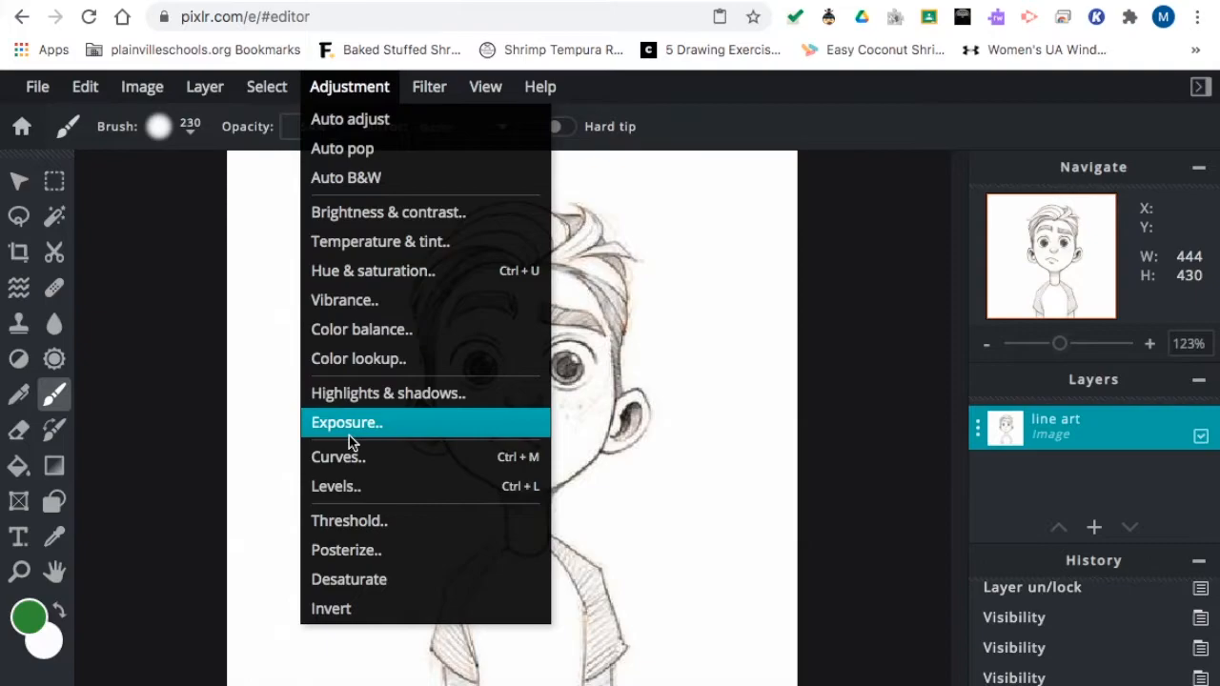
left_click(335, 486)
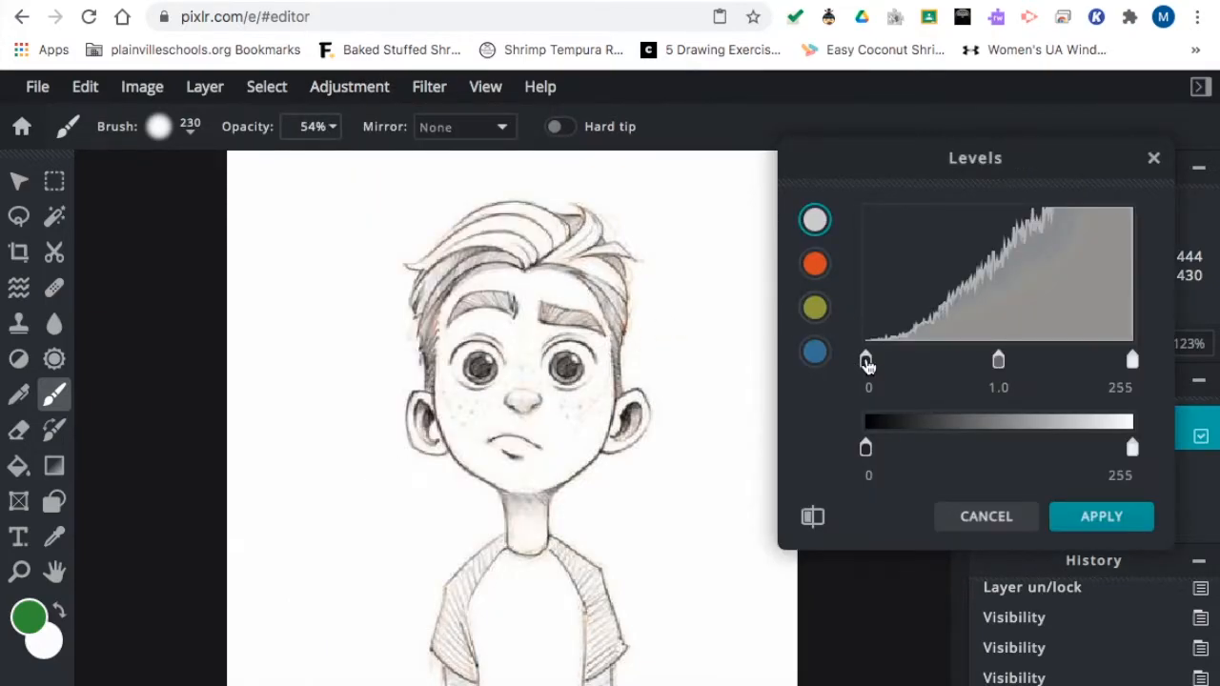
left_click_drag(866, 360, 952, 360)
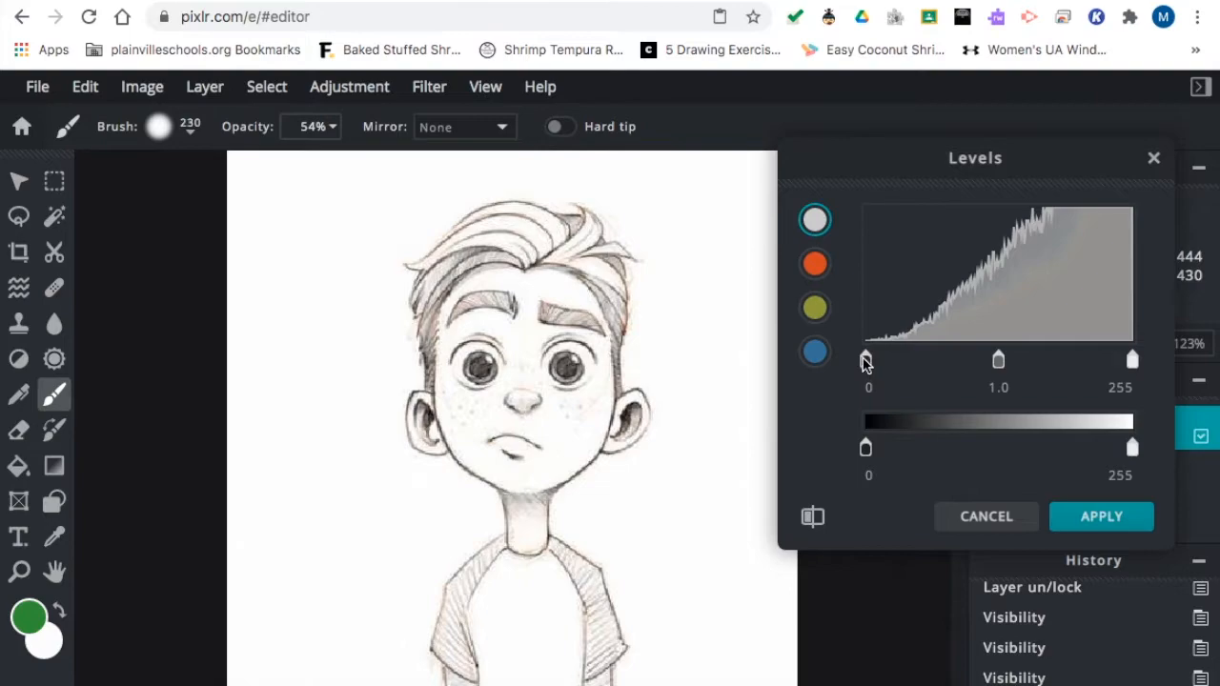
left_click_drag(866, 360, 900, 361)
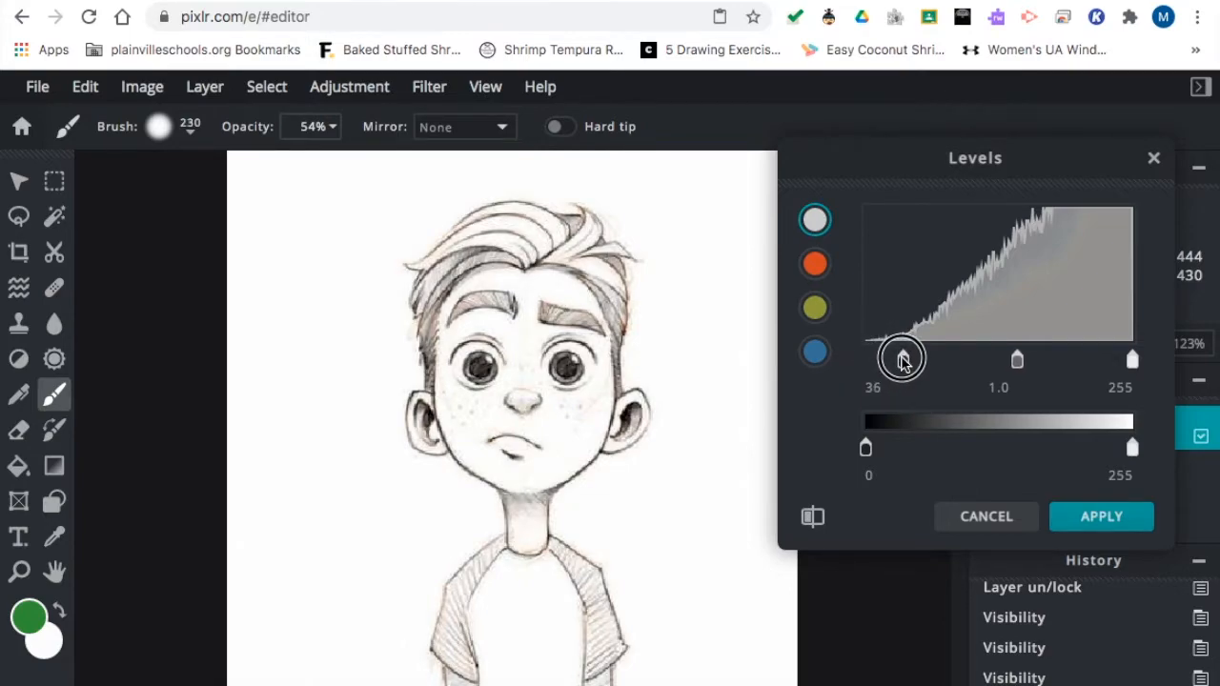
left_click_drag(903, 359, 892, 358)
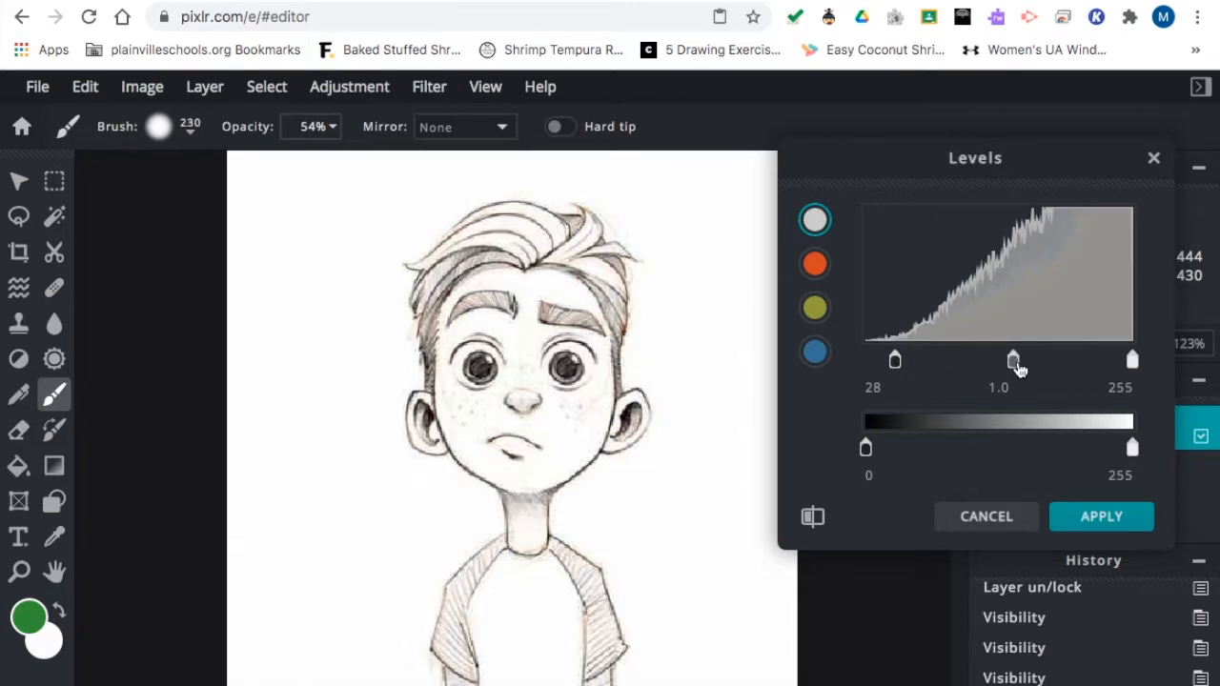
Set the Levels midtone slider to 1.4 and apply the adjustment.
left_click_drag(1014, 360, 979, 360)
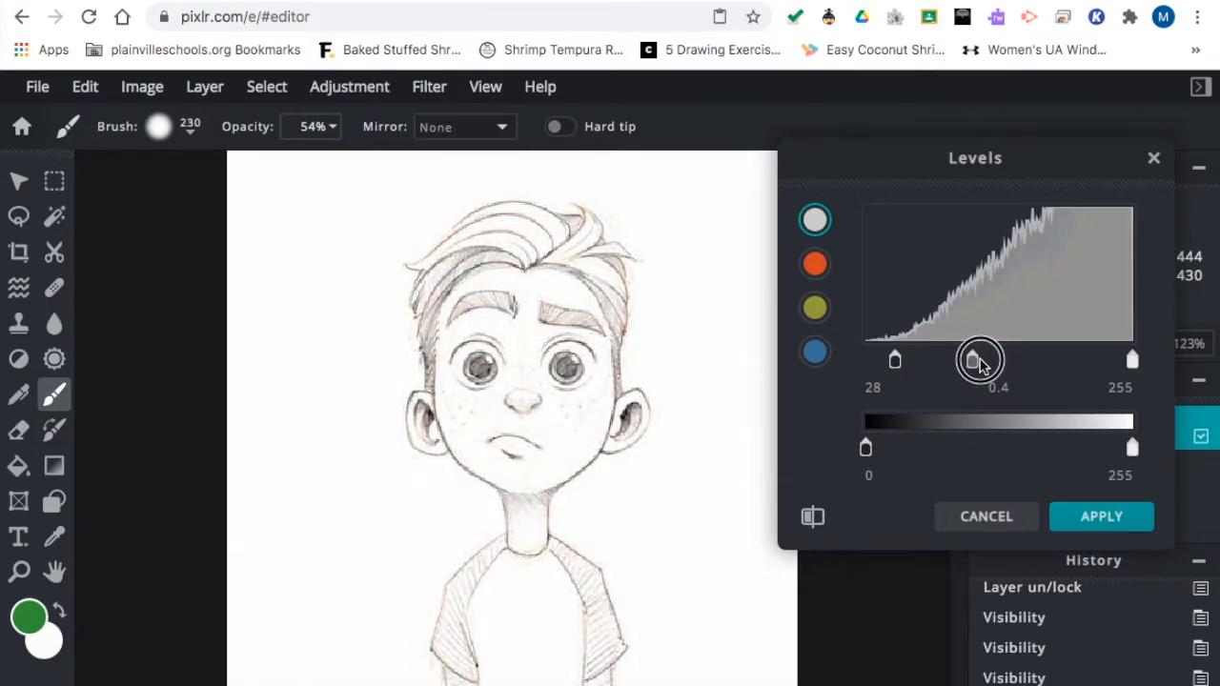
left_click_drag(980, 361, 1039, 360)
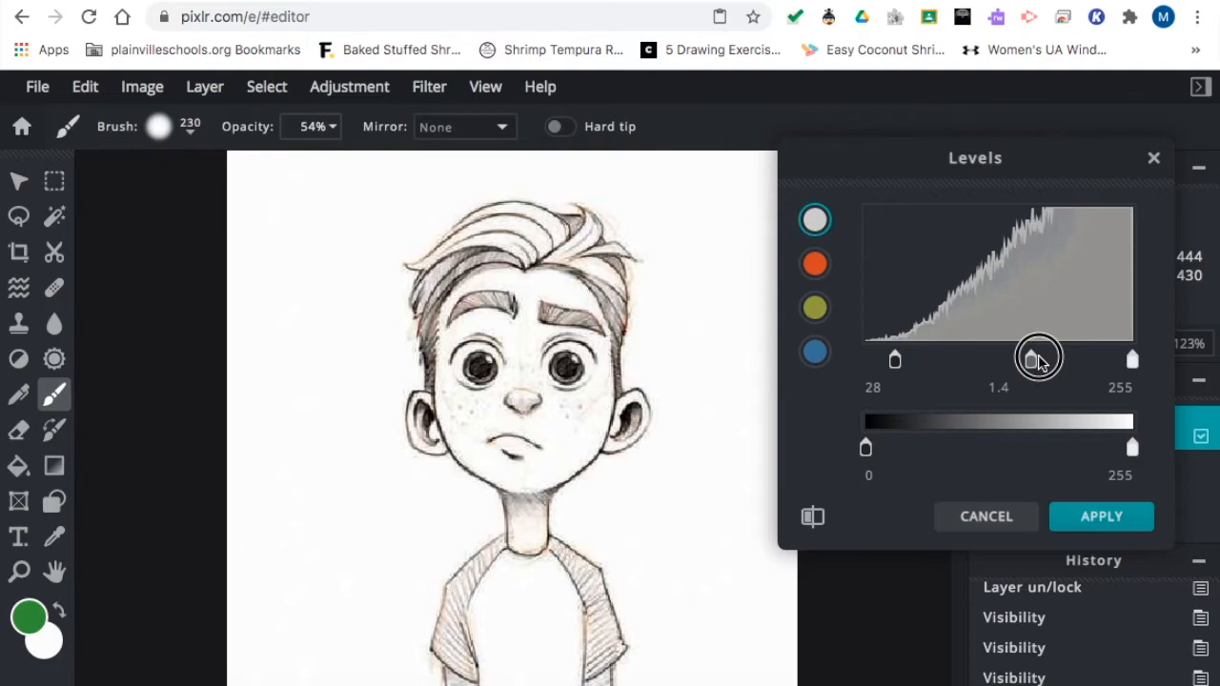
left_click_drag(1037, 358, 1028, 359)
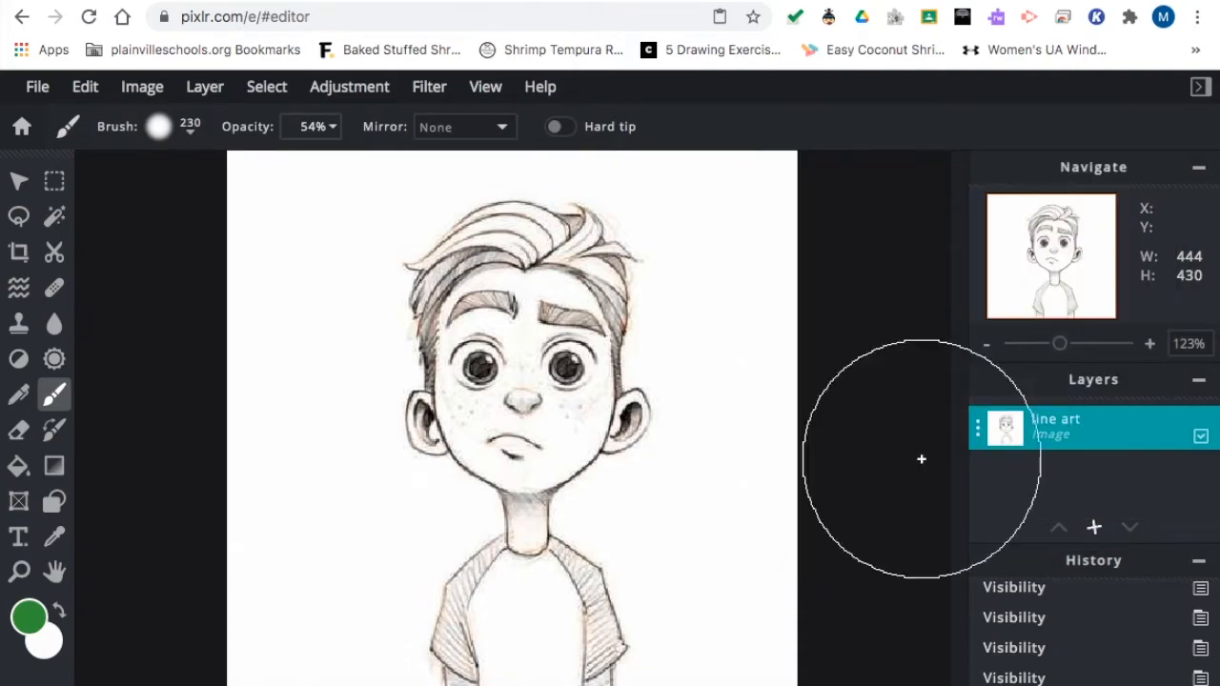
mouse_move(78, 296)
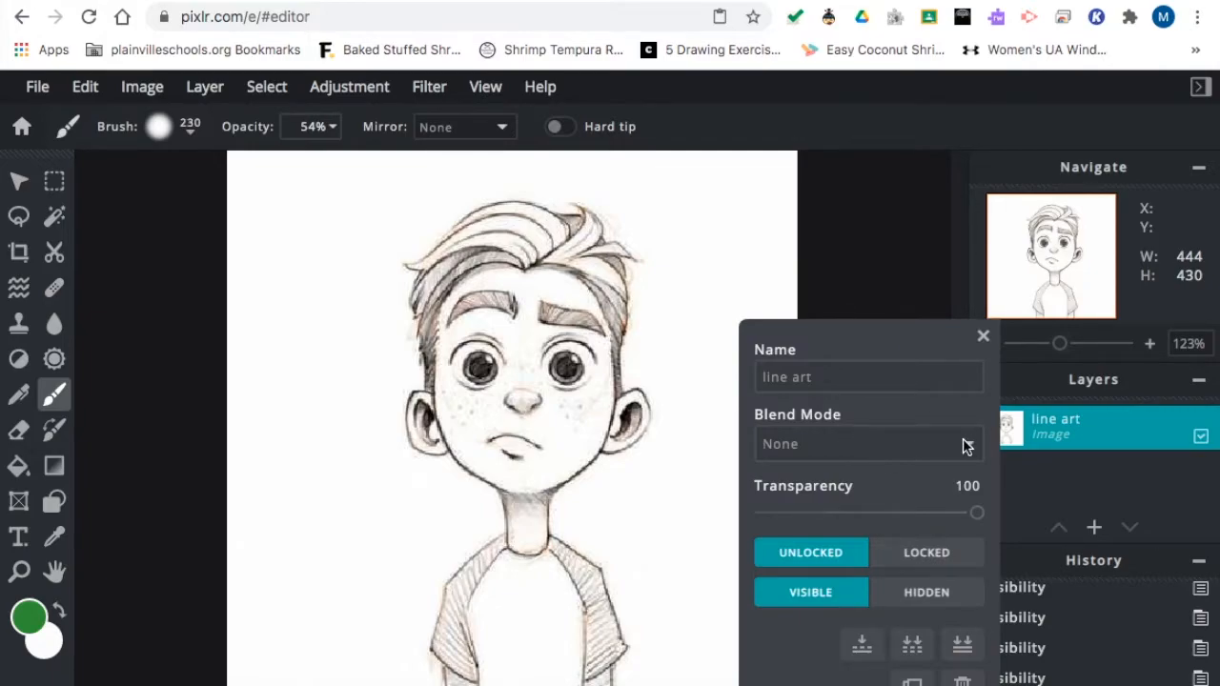
Choose Multiply as the line art layer's blend mode and close its settings.
left_click(862, 443)
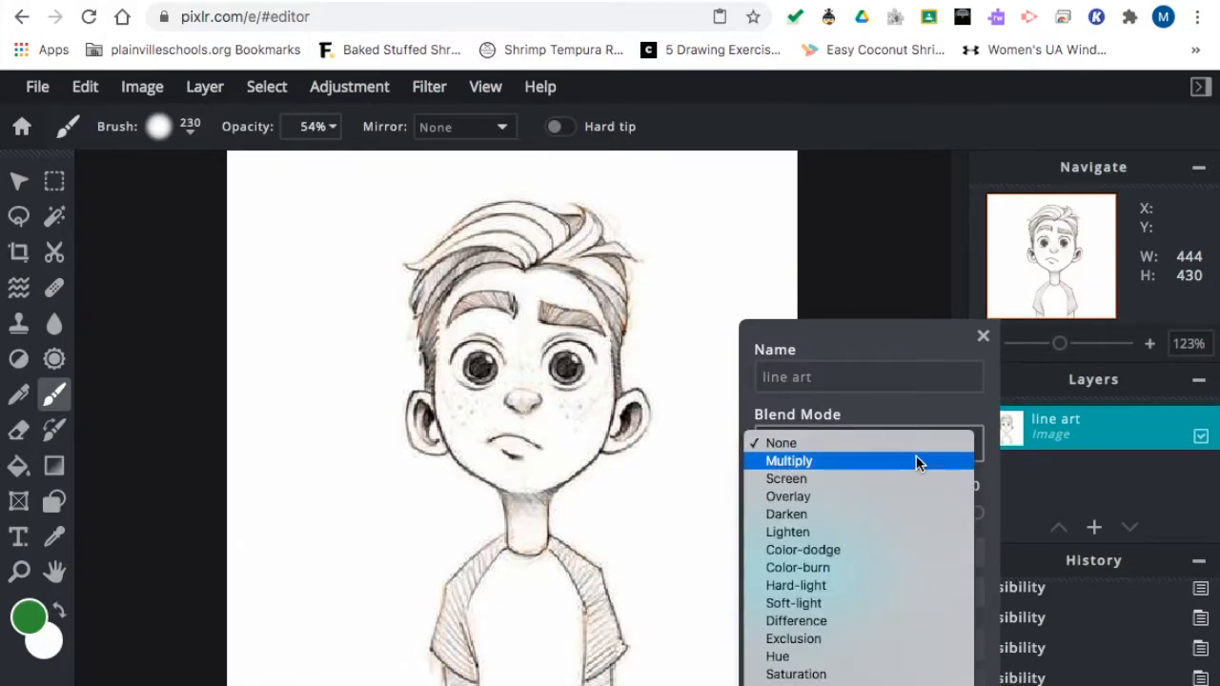
left_click(789, 460)
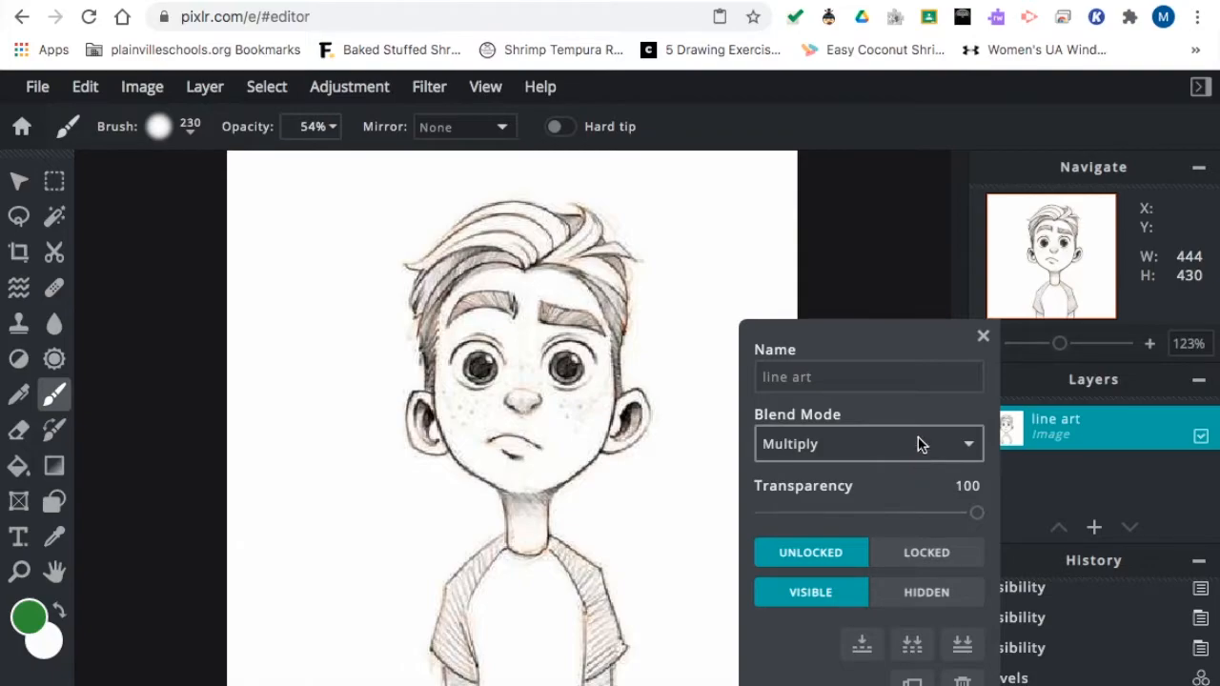
left_click(984, 335)
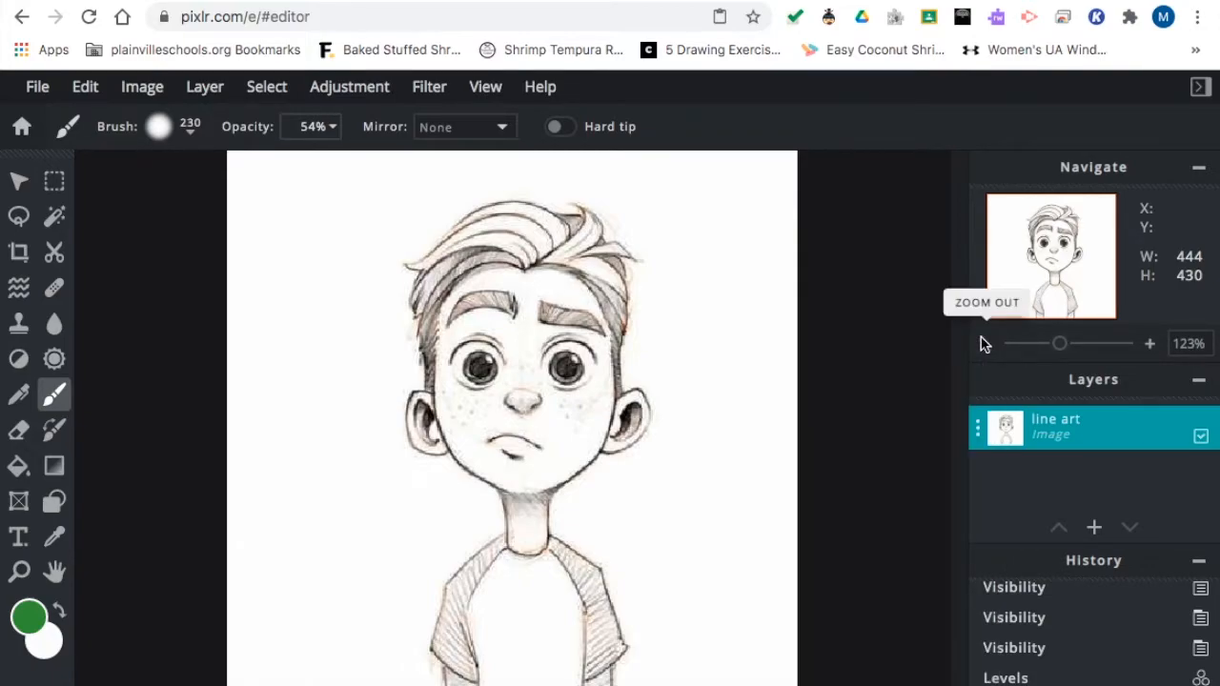
mouse_move(1091, 511)
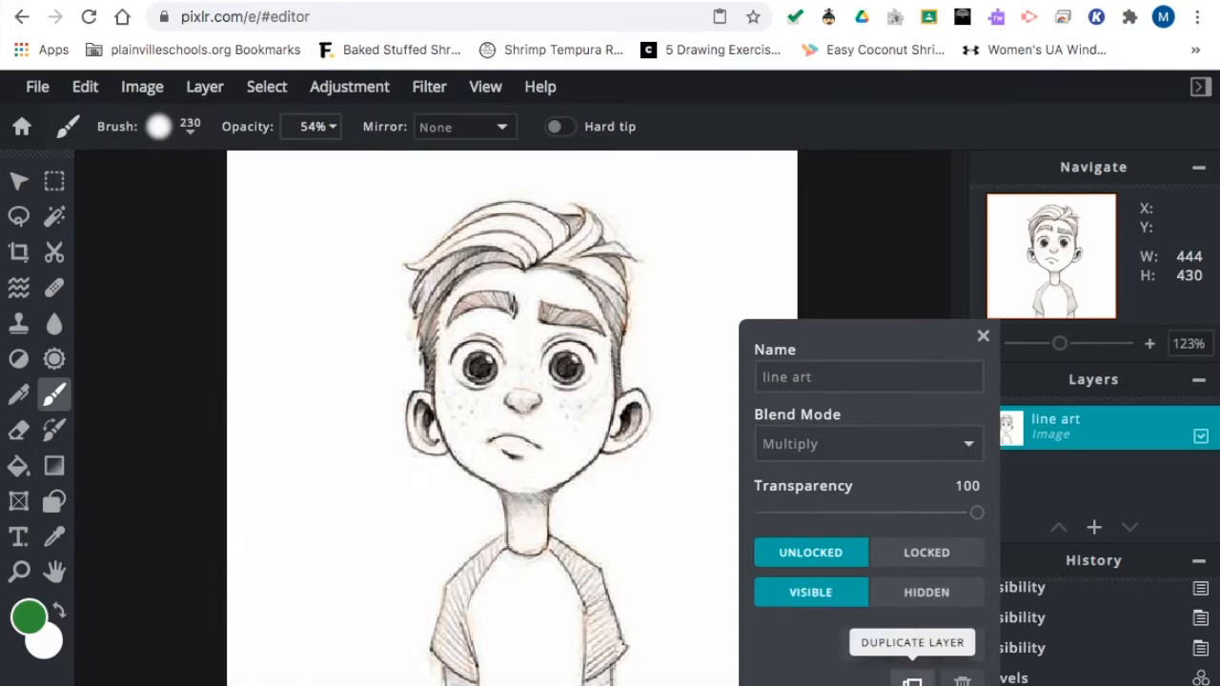
Duplicate the line art layer and hide the original.
left_click(911, 643)
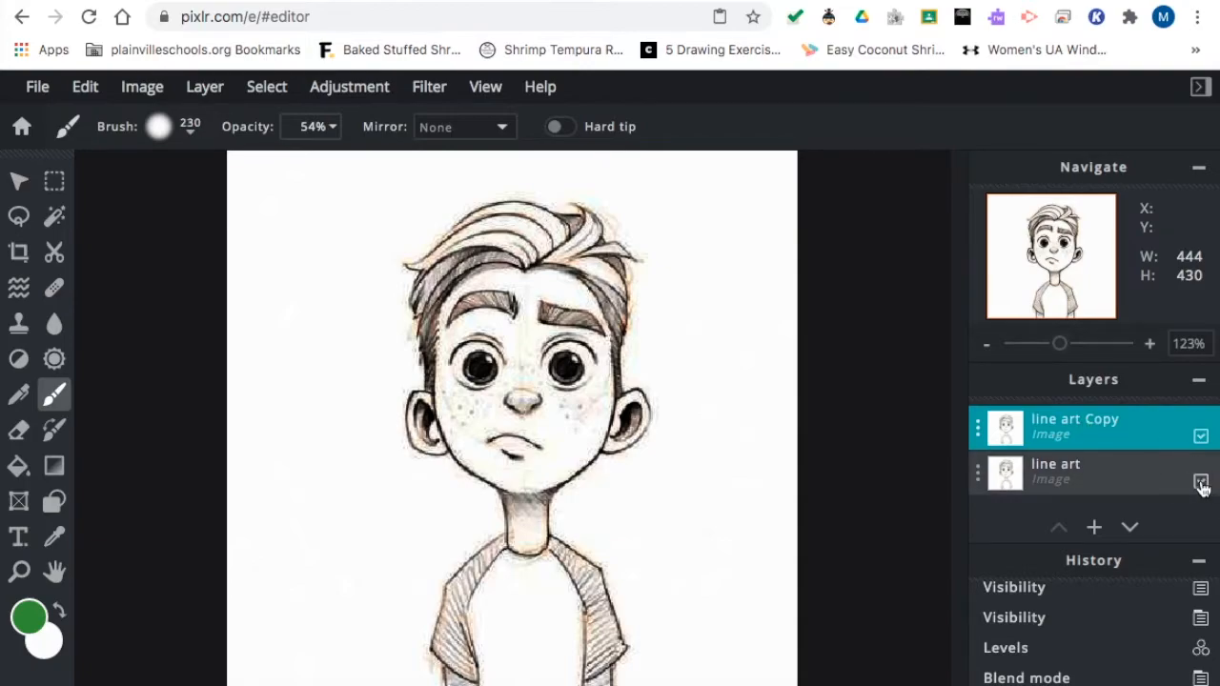
left_click(1202, 481)
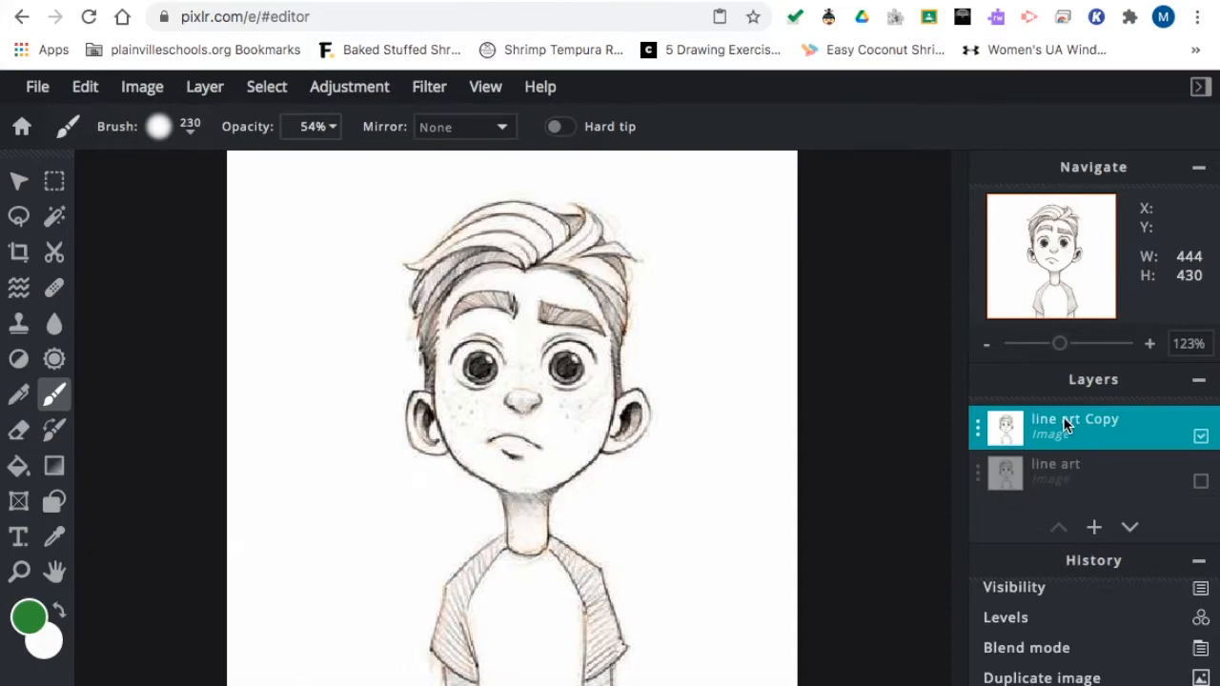
Rename the duplicated layer to 'color'.
double_click(1076, 427)
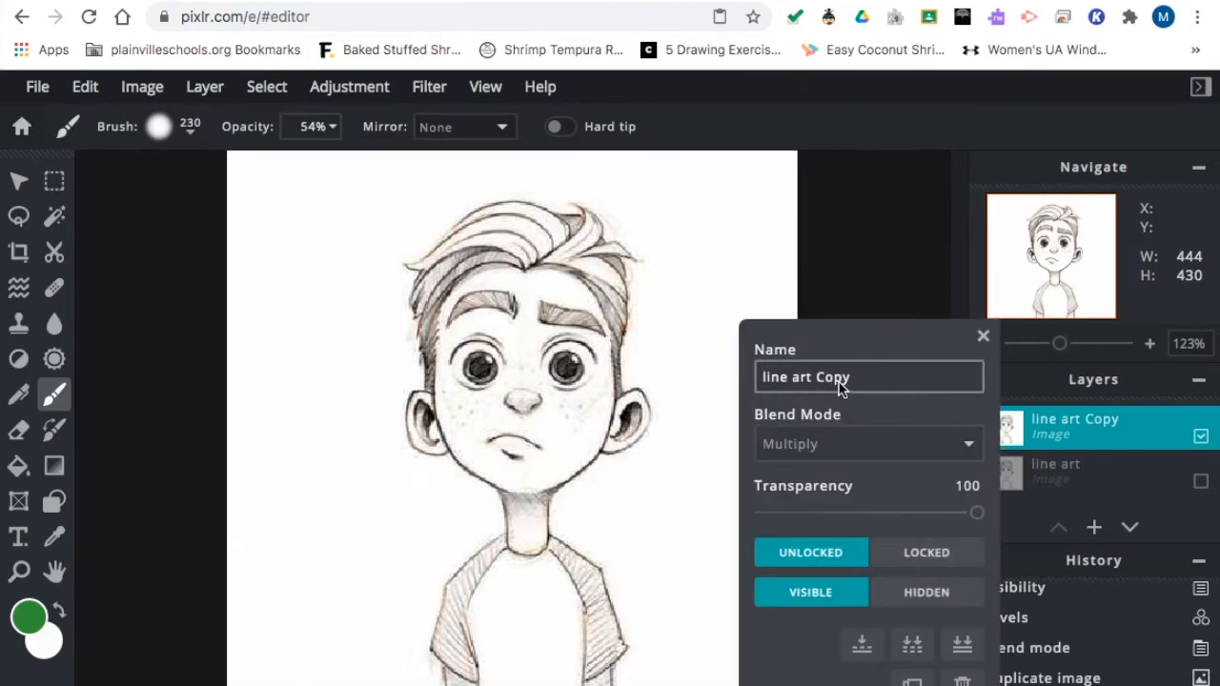
type("c")
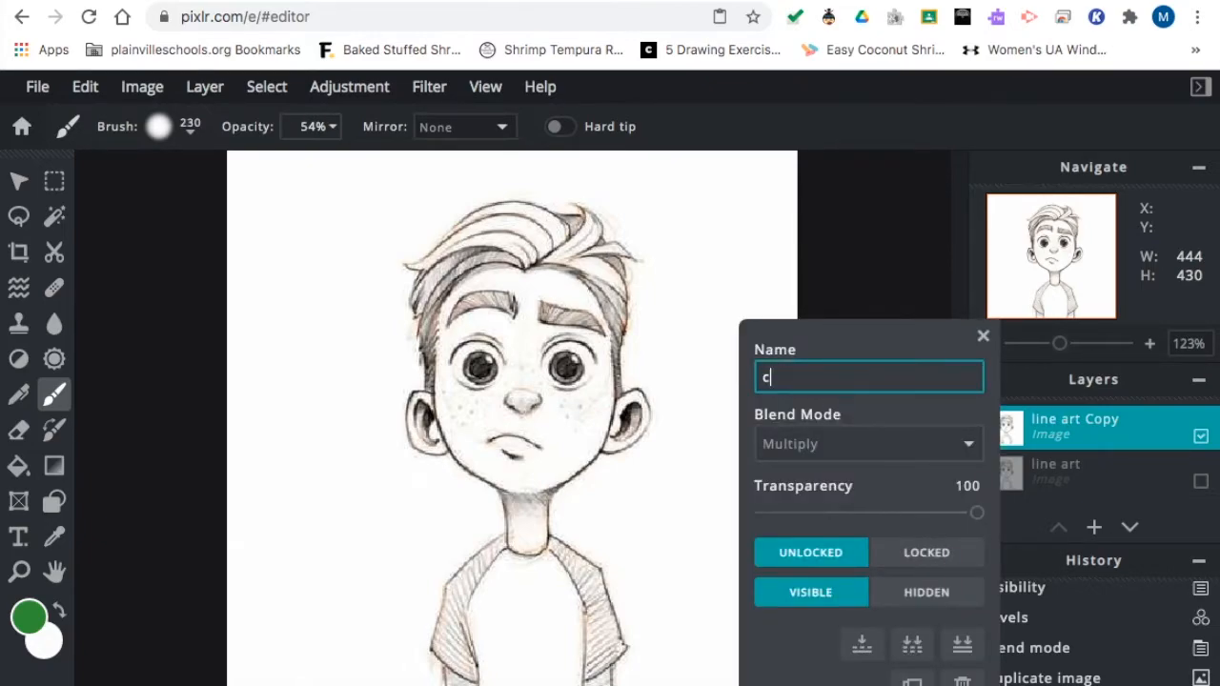
type("olor")
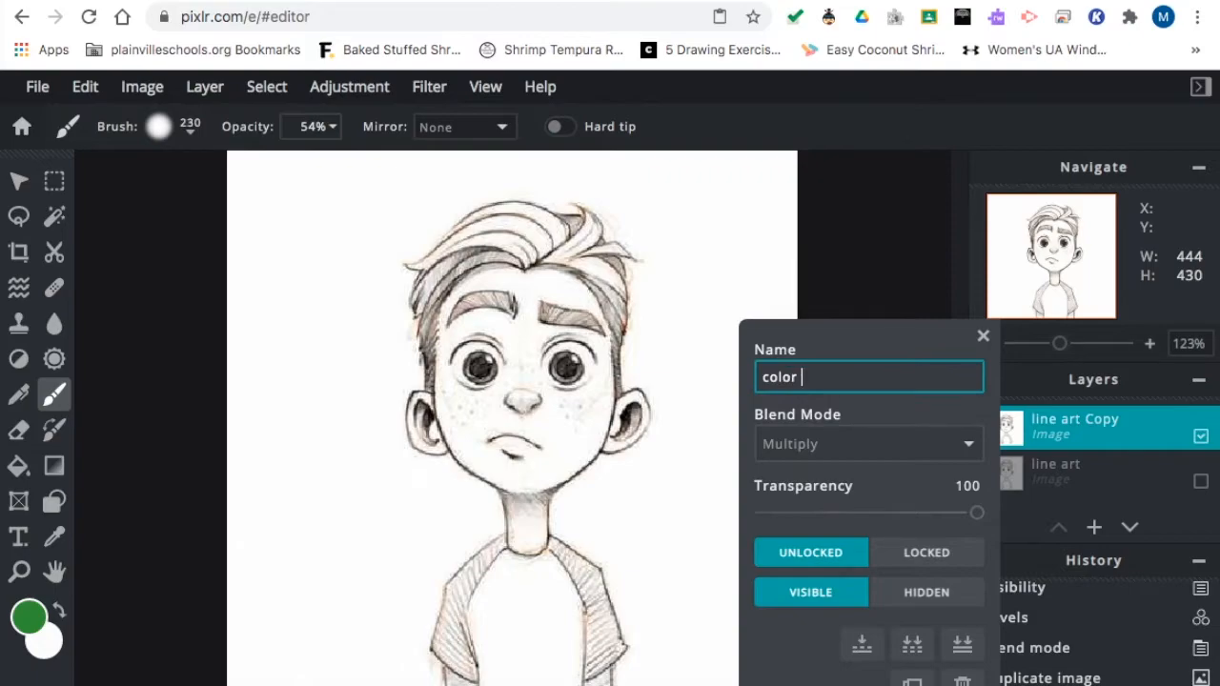
left_click(983, 336)
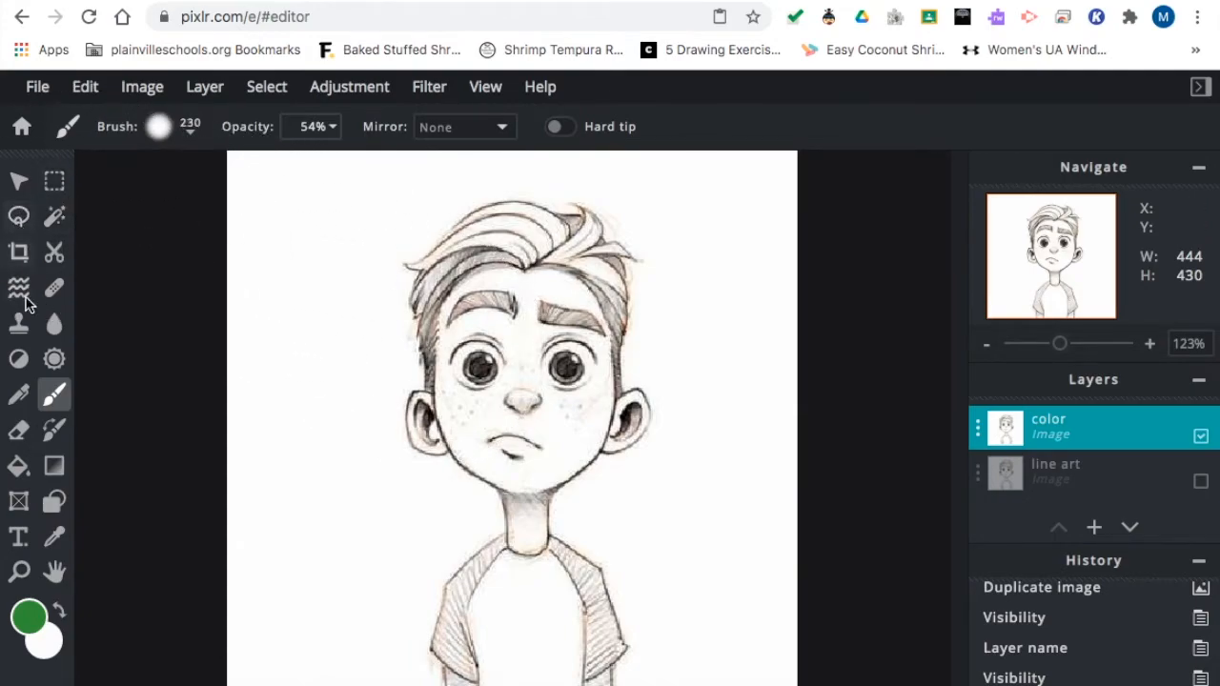
mouse_move(19, 431)
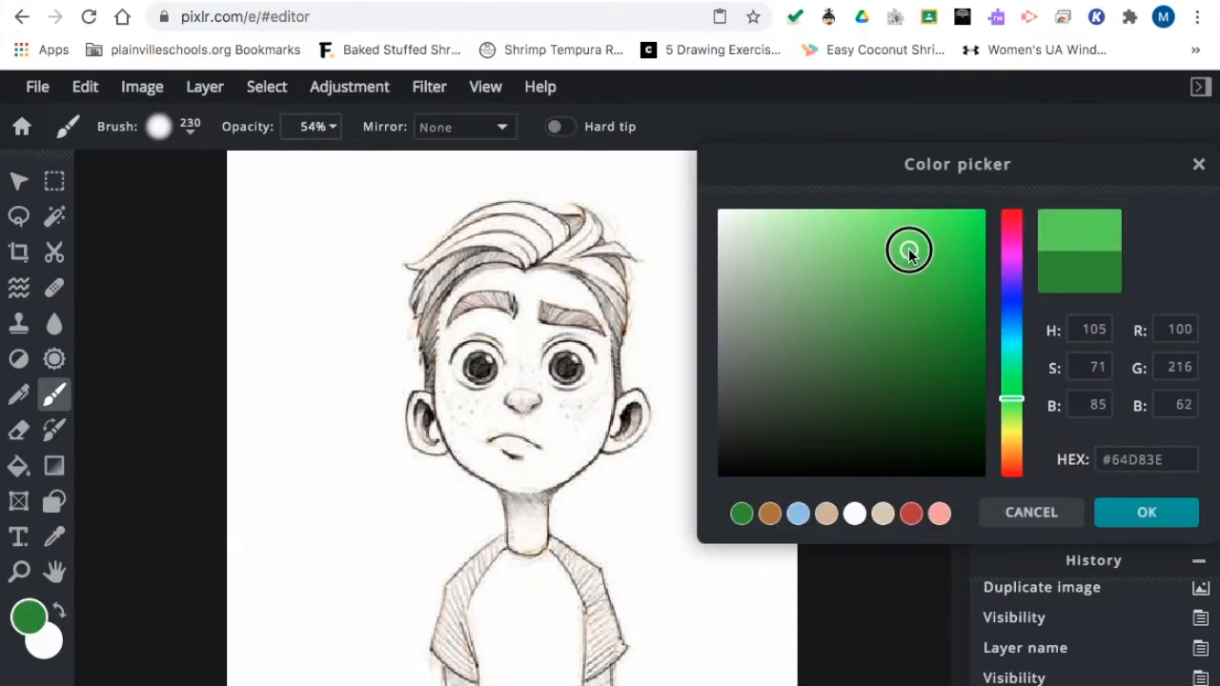
mouse_move(954, 372)
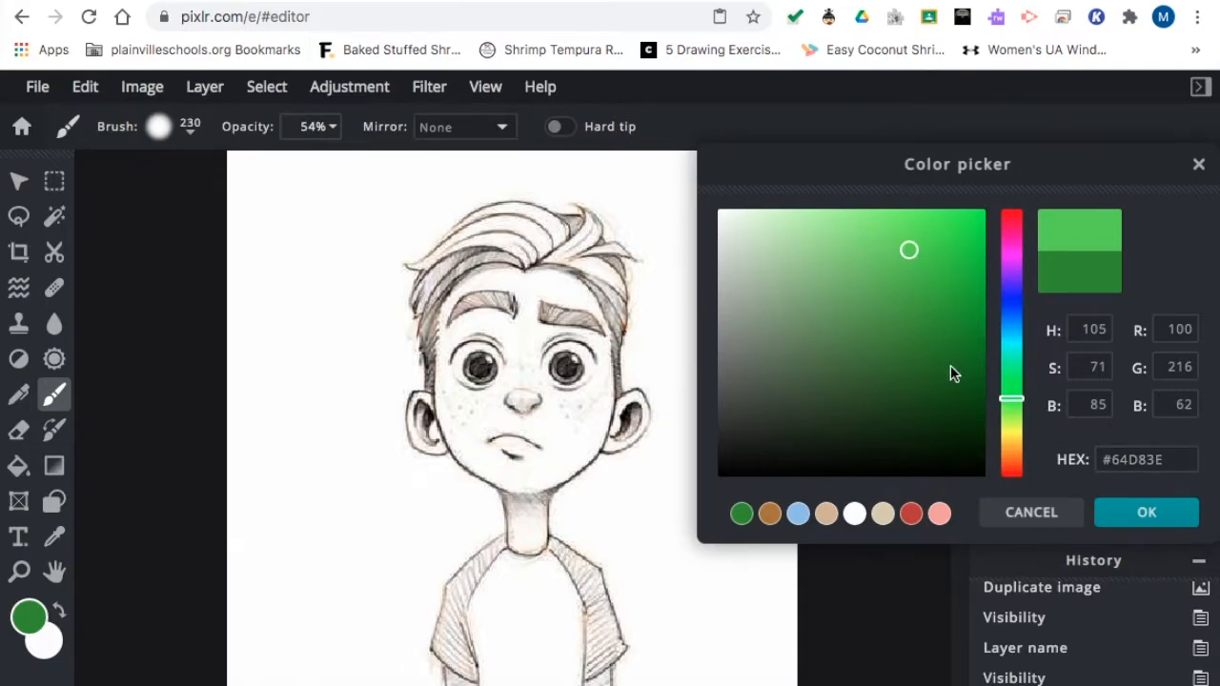
Pick the darker green #46AC24 in the Color picker and confirm it.
left_click(930, 297)
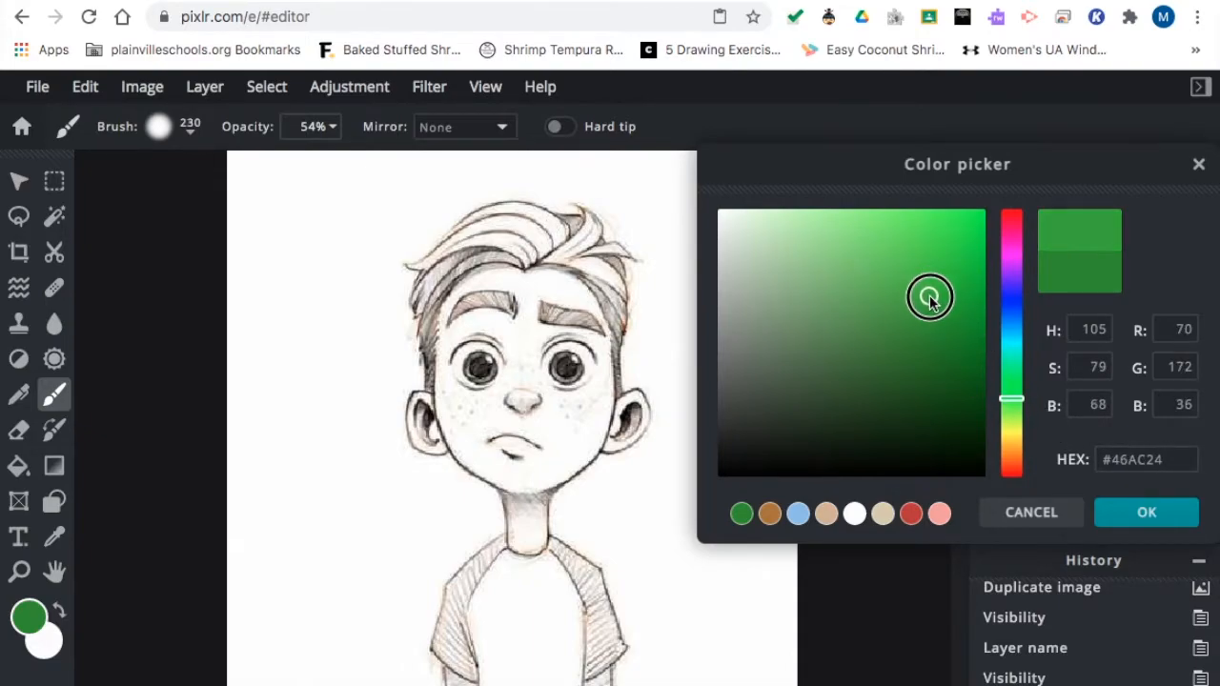
left_click(1145, 511)
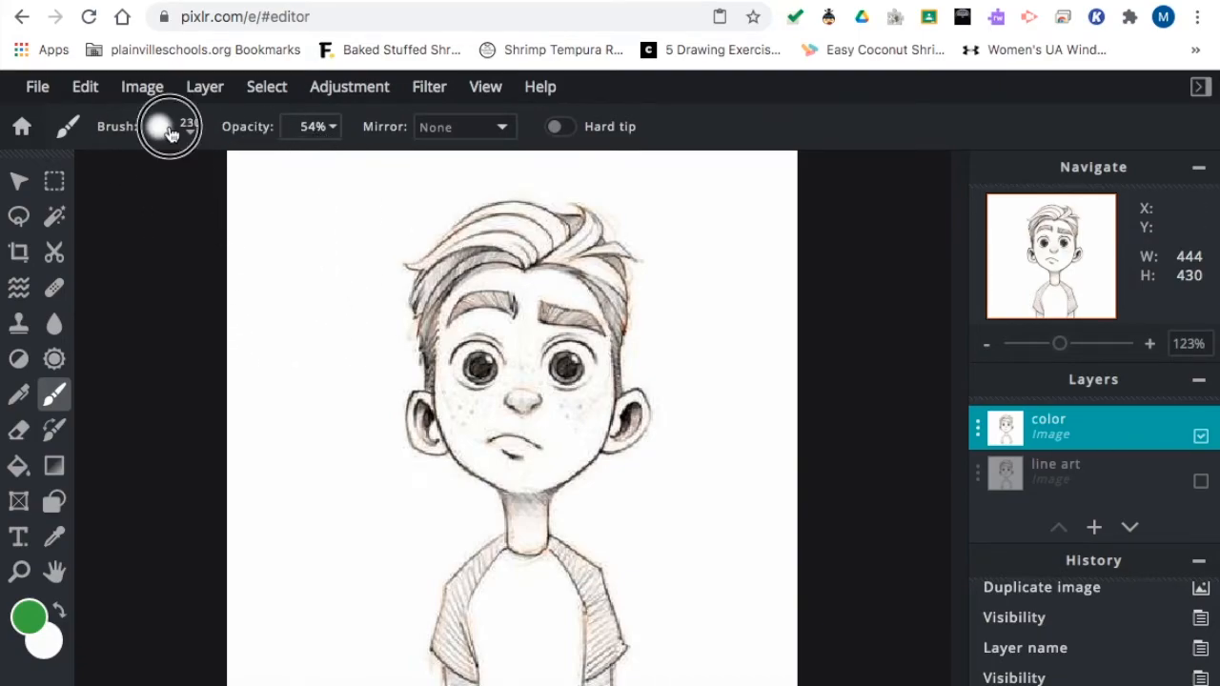
Set the brush to about 55 px size with roughly 62% softness.
left_click(168, 126)
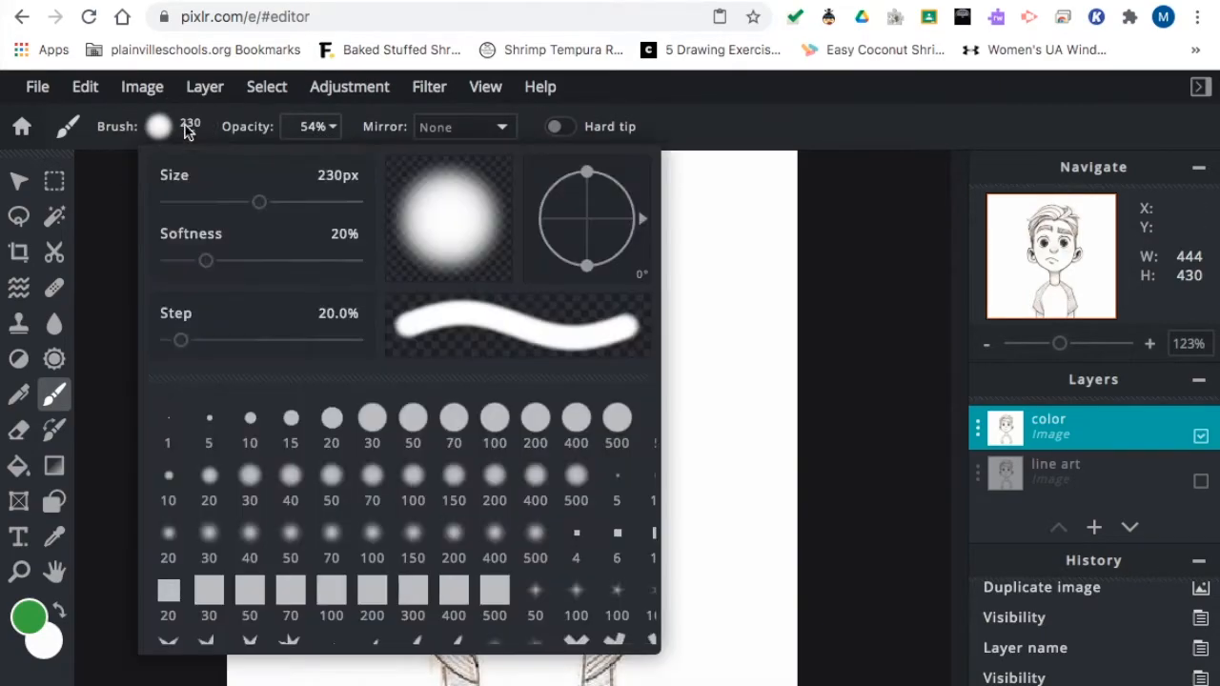
left_click_drag(260, 202, 211, 203)
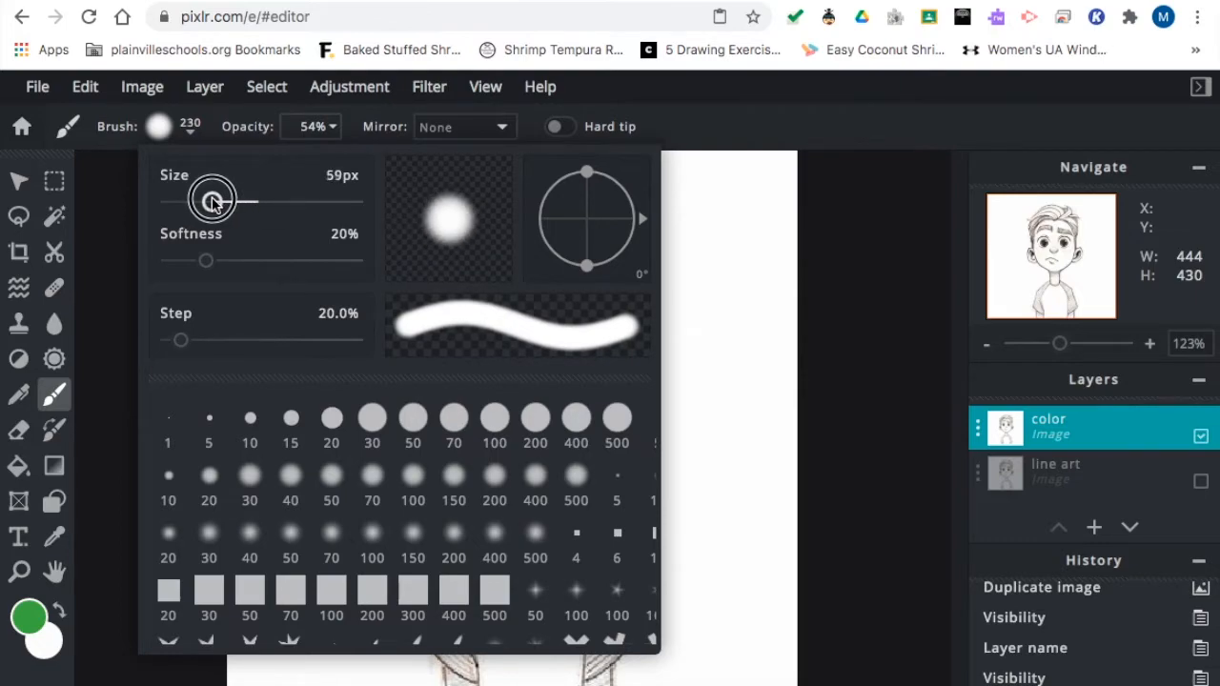
left_click_drag(206, 259, 294, 267)
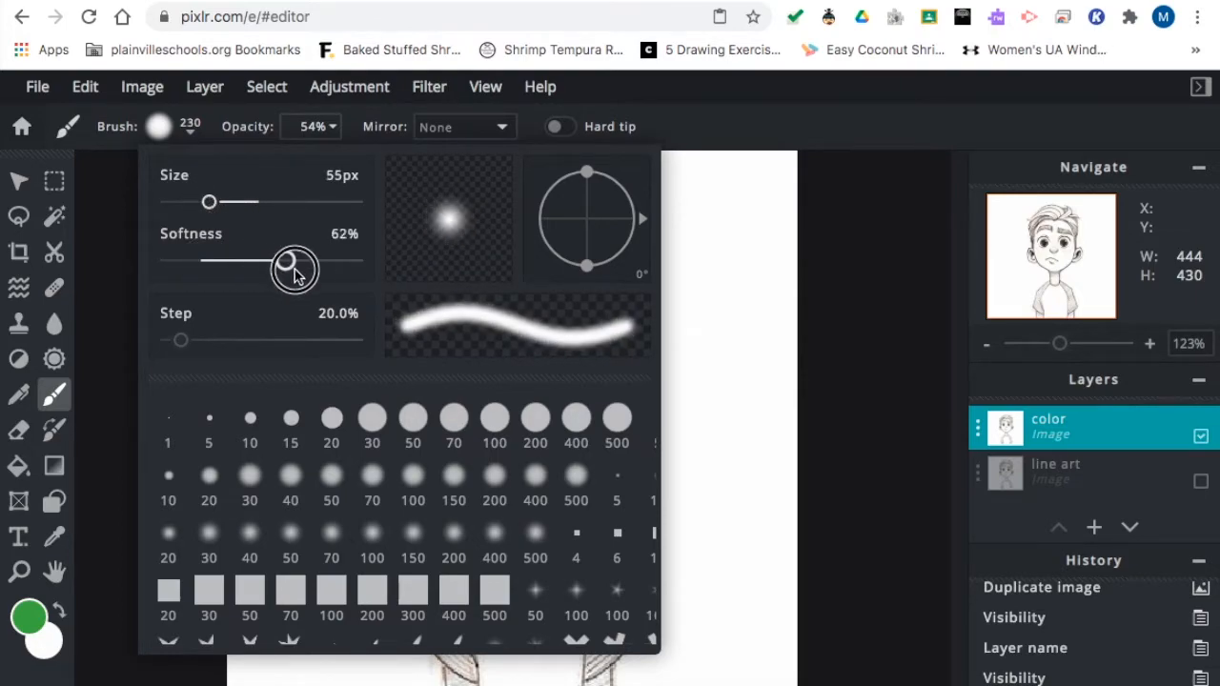
left_click_drag(293, 265, 195, 265)
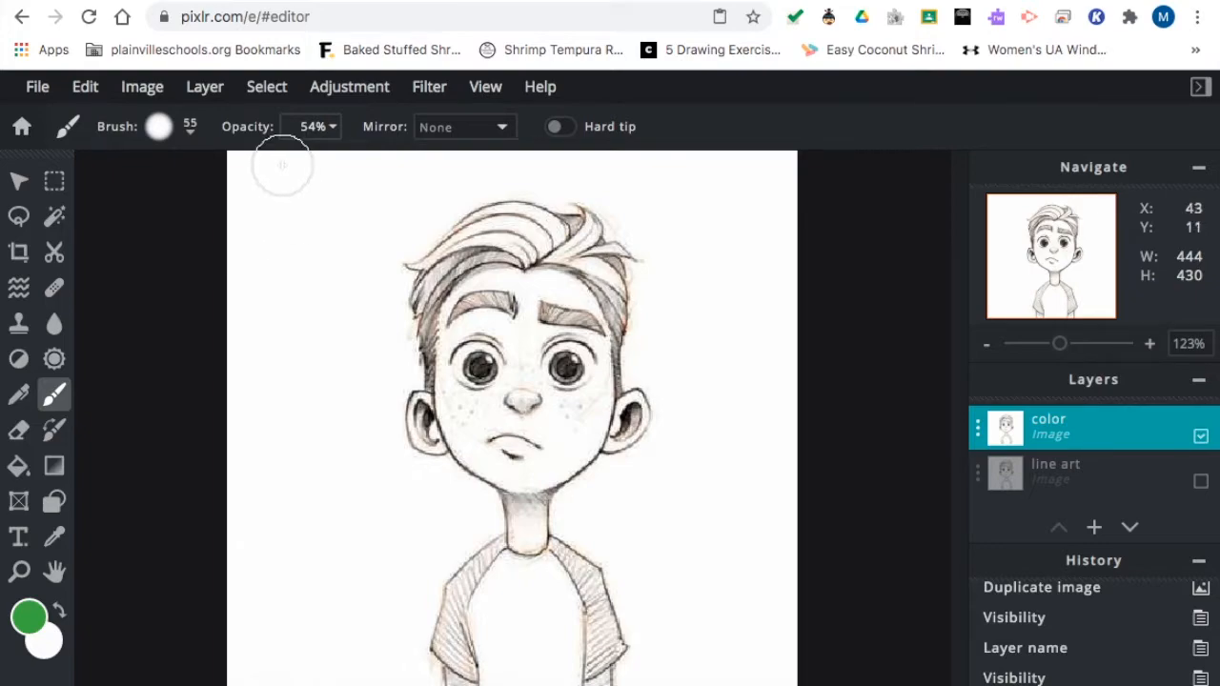
mouse_move(282, 208)
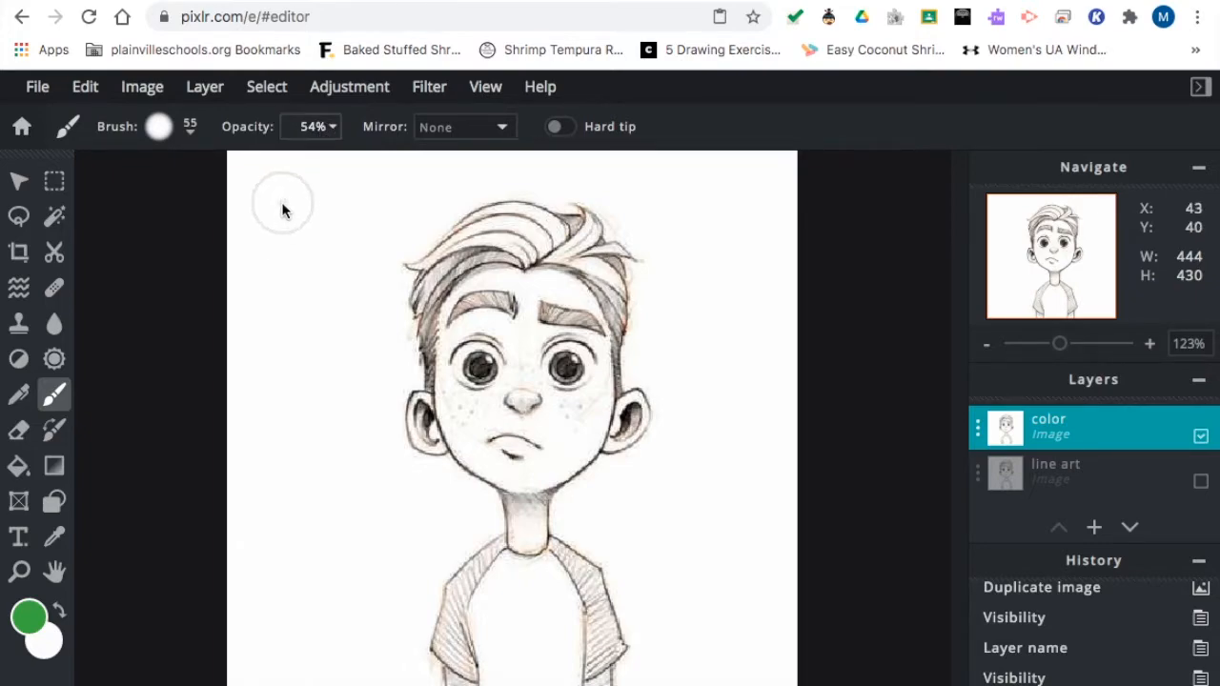
Raise brush opacity to 100% and pick a tan skin-tone colour.
left_click(159, 126)
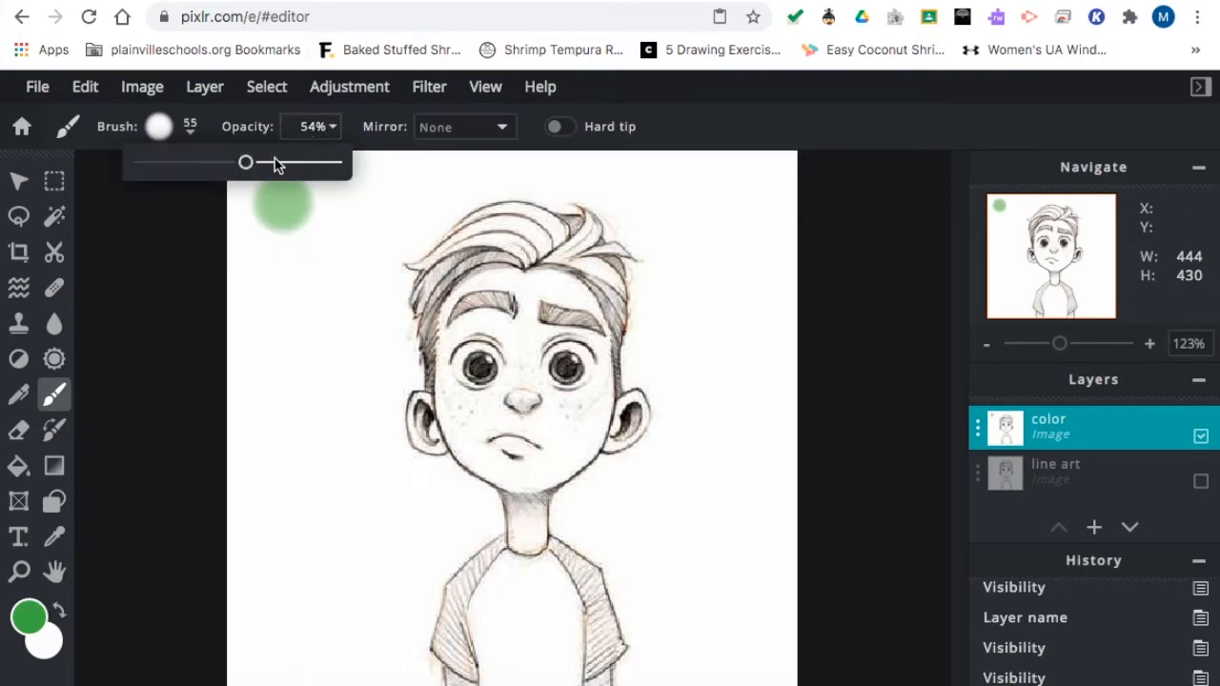
left_click_drag(244, 162, 335, 162)
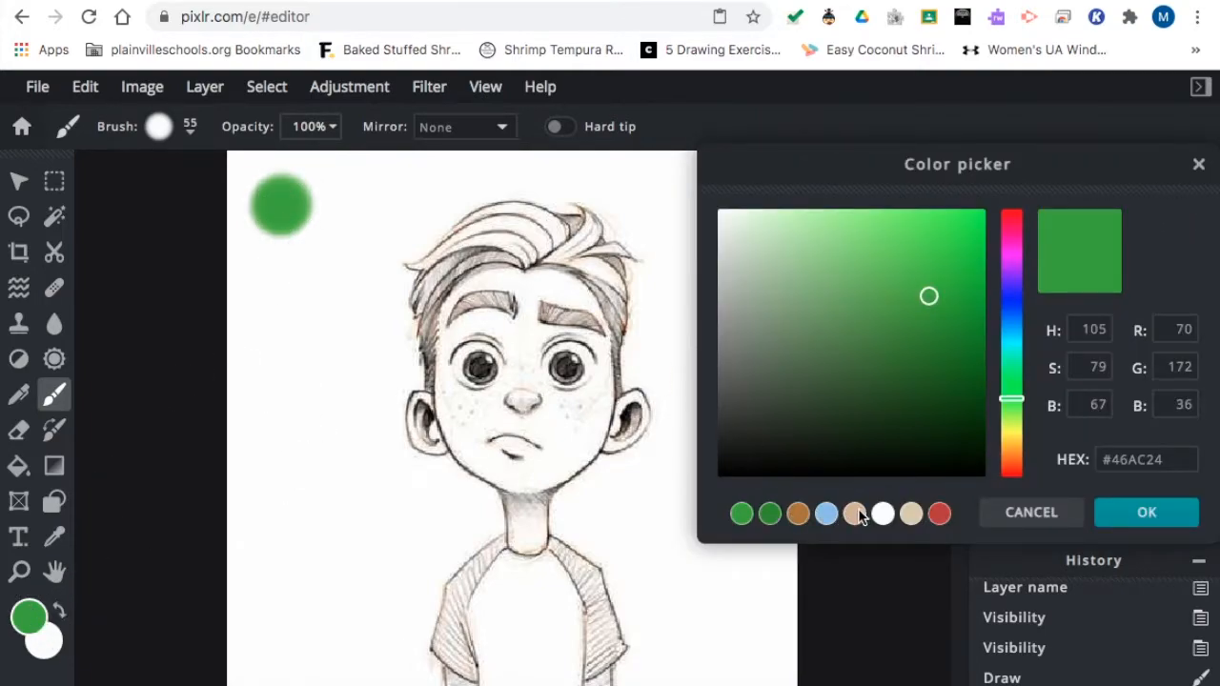
left_click(854, 513)
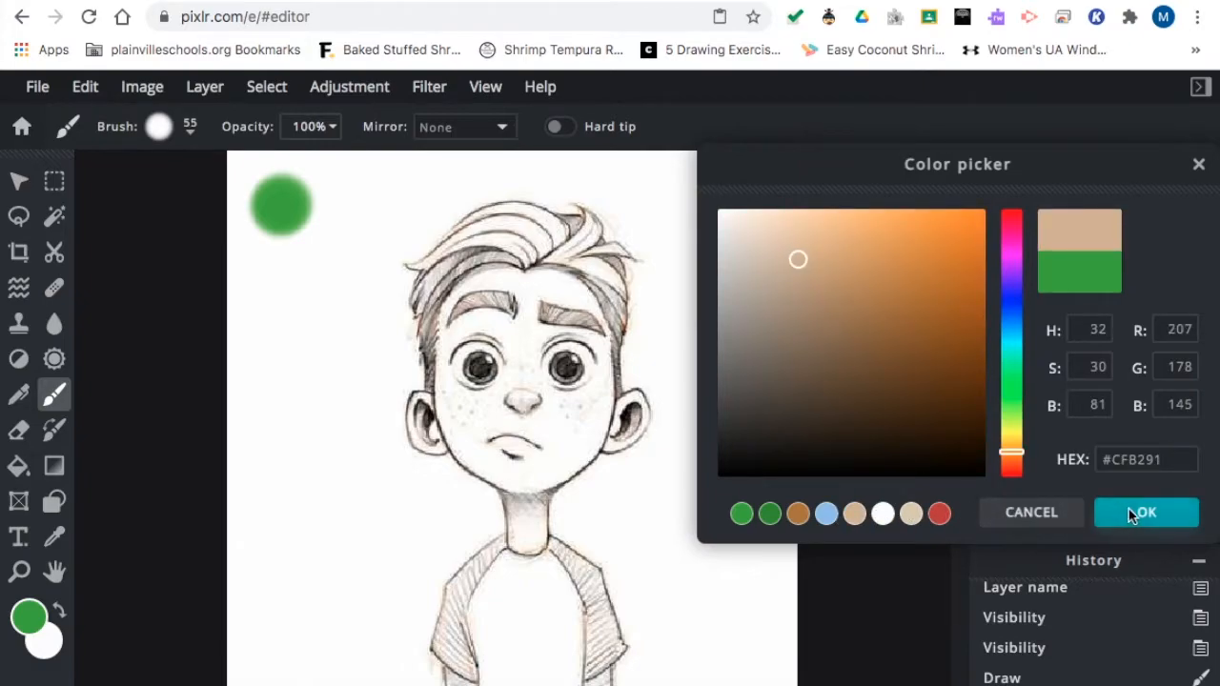
left_click(1145, 511)
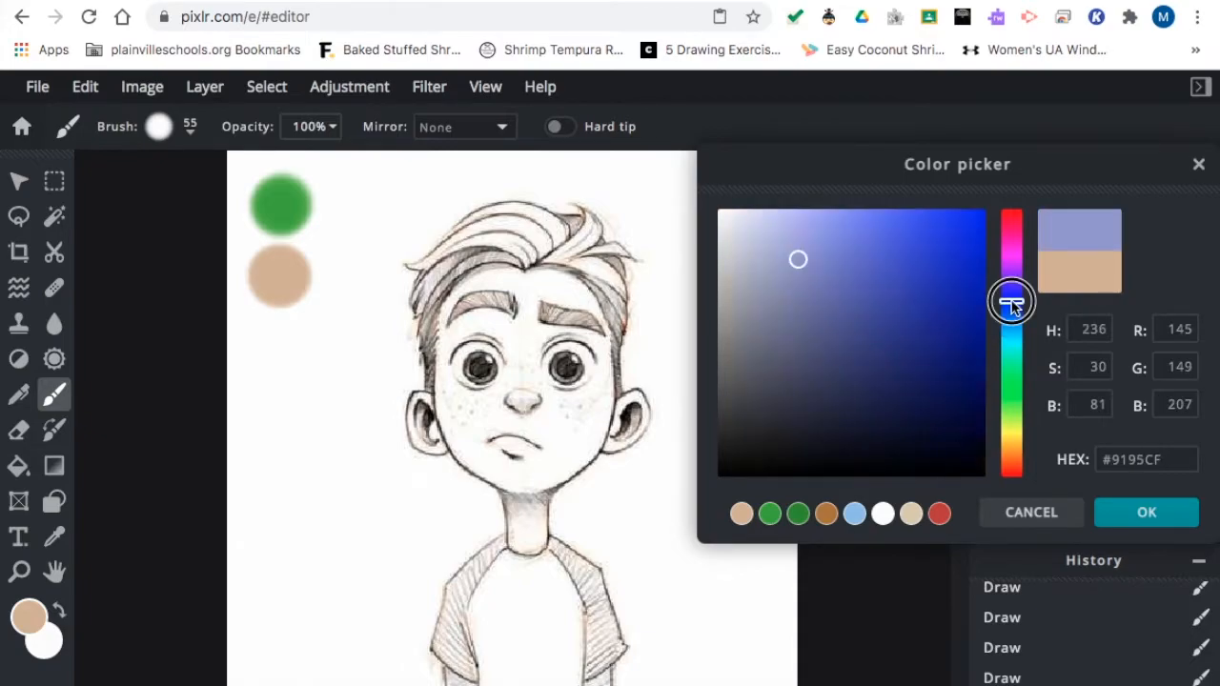
Pick a deeper blue shade in the Color picker.
left_click_drag(1010, 301, 1011, 303)
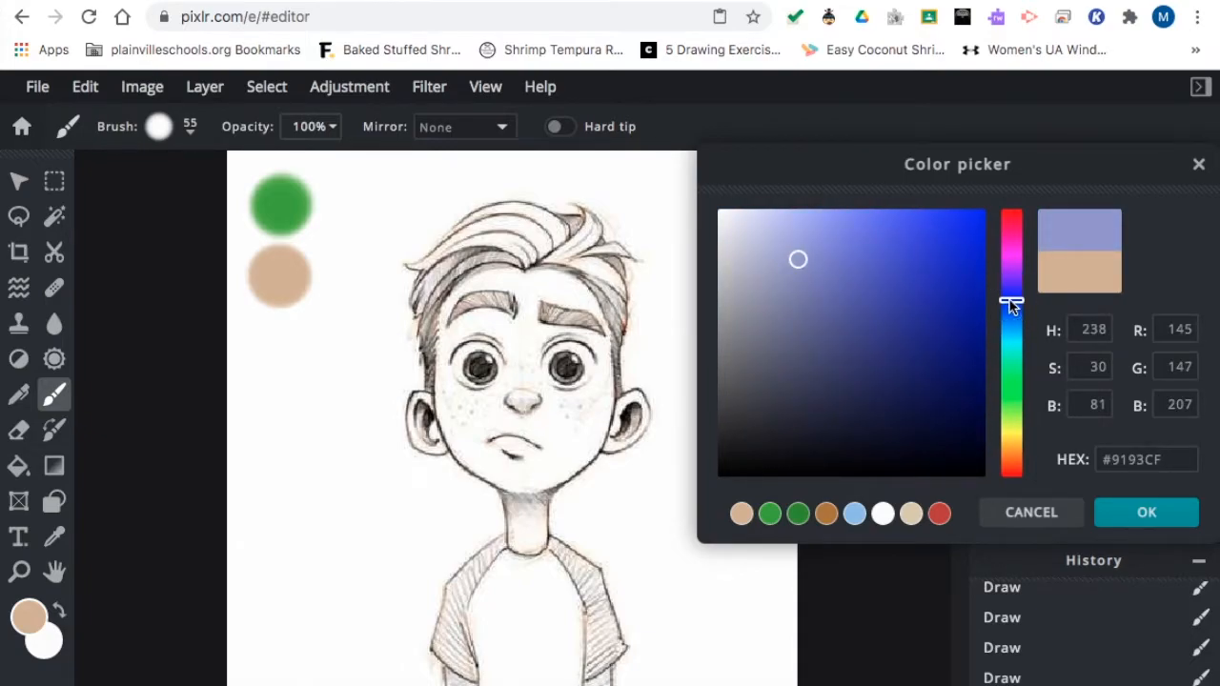
left_click(858, 270)
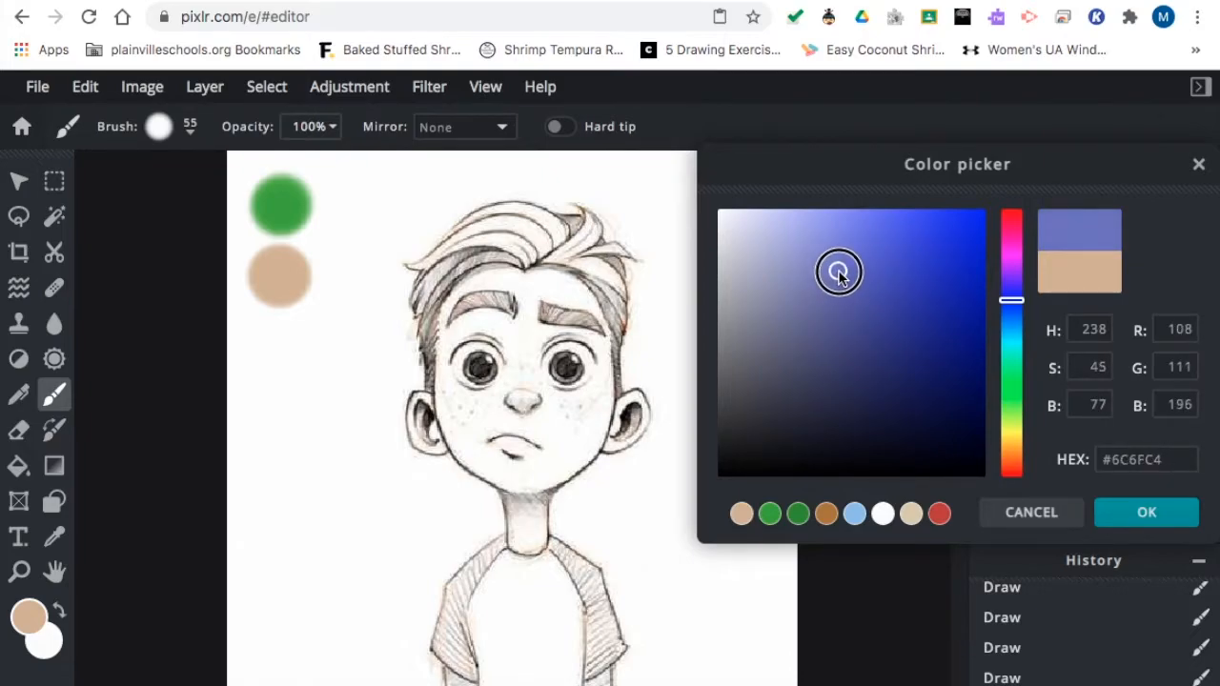
left_click(1146, 511)
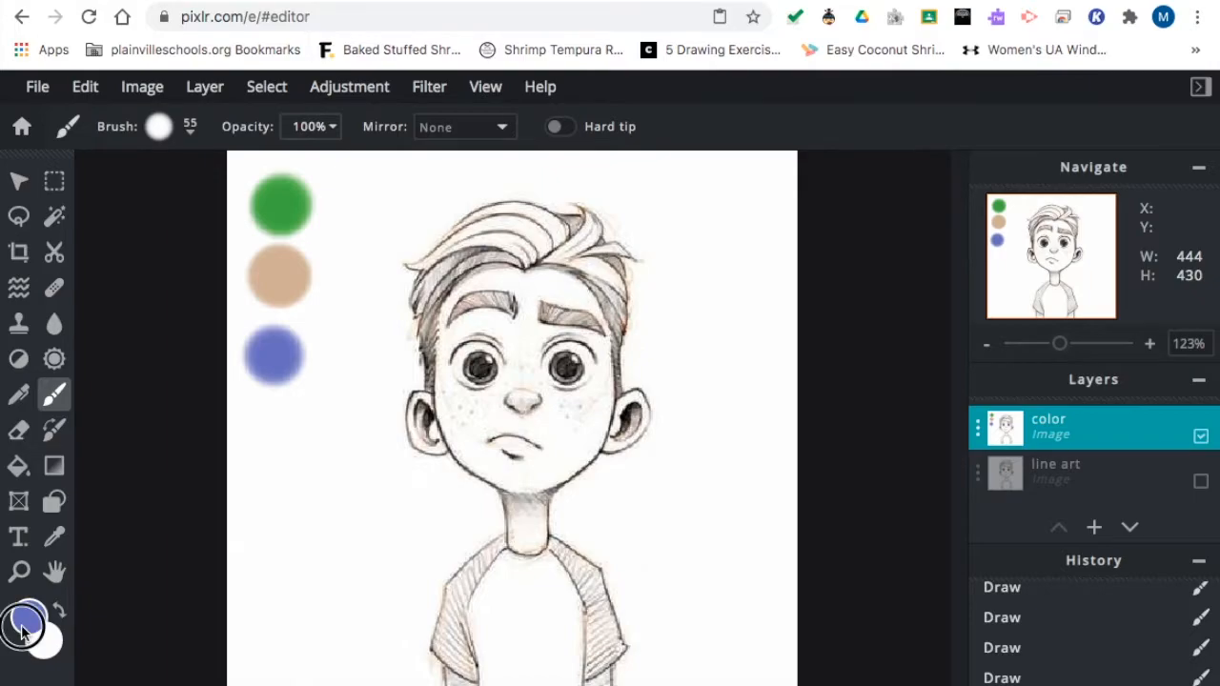
Pick a dark brown shade in the Color picker.
left_click(26, 617)
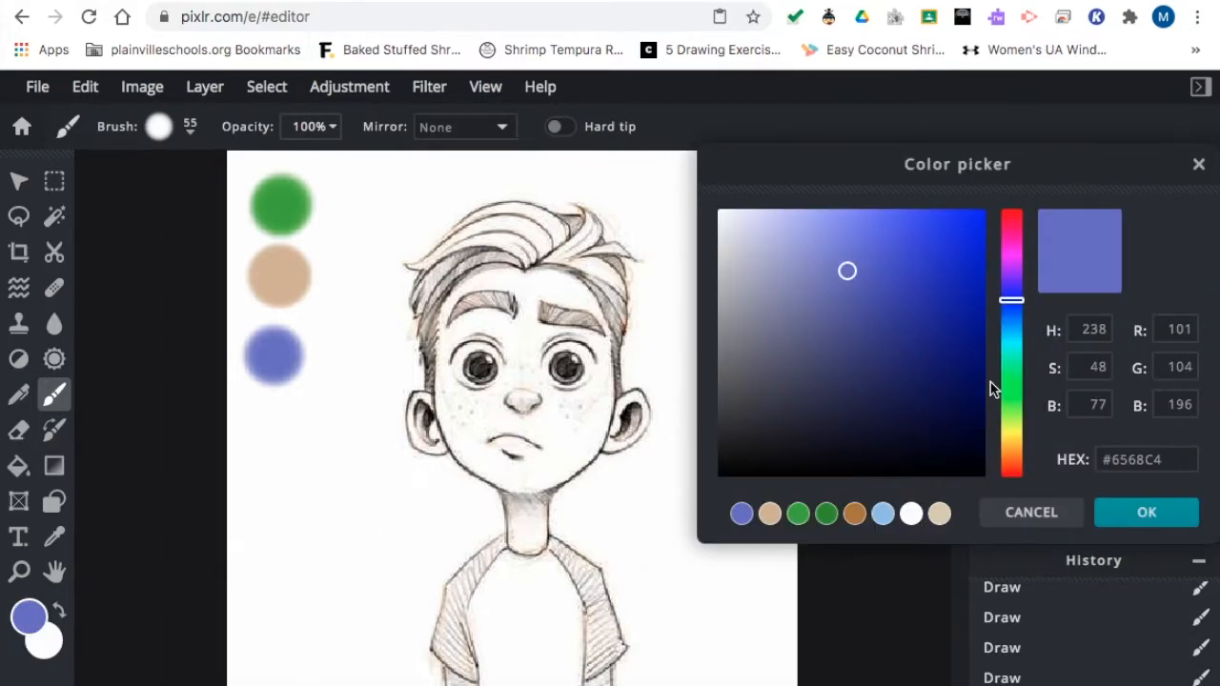
left_click(1011, 456)
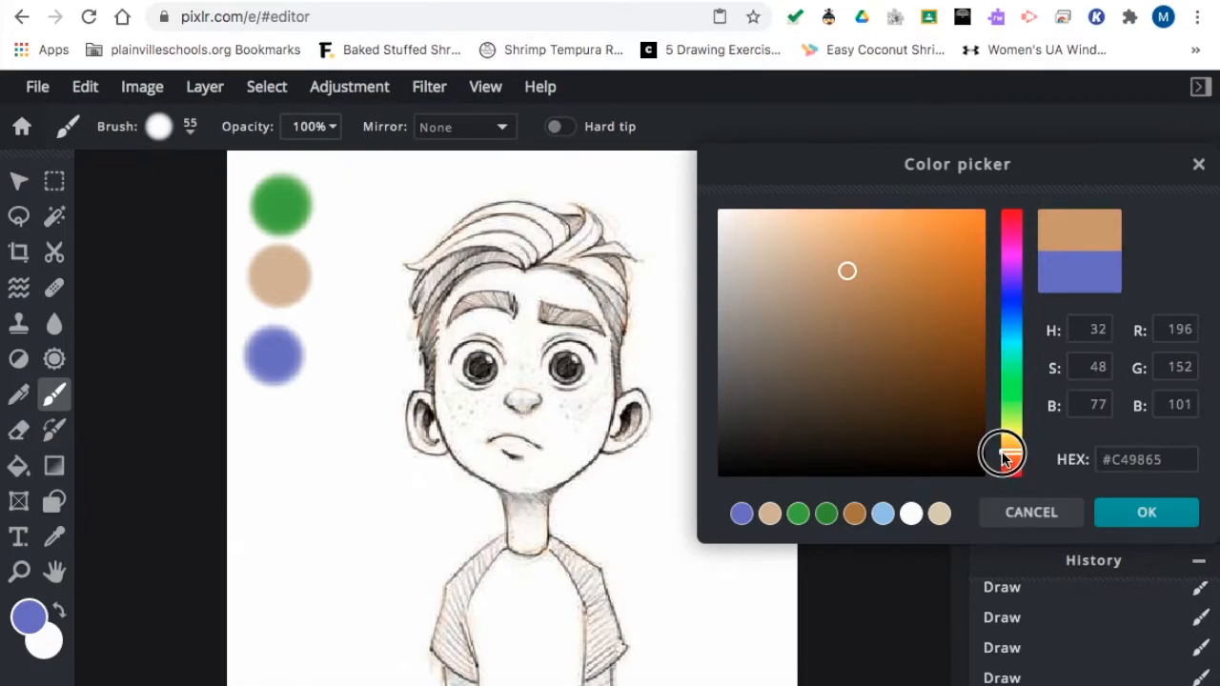
left_click(862, 378)
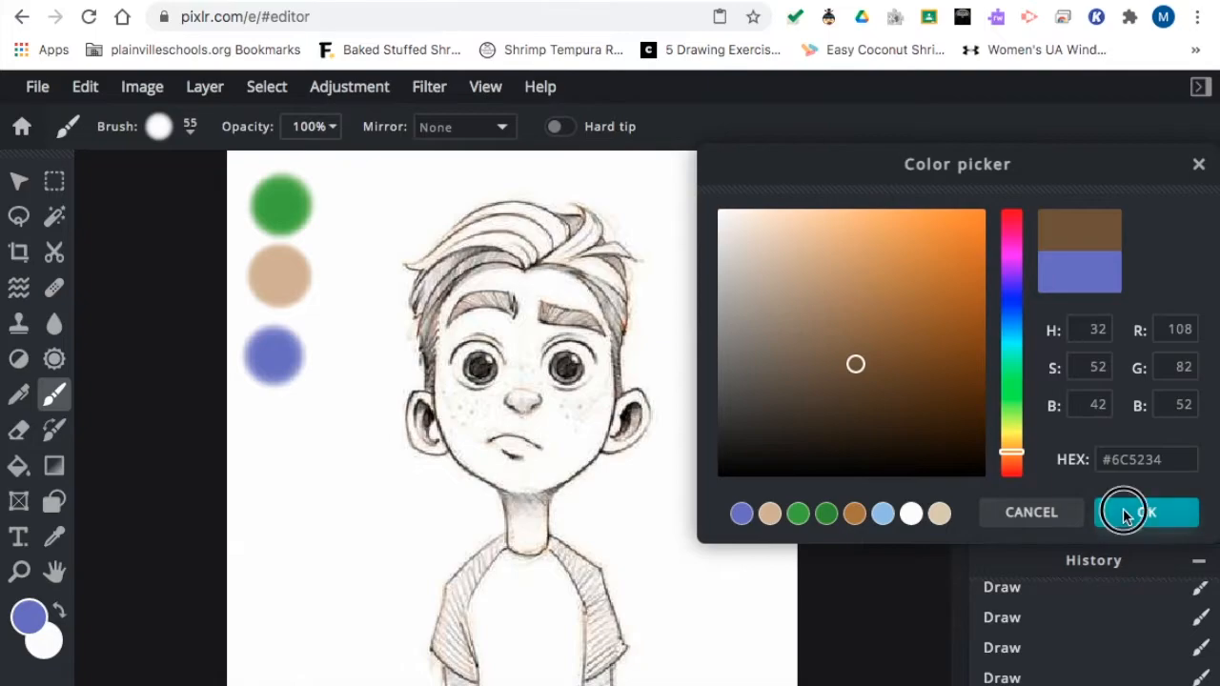
left_click(1147, 511)
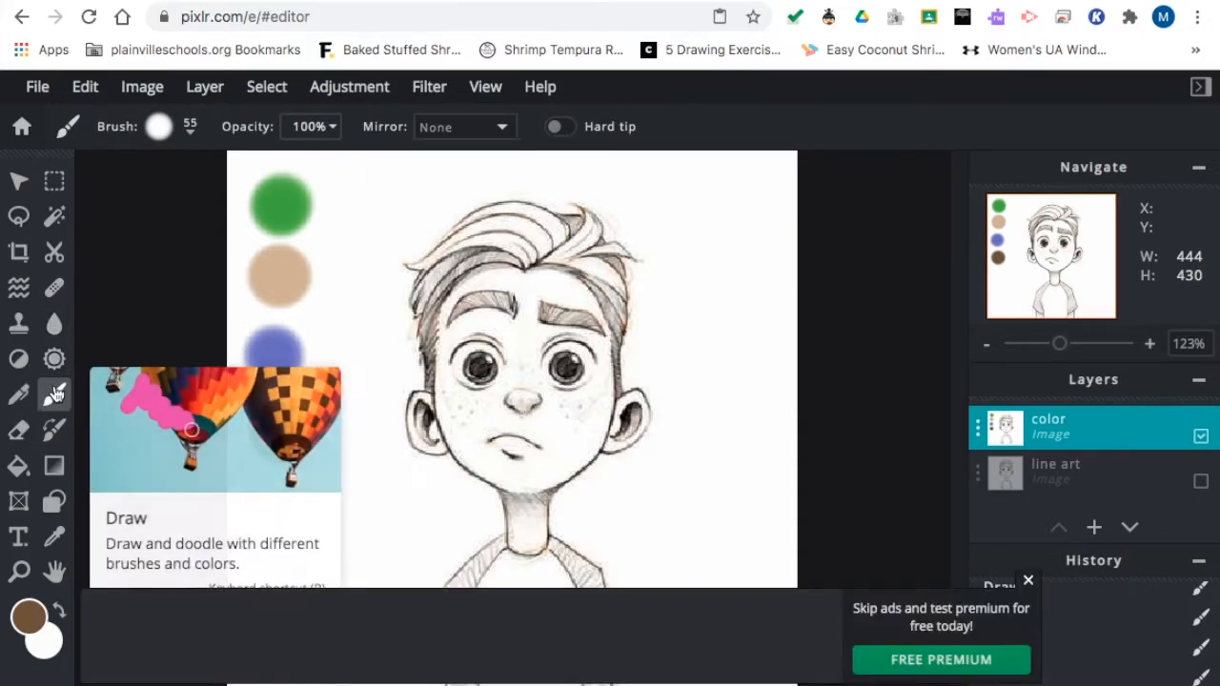
mouse_move(54, 358)
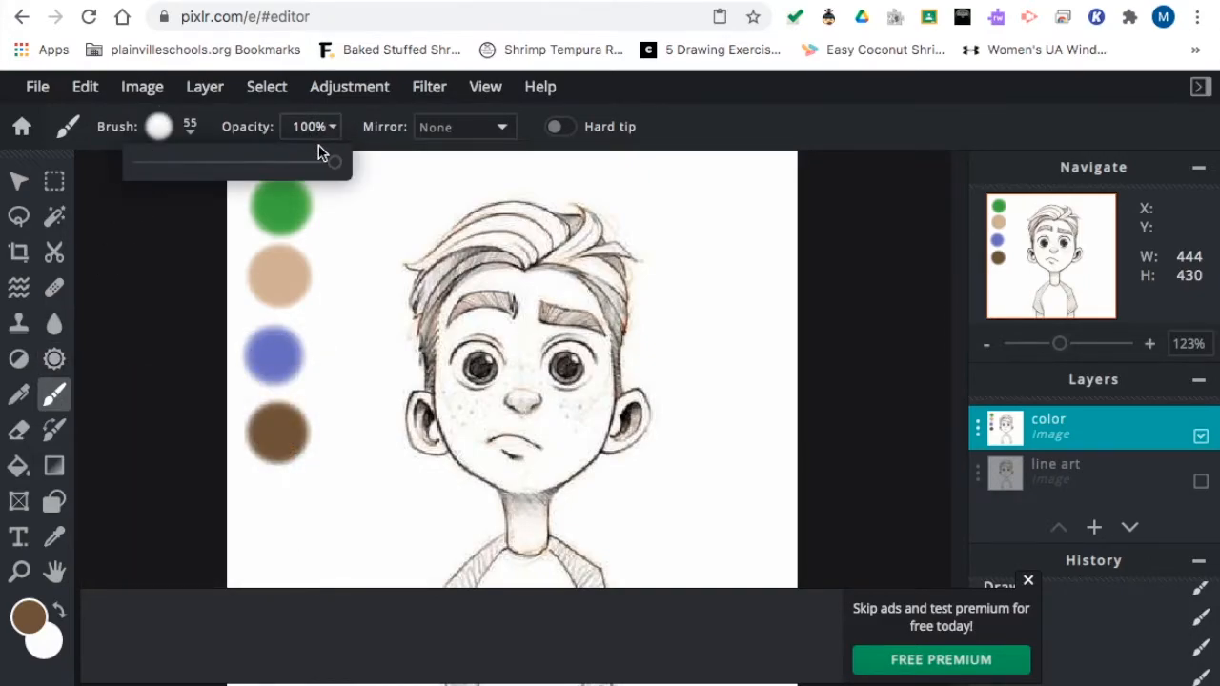
Lower brush opacity to 55% and zoom in close on the boy's hair.
left_click_drag(334, 162, 252, 162)
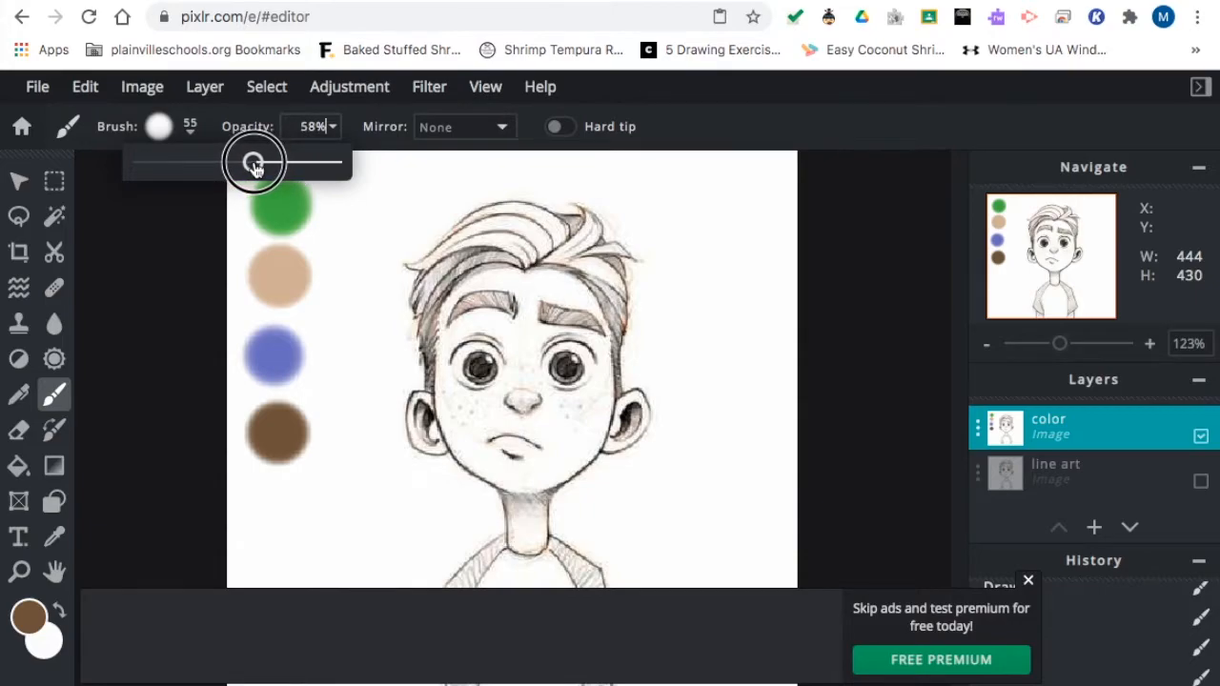
left_click_drag(252, 162, 248, 162)
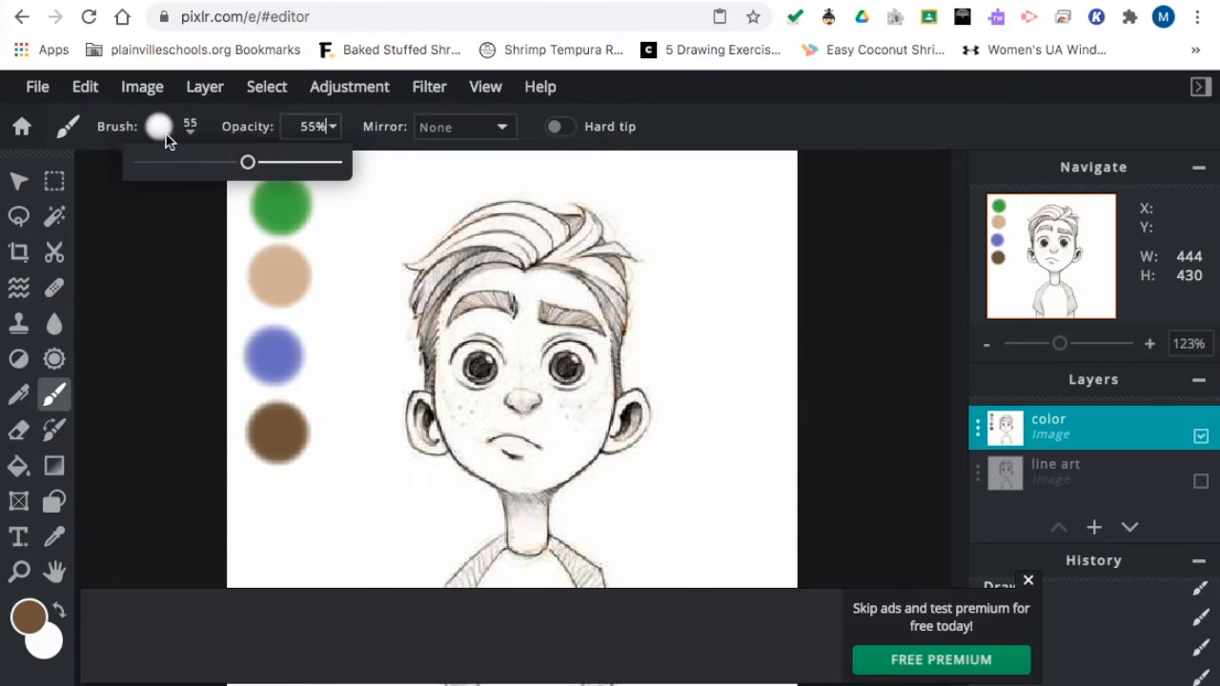
mouse_move(1062, 343)
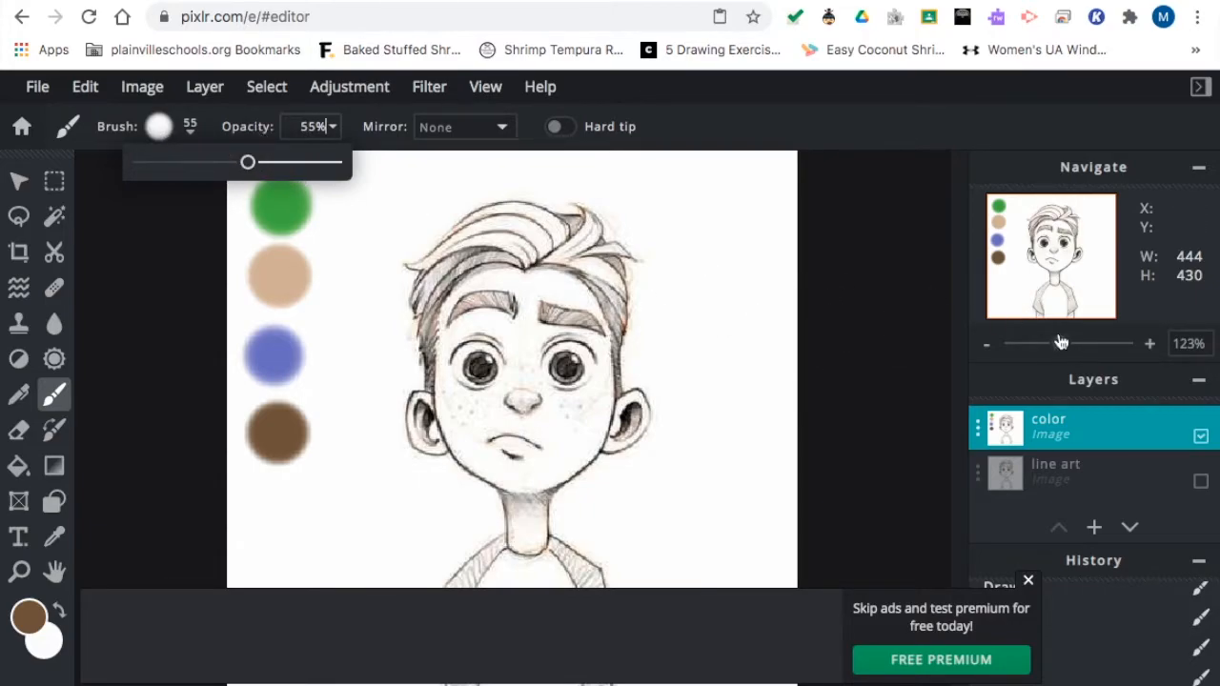
left_click_drag(1060, 343, 1090, 346)
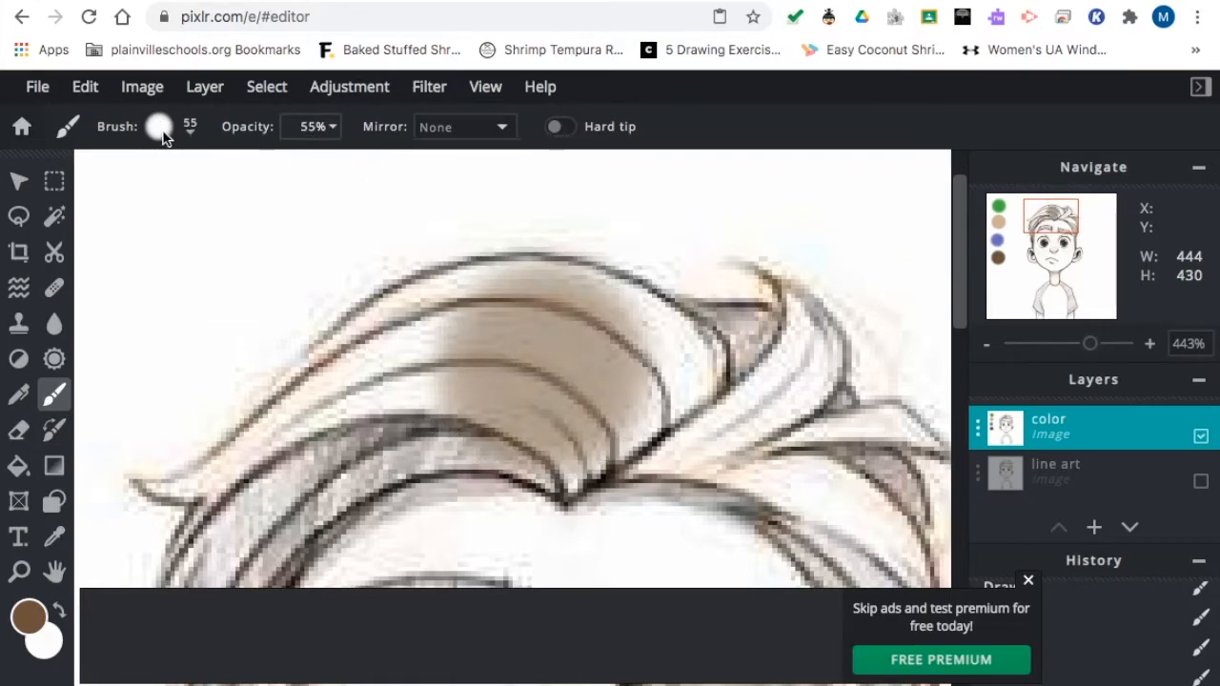
Choose a small 15px brush with a nearly hard edge for fine hair strokes.
left_click(160, 126)
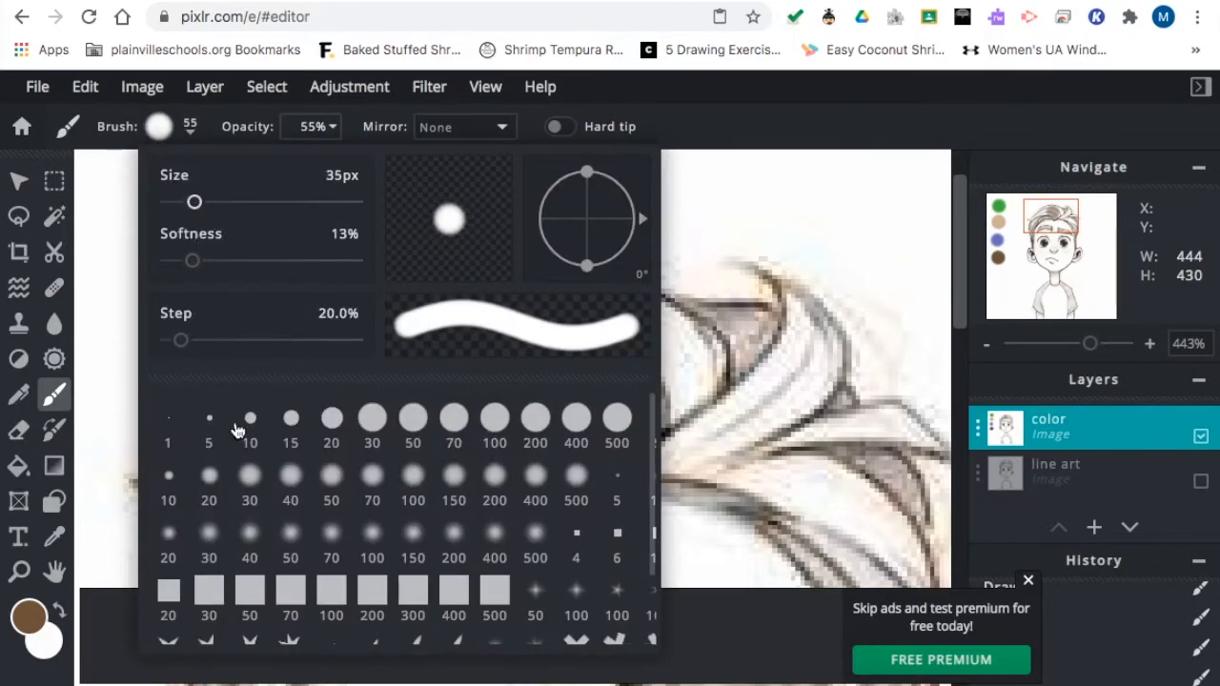
left_click(290, 419)
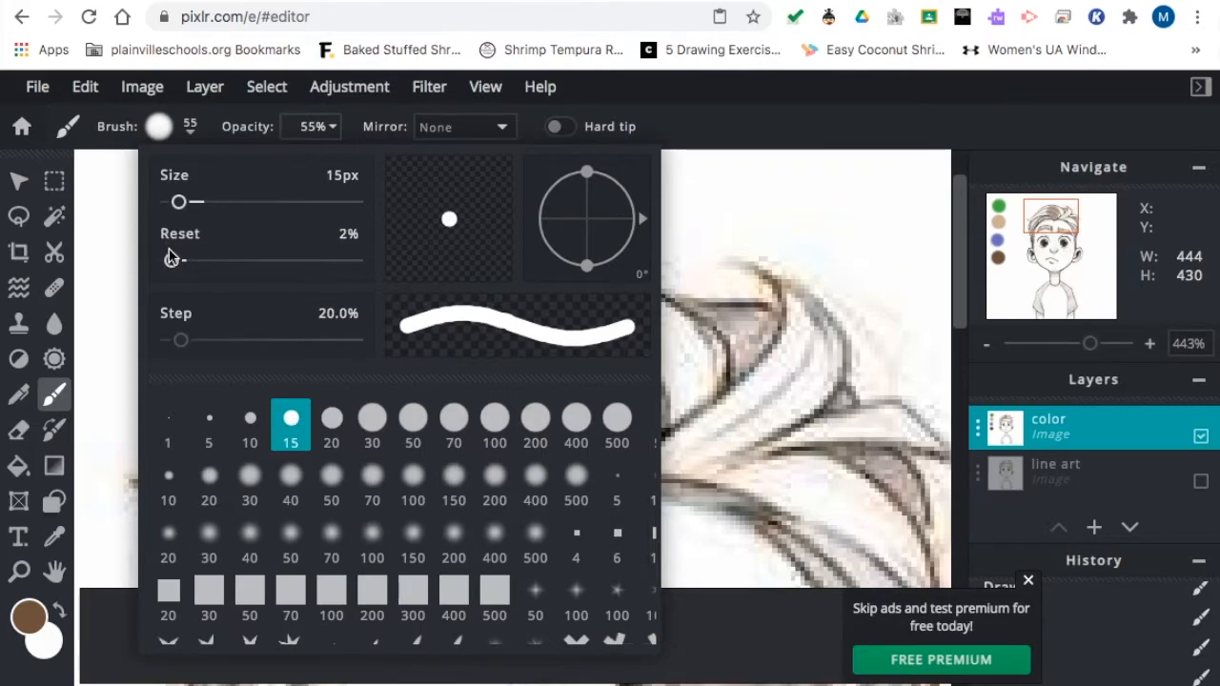
left_click_drag(179, 259, 239, 259)
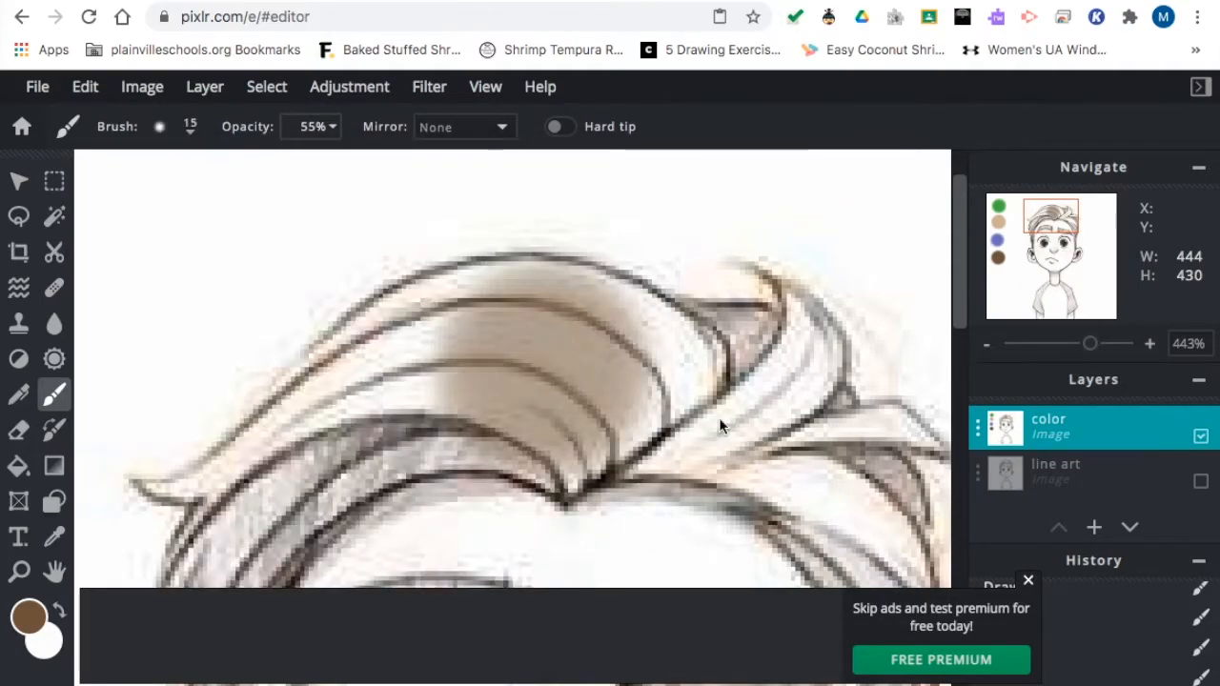
Paint translucent brown across the top, left and lower hair strands.
left_click_drag(721, 427, 601, 294)
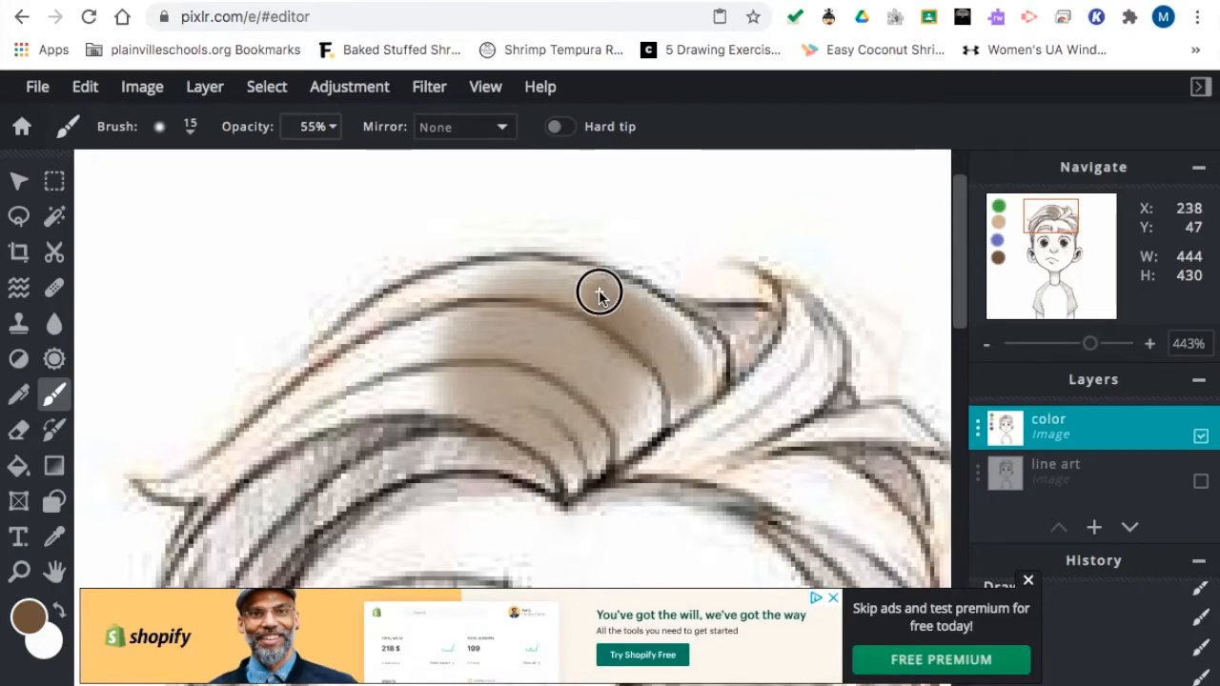
left_click_drag(599, 293, 410, 305)
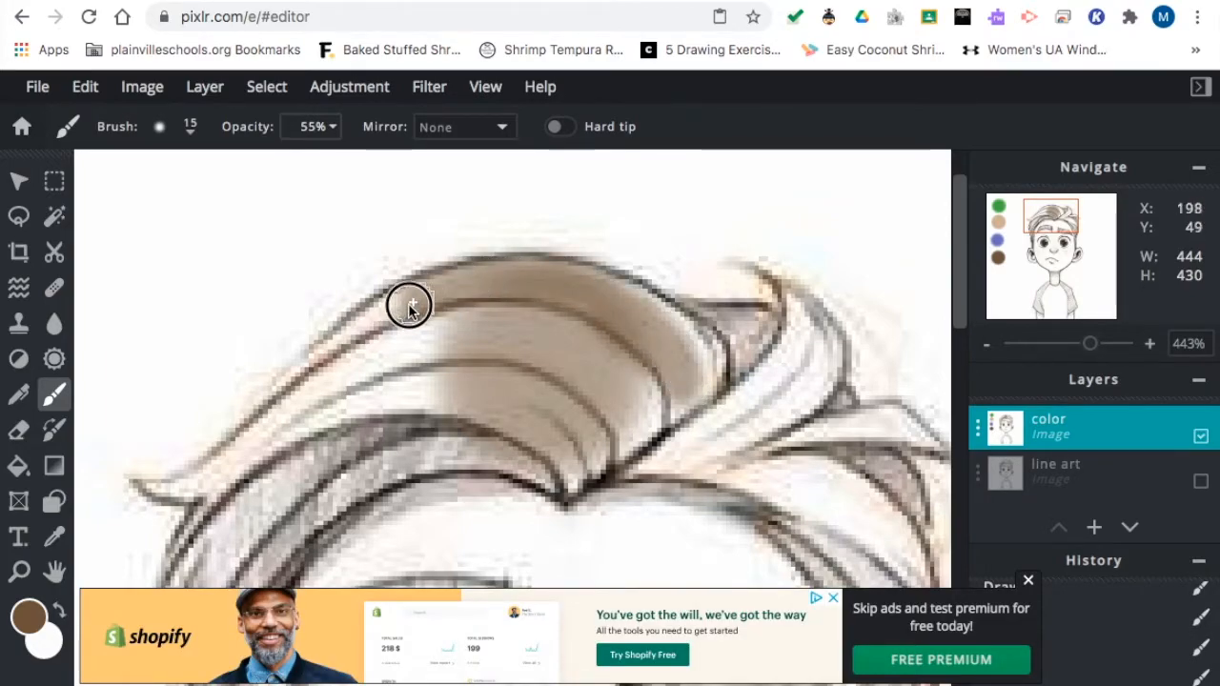
left_click_drag(410, 305, 507, 309)
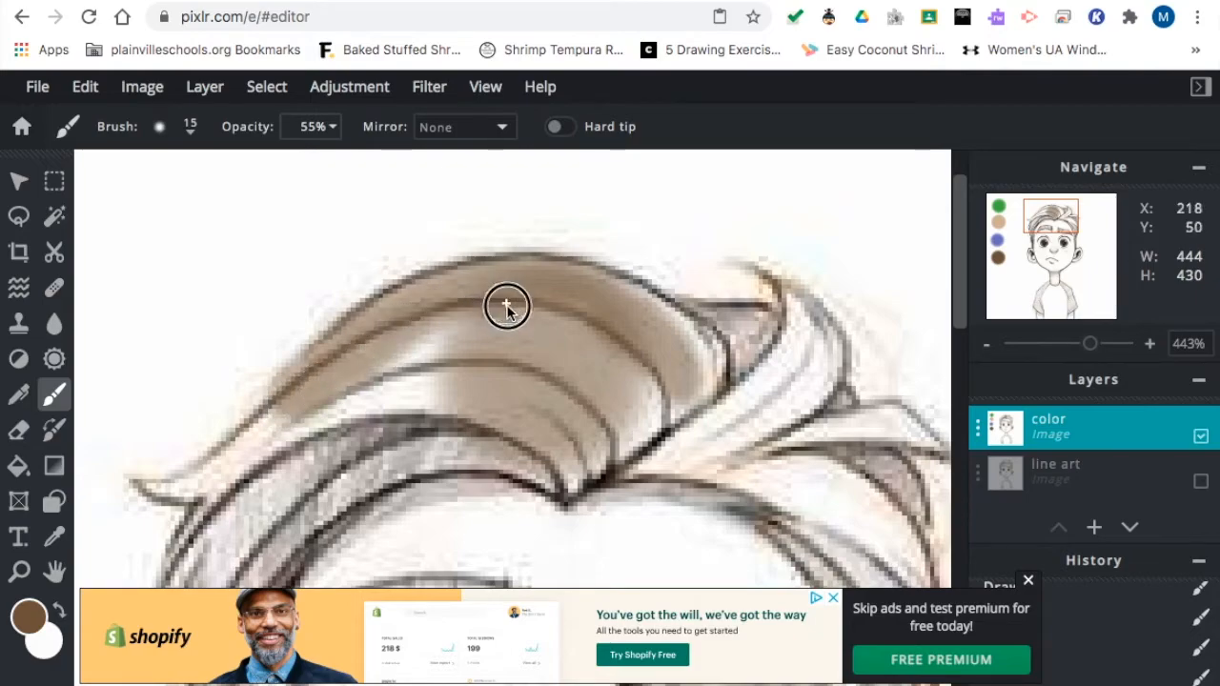
left_click_drag(507, 307, 327, 398)
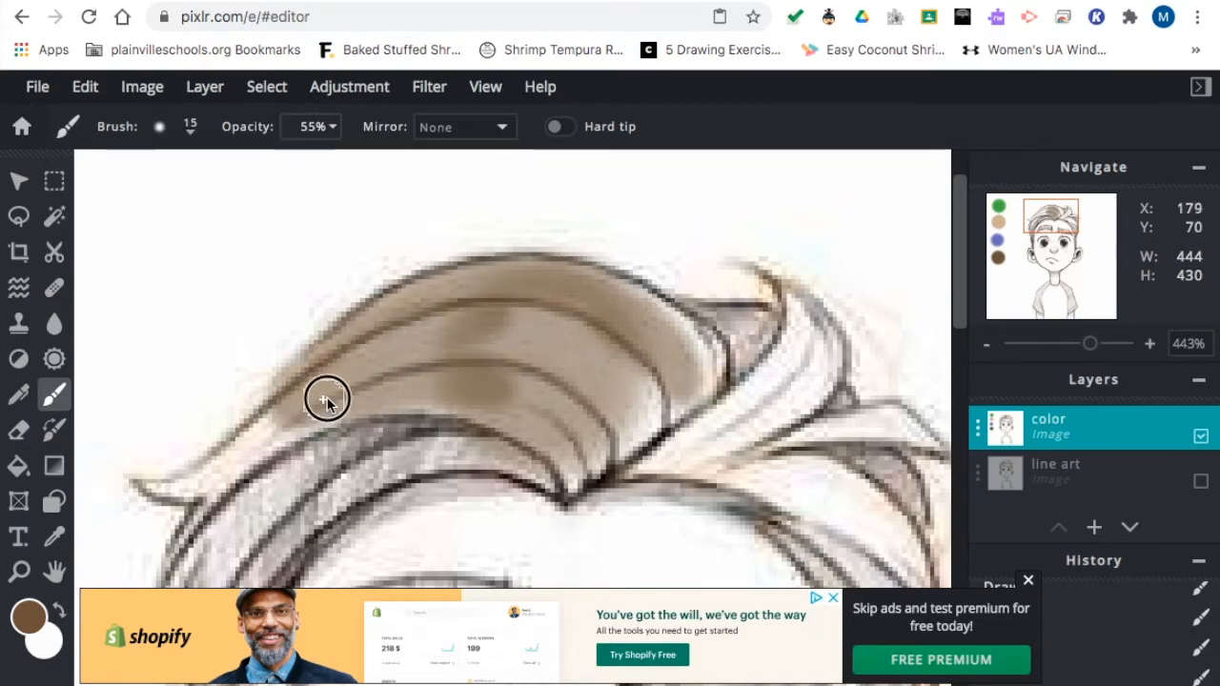
left_click_drag(328, 399, 179, 496)
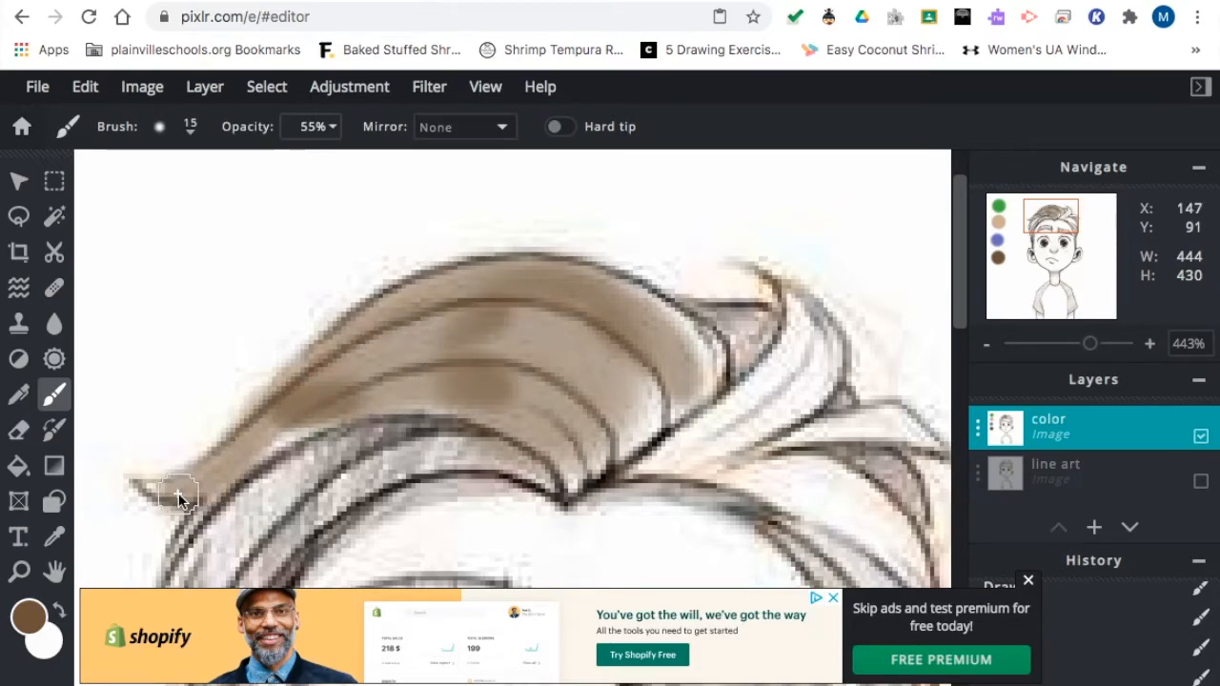
left_click_drag(179, 496, 448, 328)
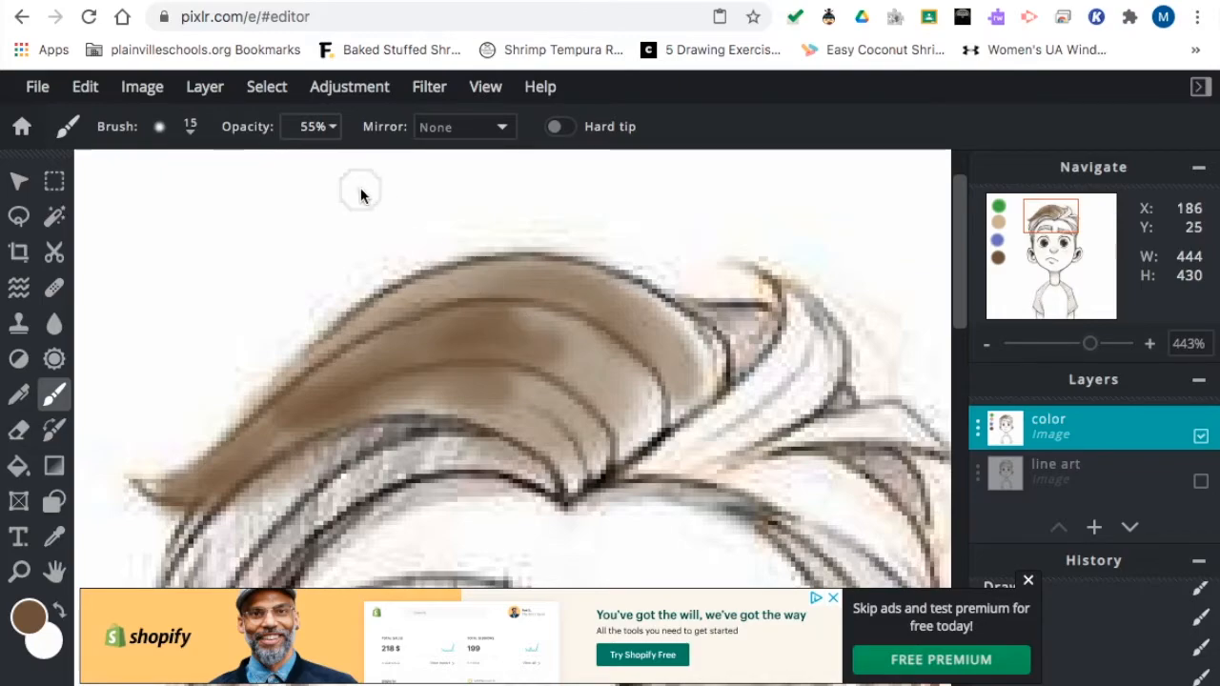
left_click(308, 126)
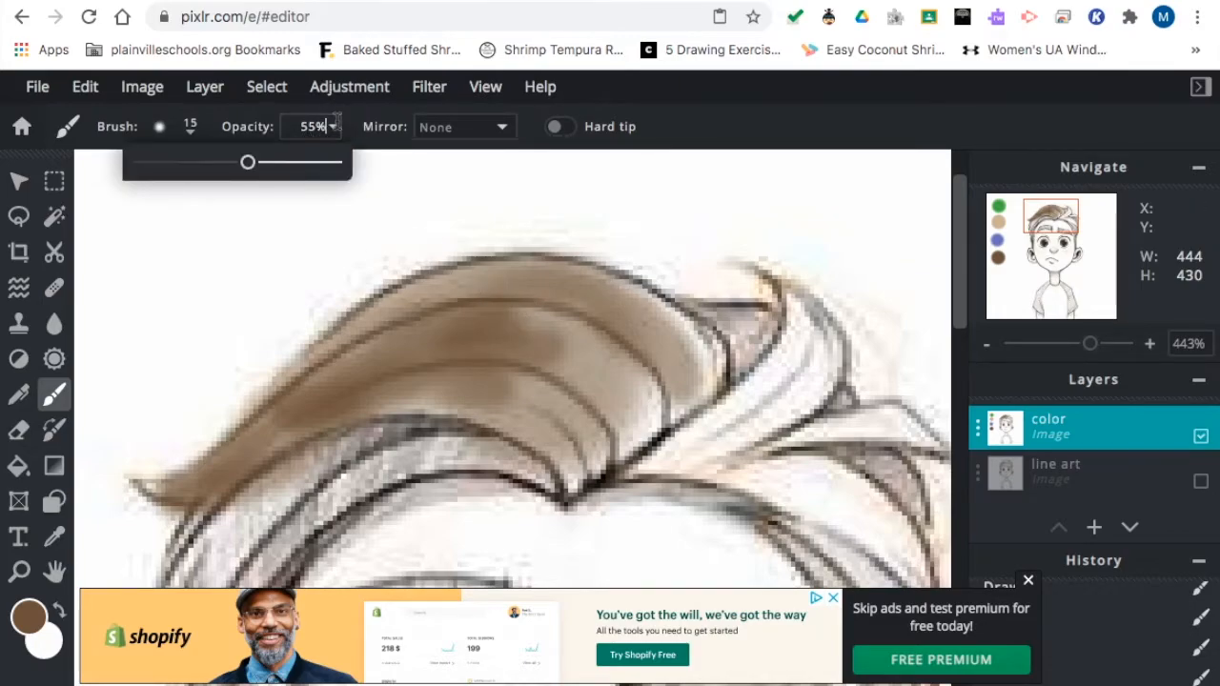
Raise brush opacity to full and paint opaque brown over the top hair tuft.
left_click_drag(248, 162, 171, 162)
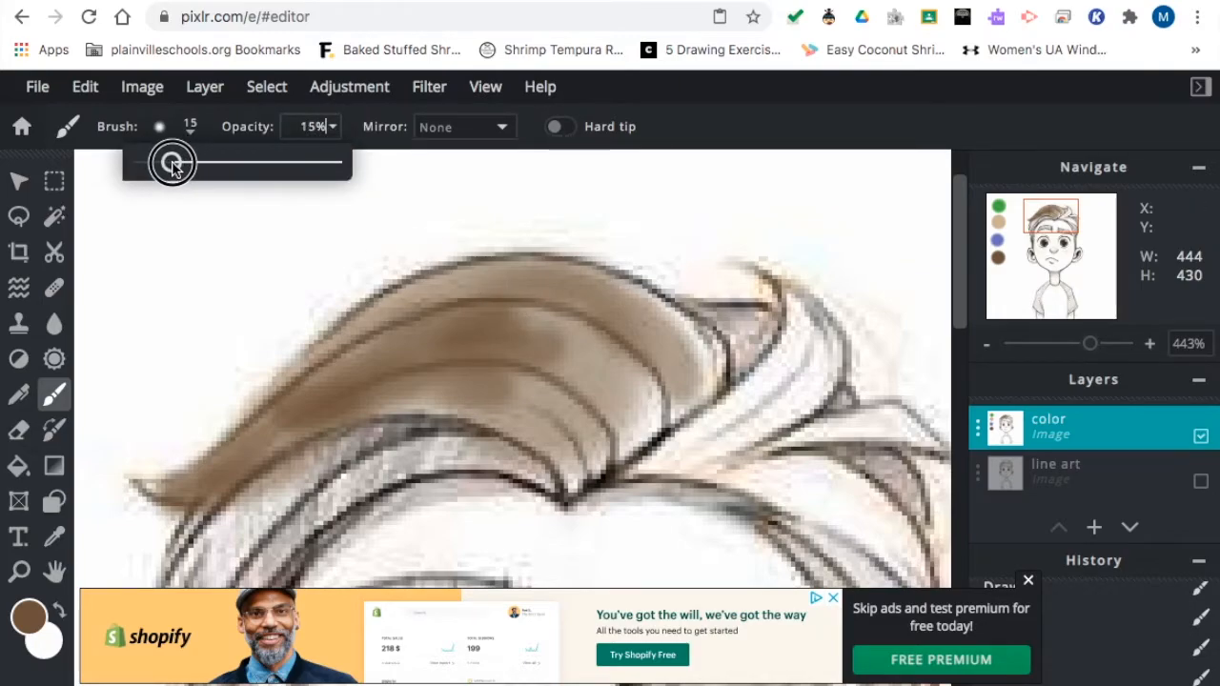
left_click_drag(171, 162, 352, 162)
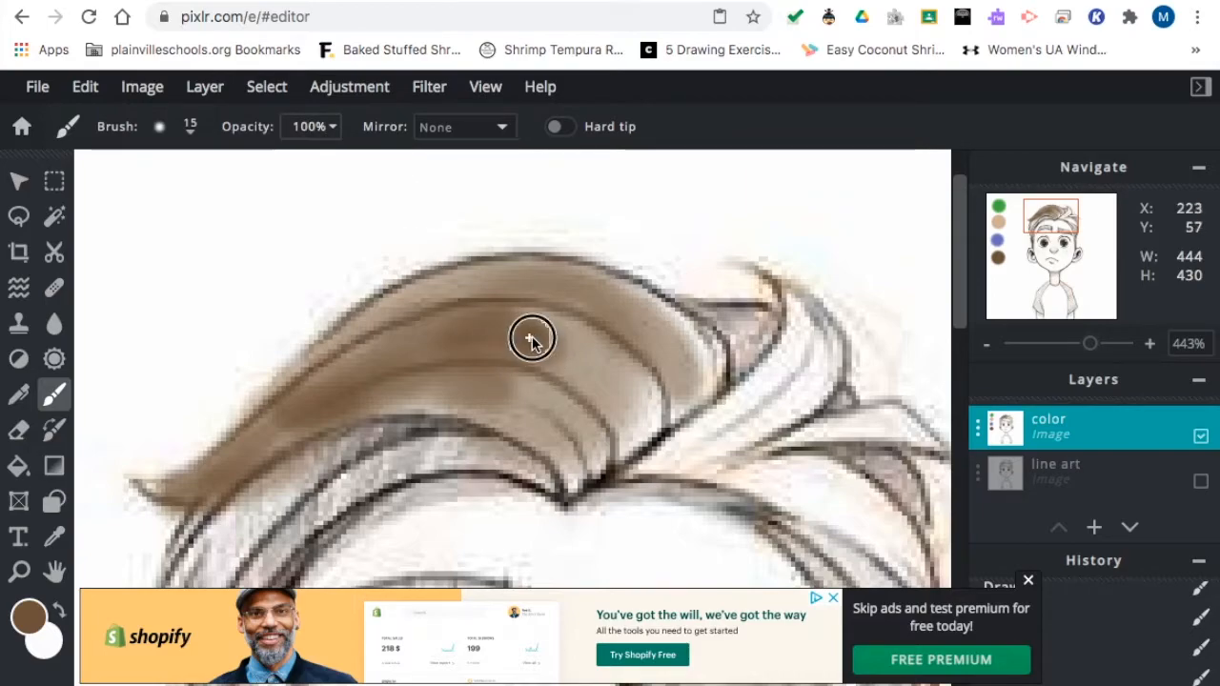
left_click_drag(532, 340, 658, 336)
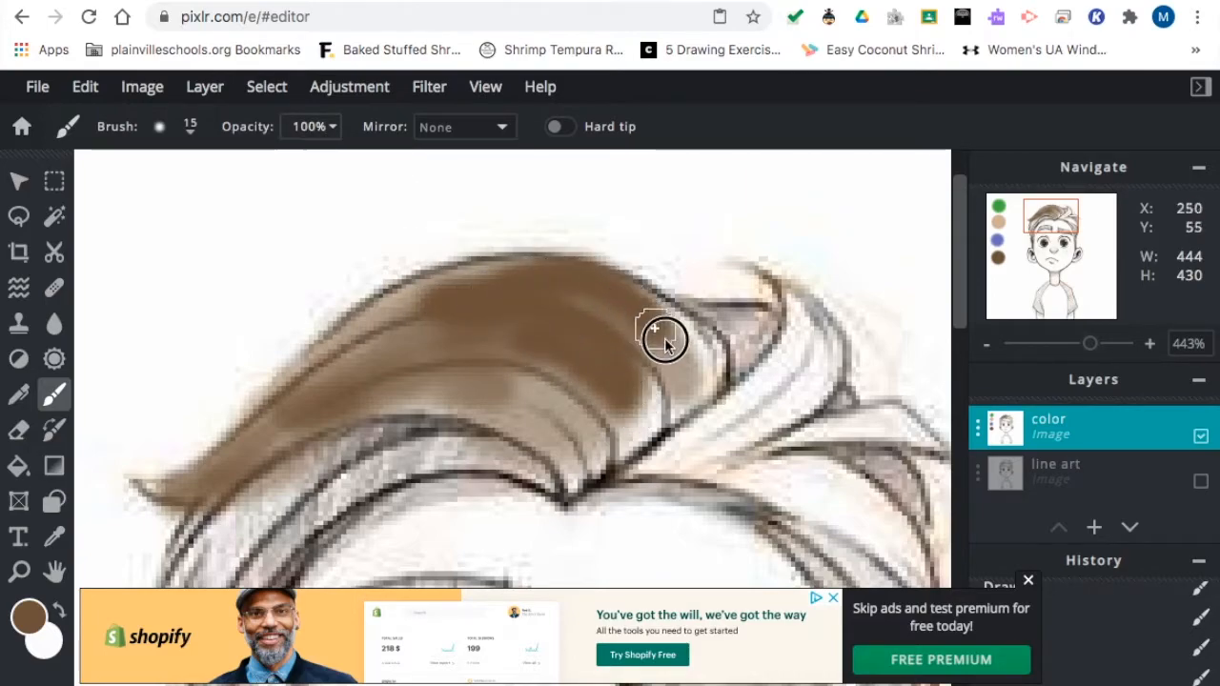
left_click_drag(658, 339, 418, 393)
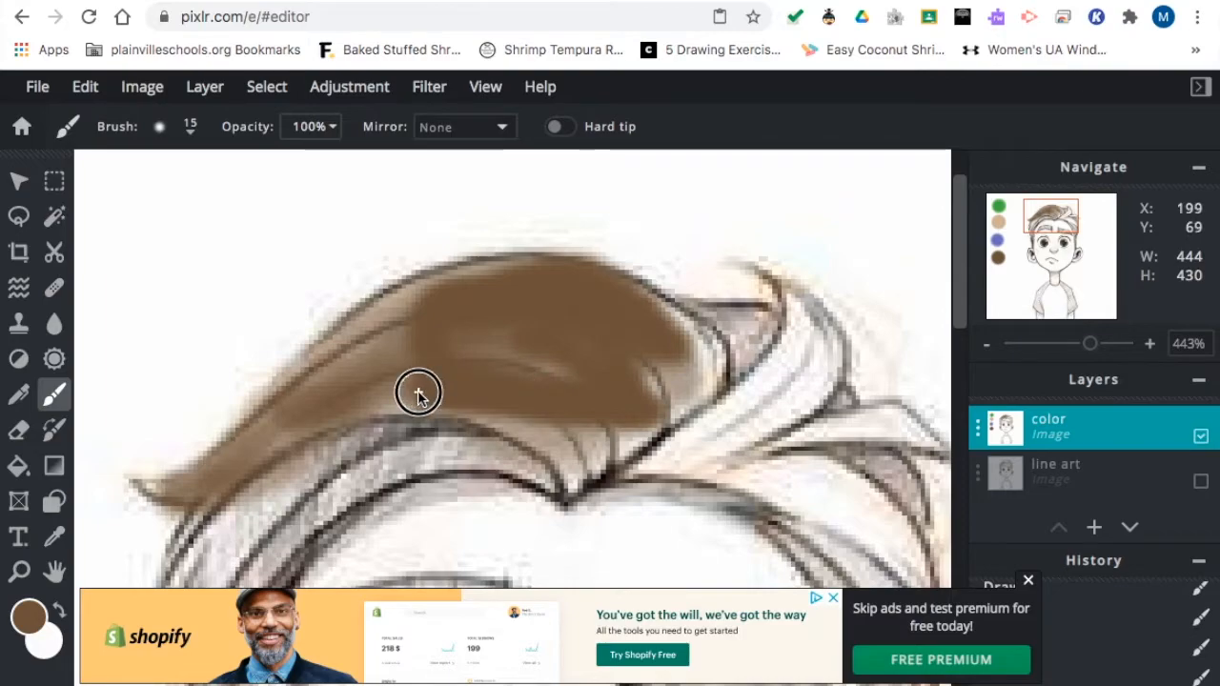
left_click_drag(418, 393, 557, 499)
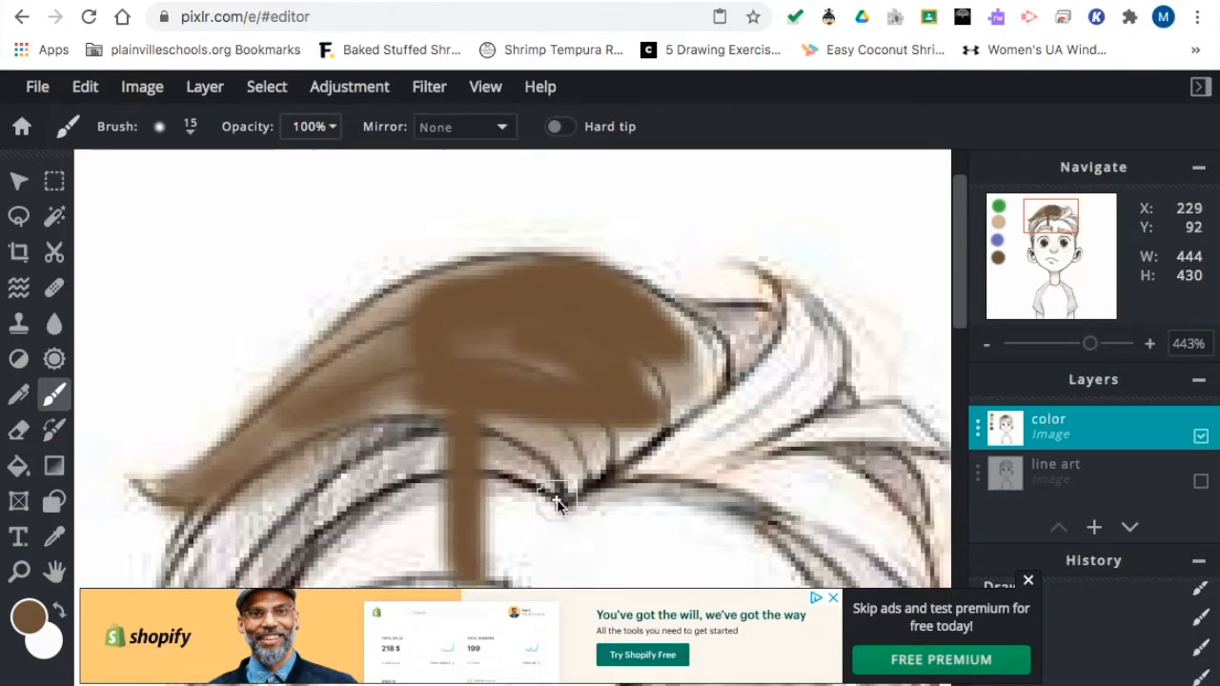
left_click_drag(556, 503, 713, 484)
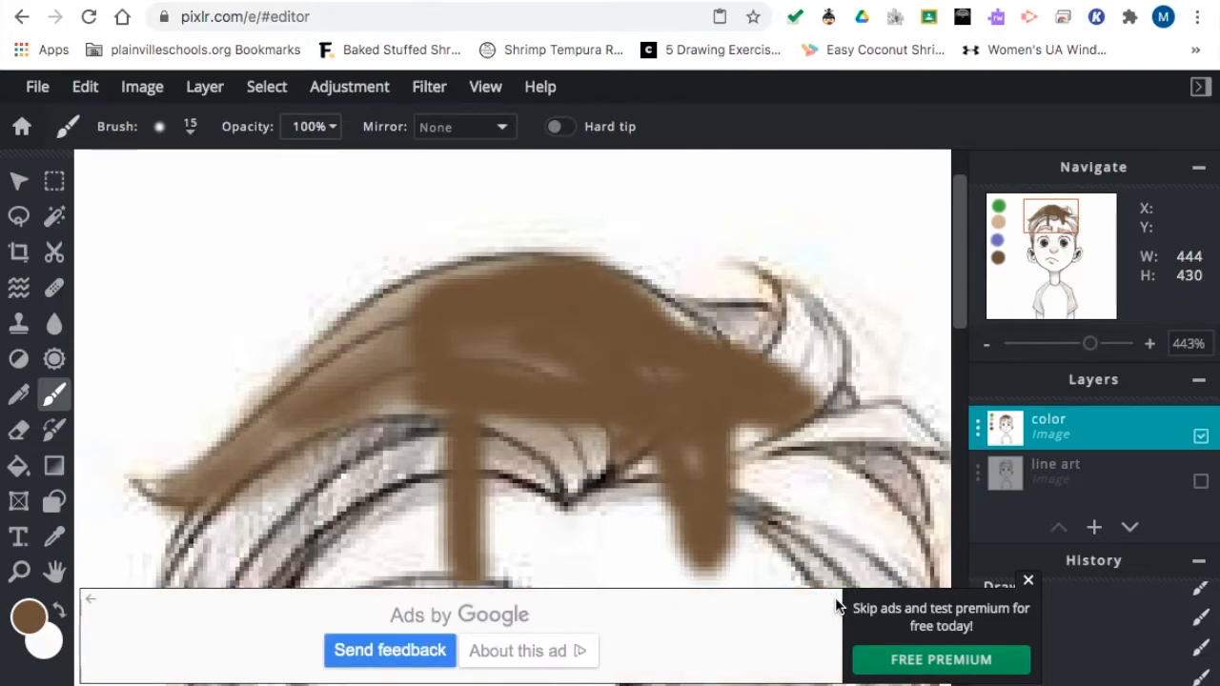
mouse_move(514, 410)
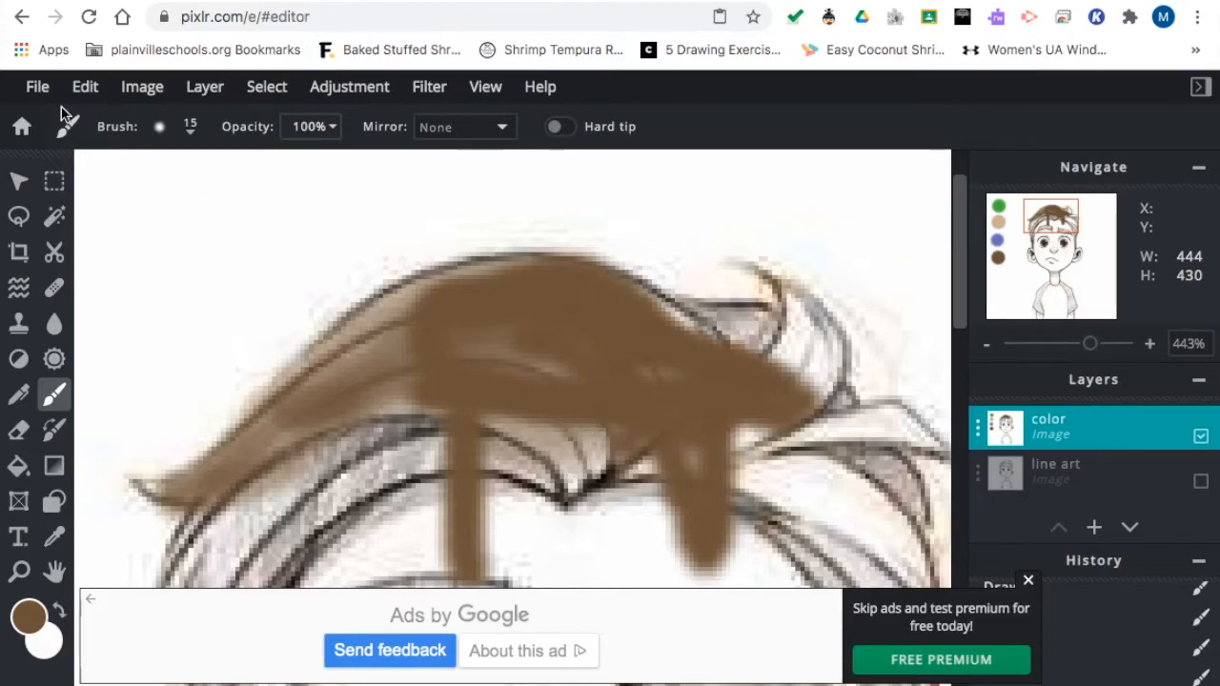
Undo all the brown hair strokes, then add a new empty image layer (Layer 3).
left_click(84, 88)
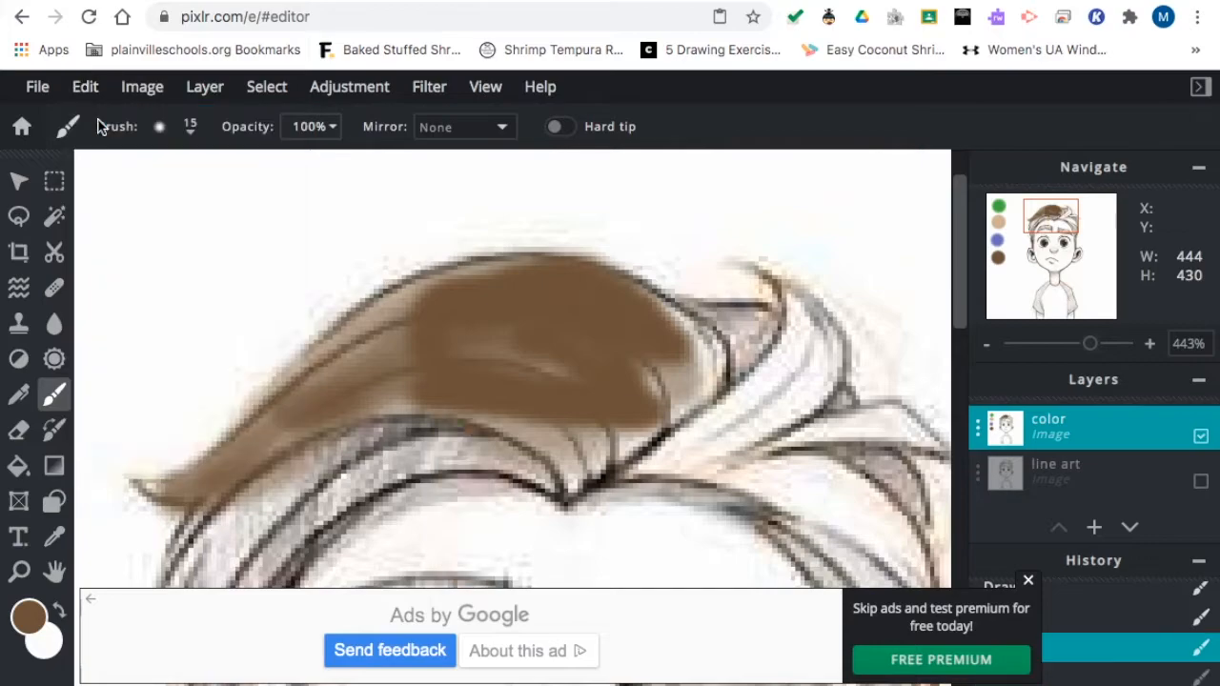
left_click(84, 88)
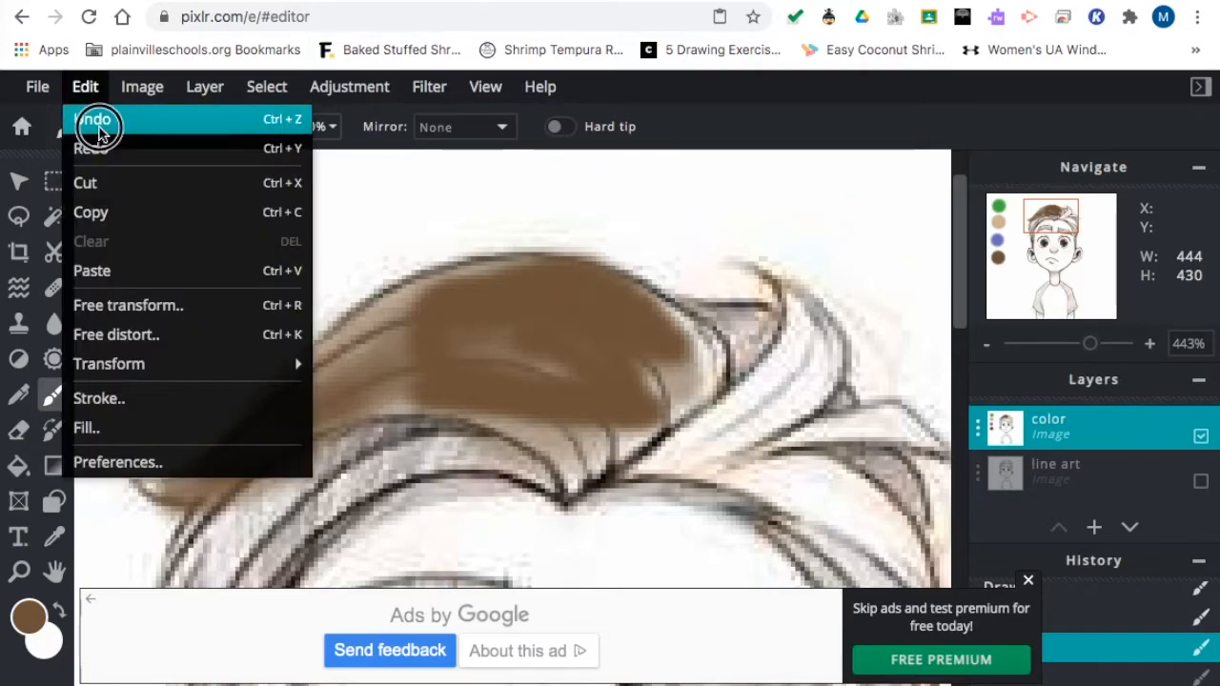
left_click(95, 118)
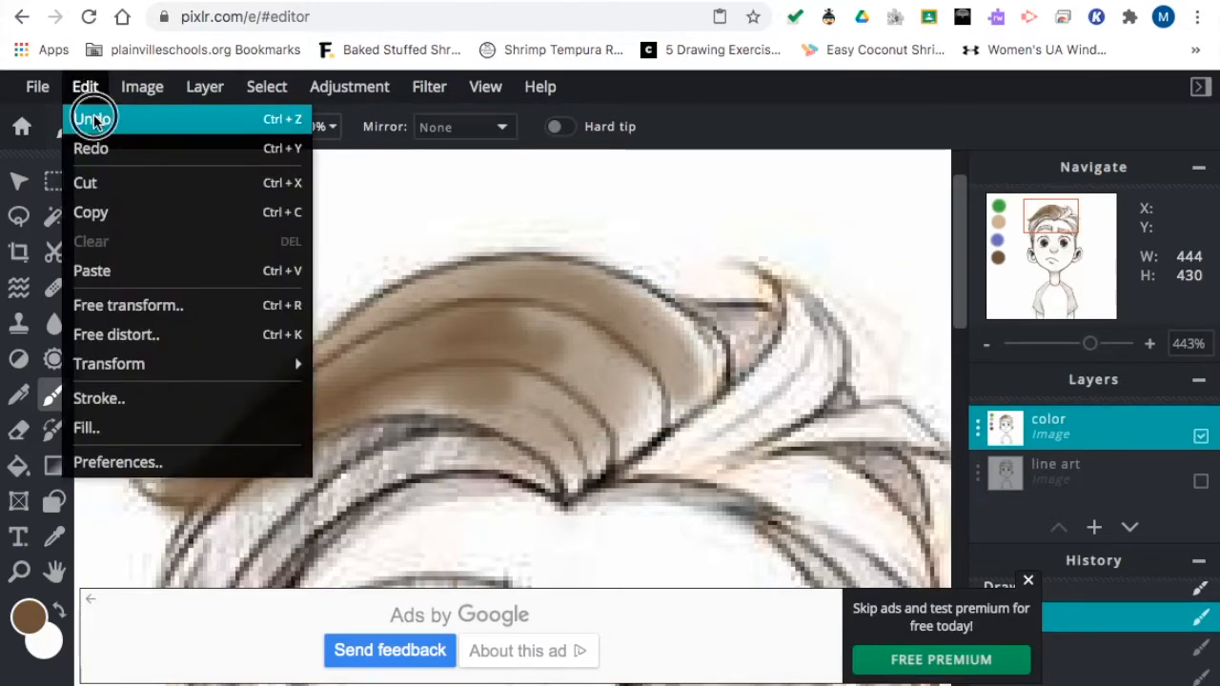
left_click(91, 119)
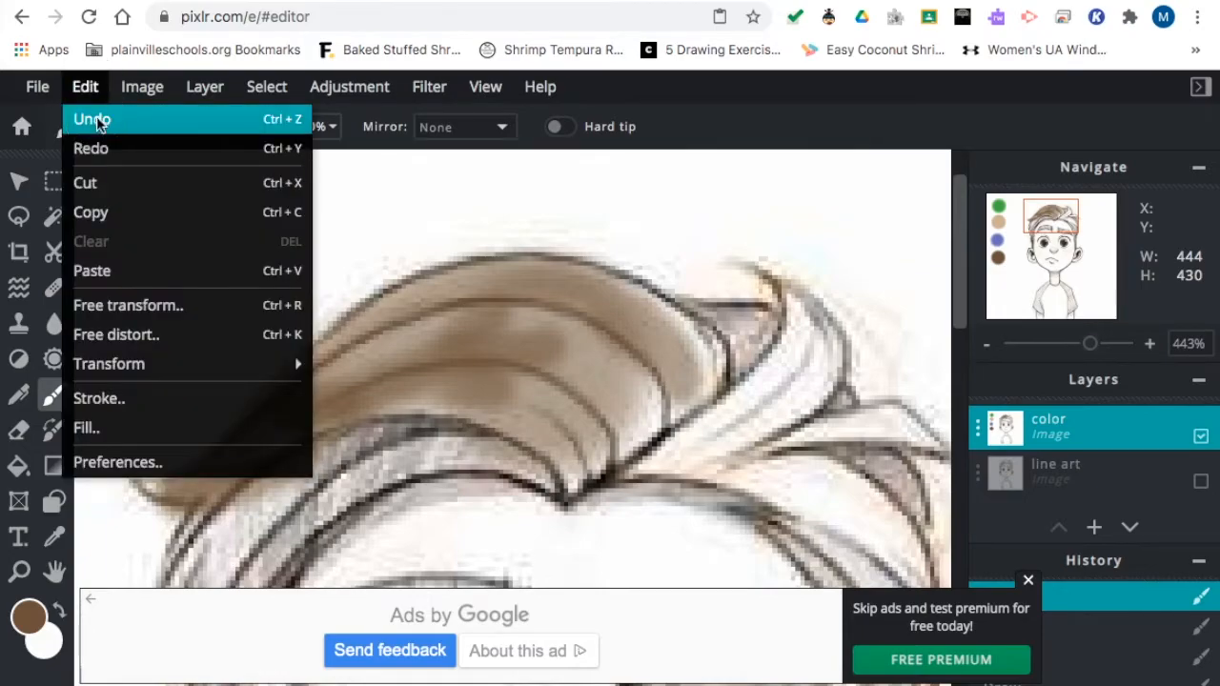
left_click(92, 118)
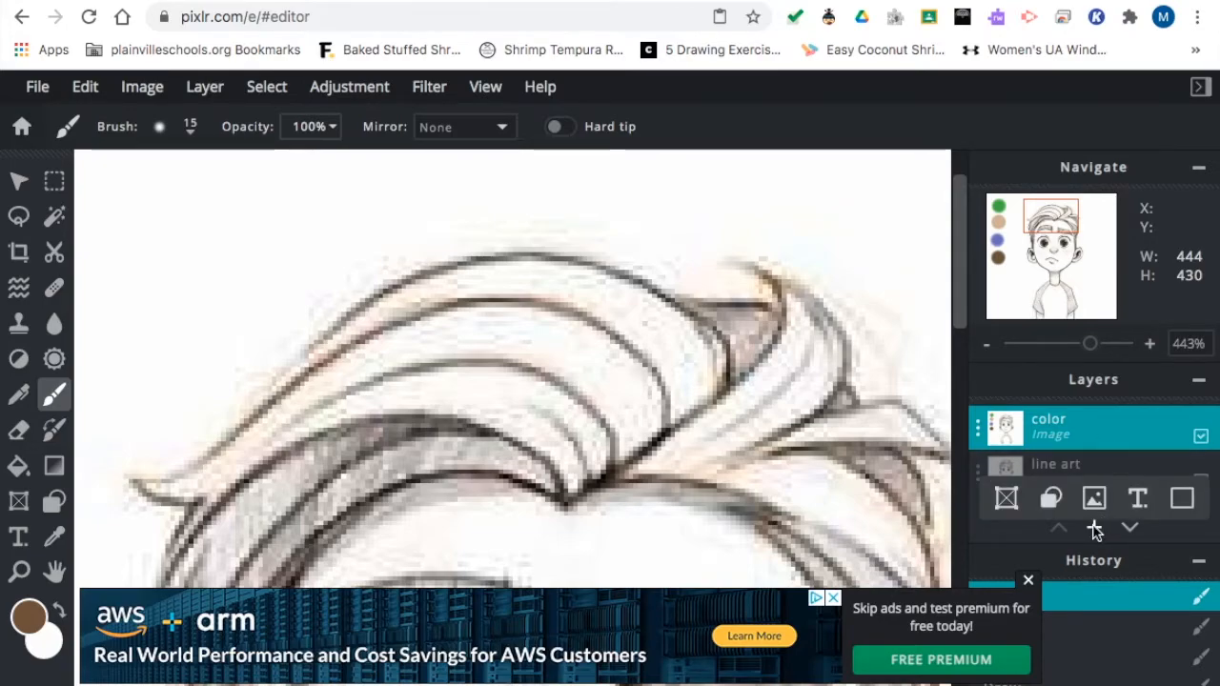
mouse_move(1094, 498)
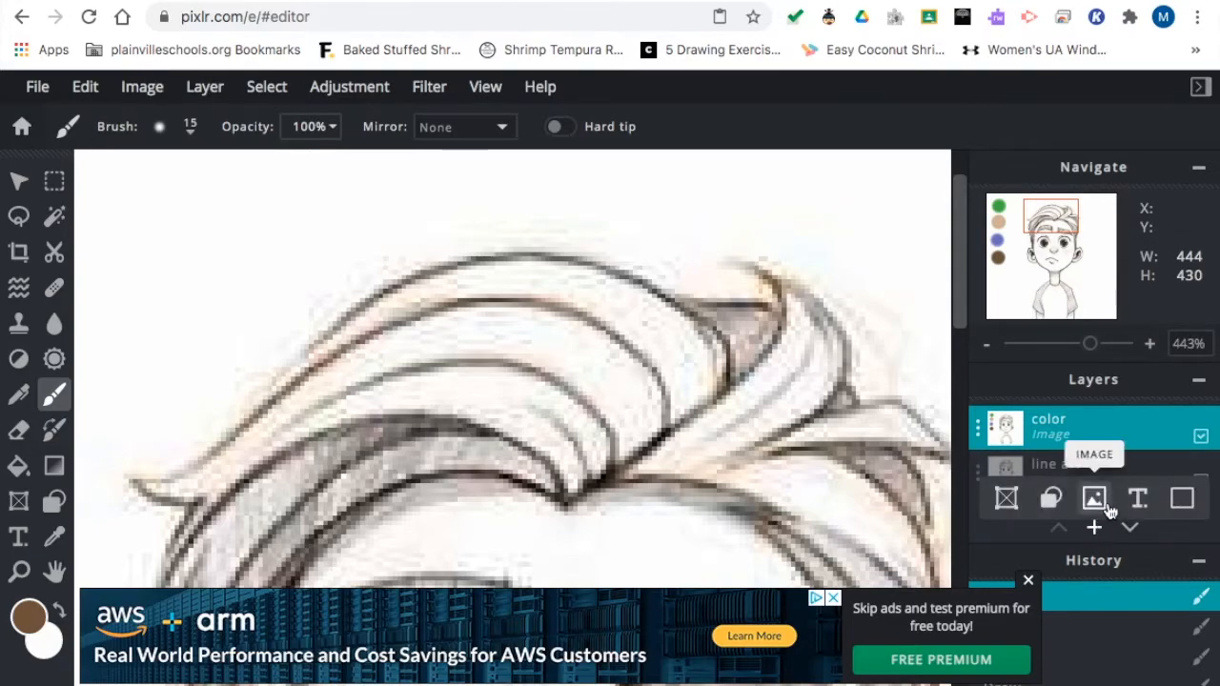
left_click(1094, 498)
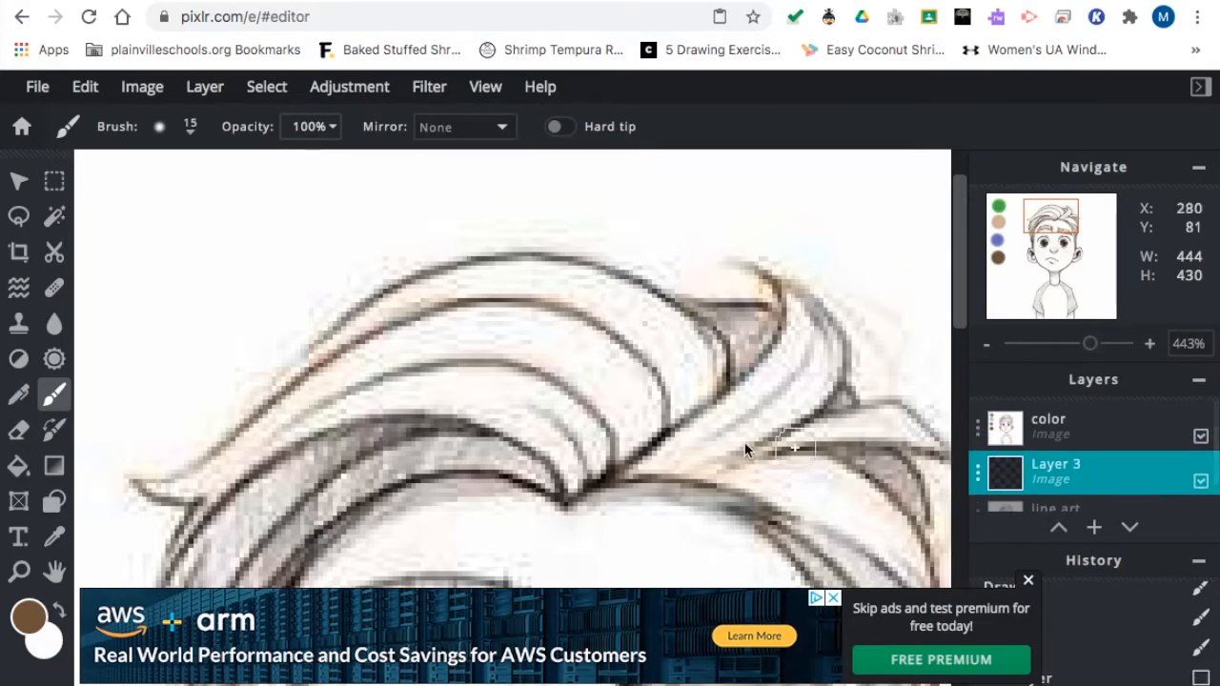
Paint opaque brown over the top and left sections of the hair on Layer 3.
left_click_drag(797, 448, 610, 324)
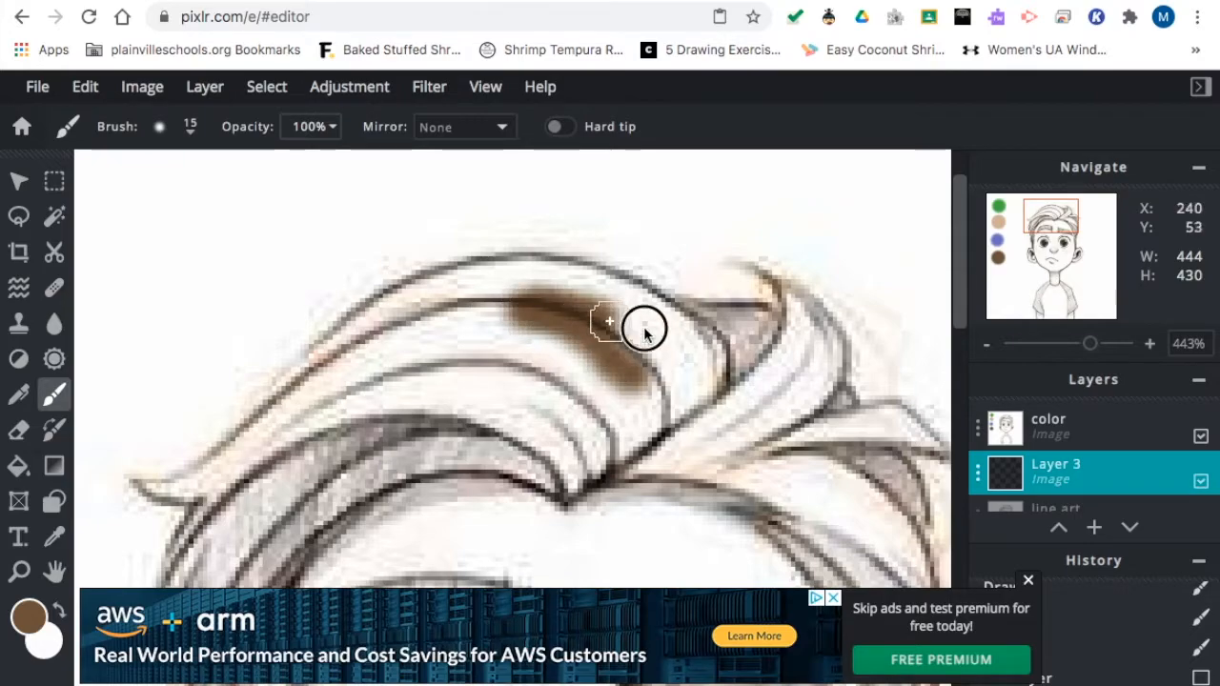
left_click_drag(644, 328, 601, 362)
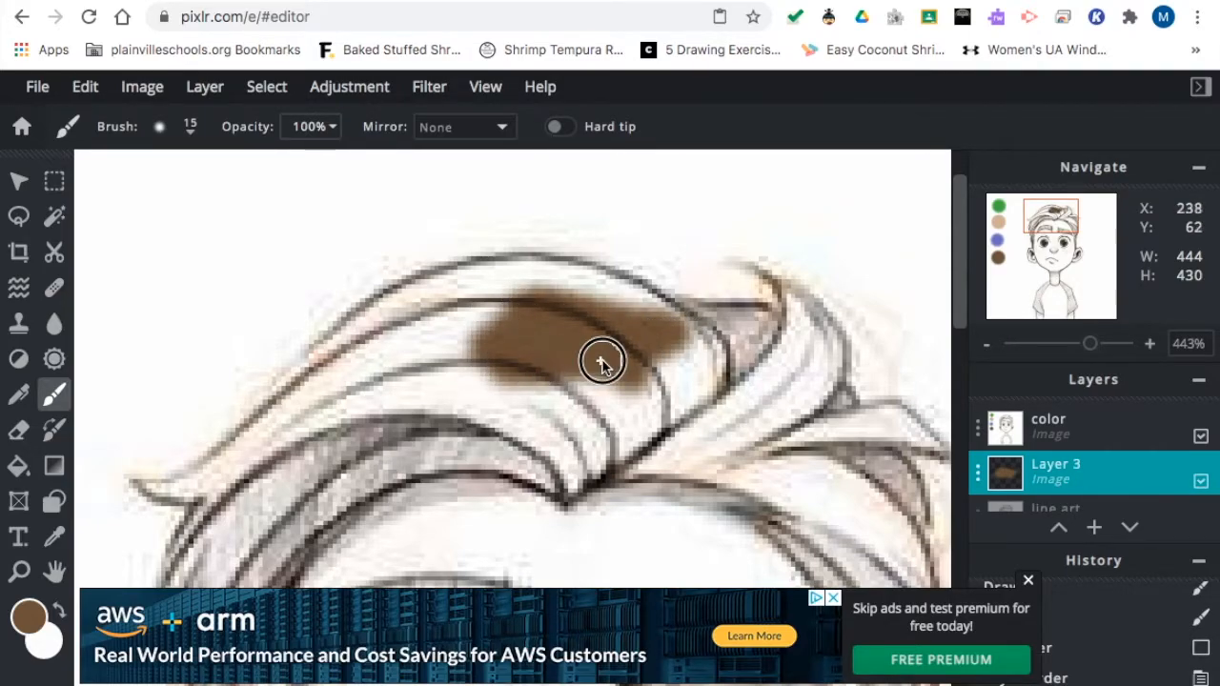
left_click_drag(600, 362, 328, 372)
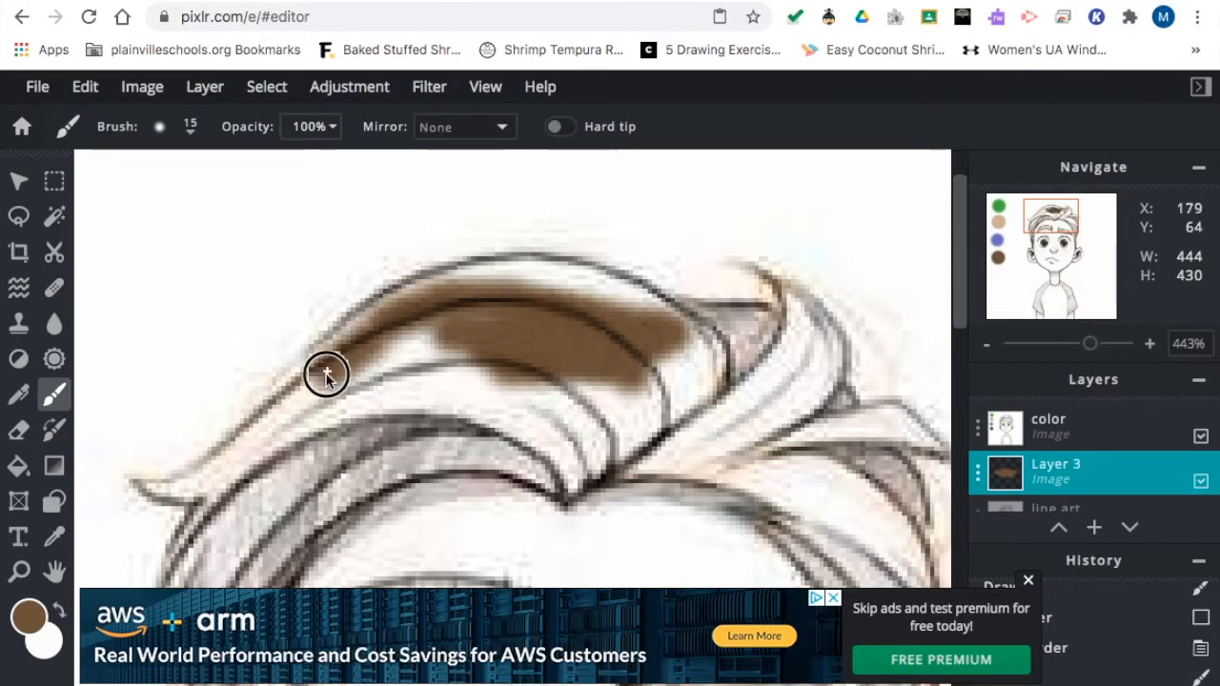
left_click_drag(326, 372, 205, 486)
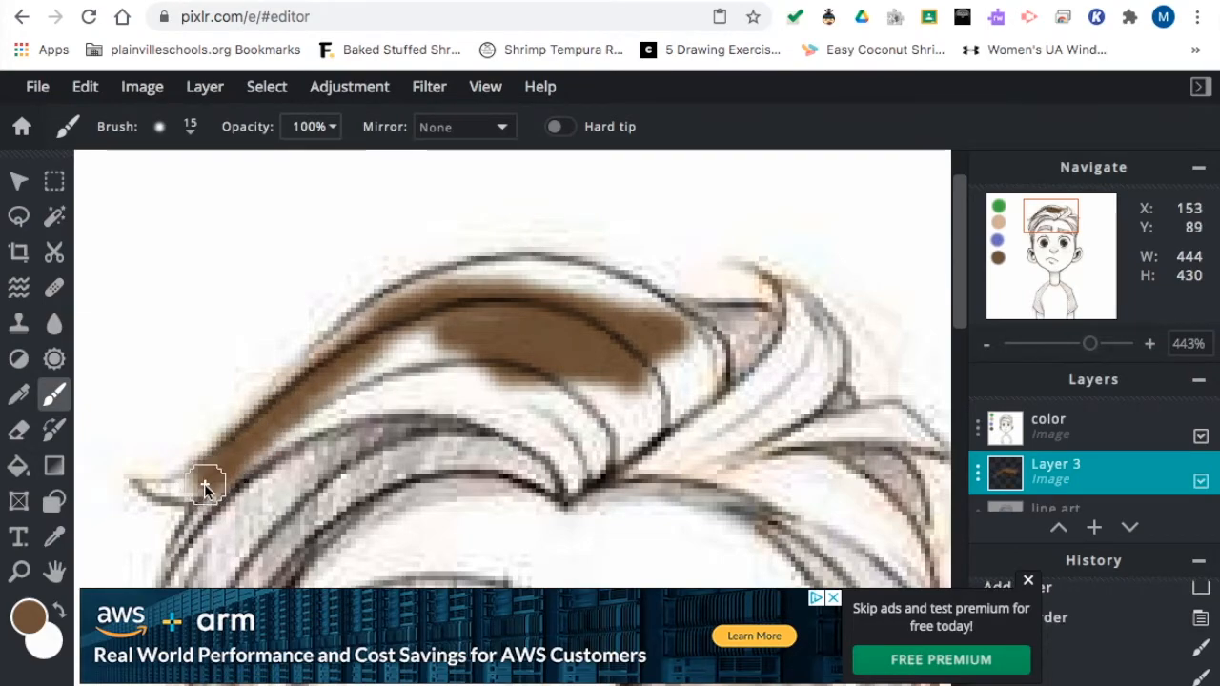
left_click_drag(206, 484, 442, 320)
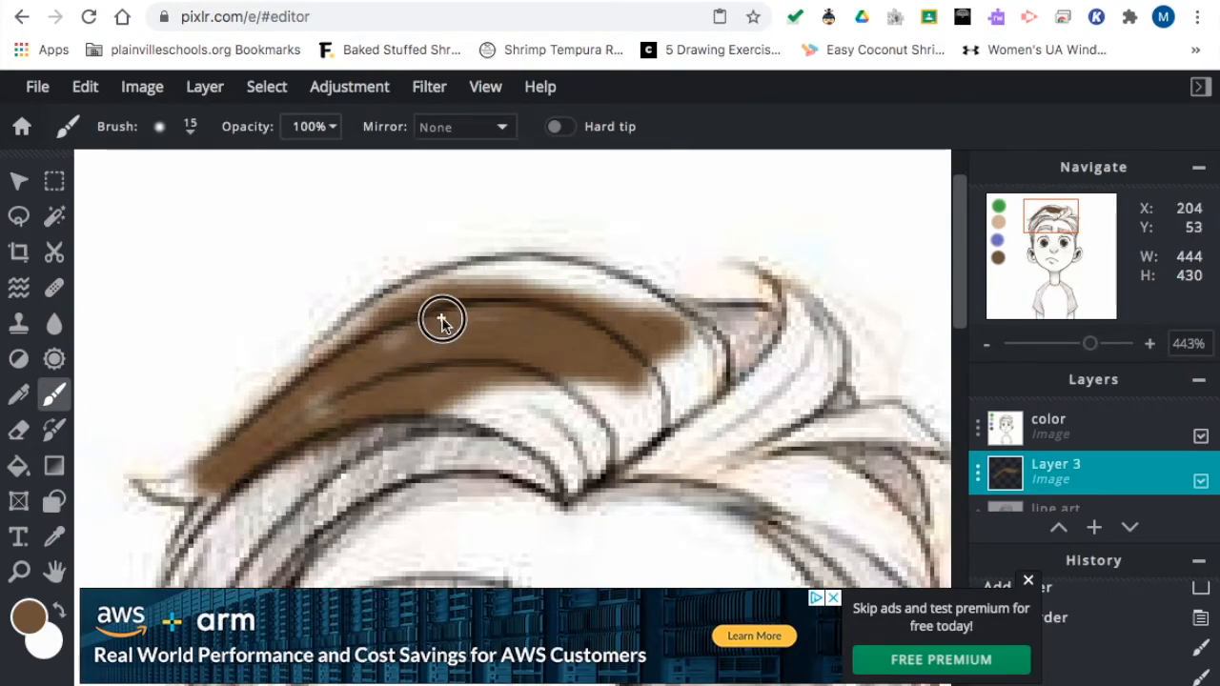
left_click_drag(442, 320, 576, 391)
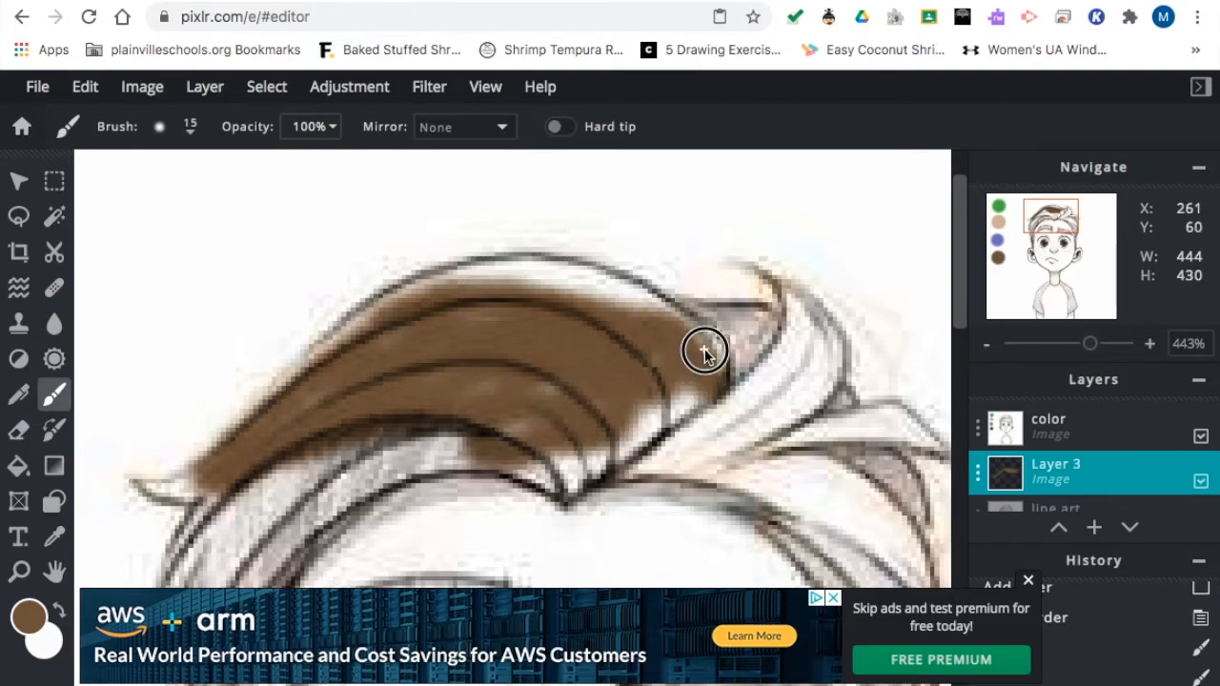
mouse_move(618, 290)
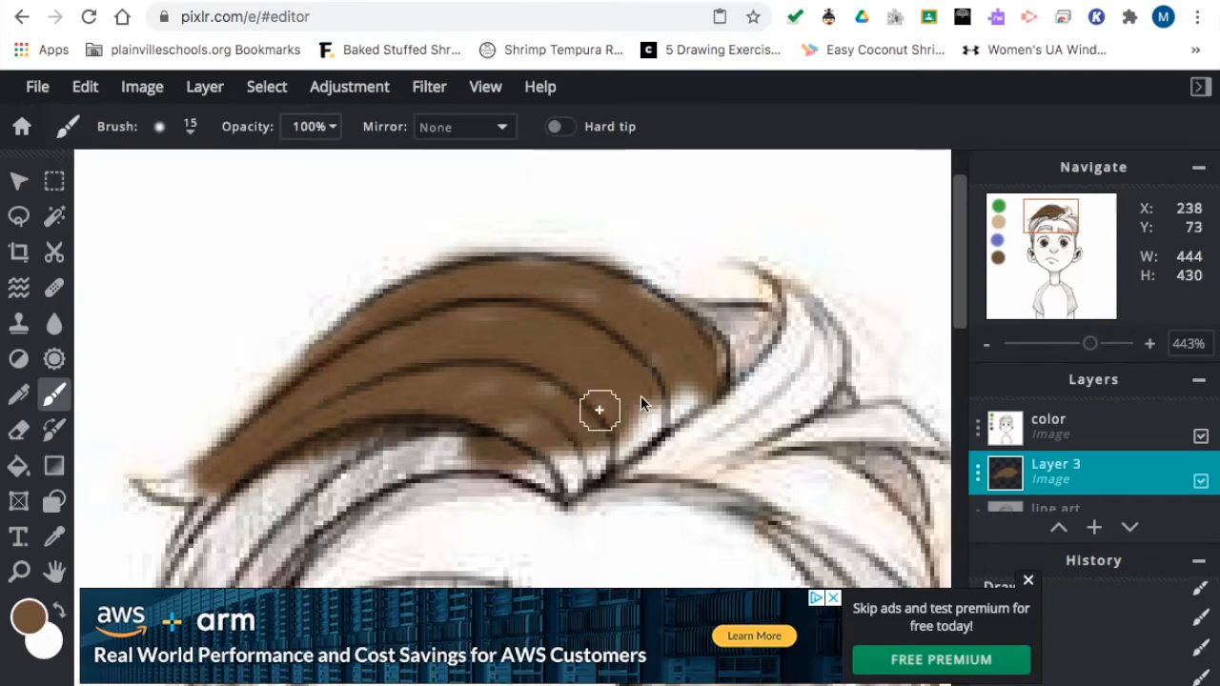
Fill the right curls, lower strands and left hair tips with brown.
left_click_drag(601, 410, 721, 390)
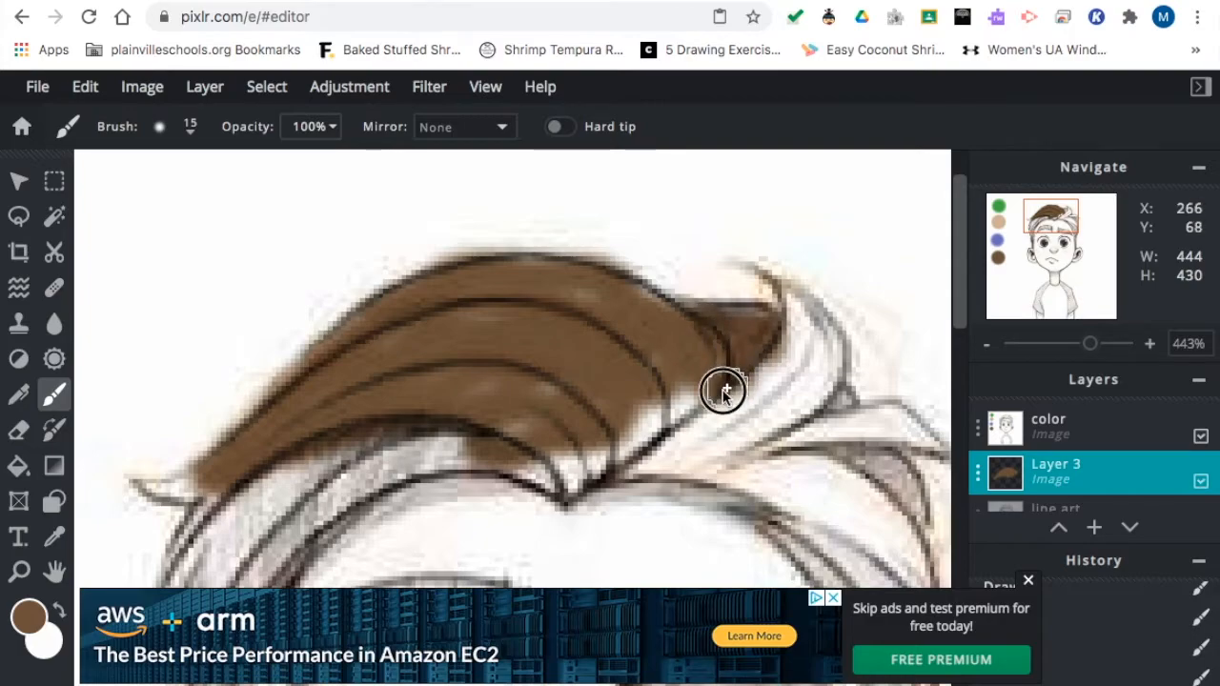
left_click_drag(723, 390, 572, 439)
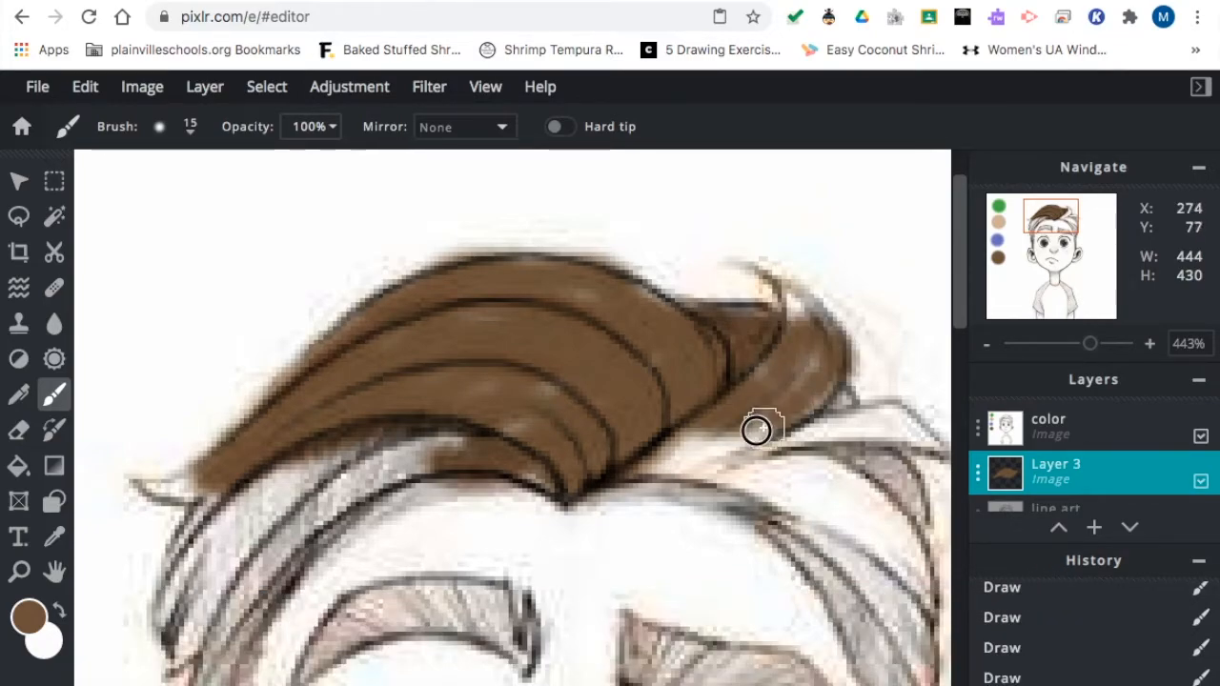
left_click_drag(759, 428, 824, 398)
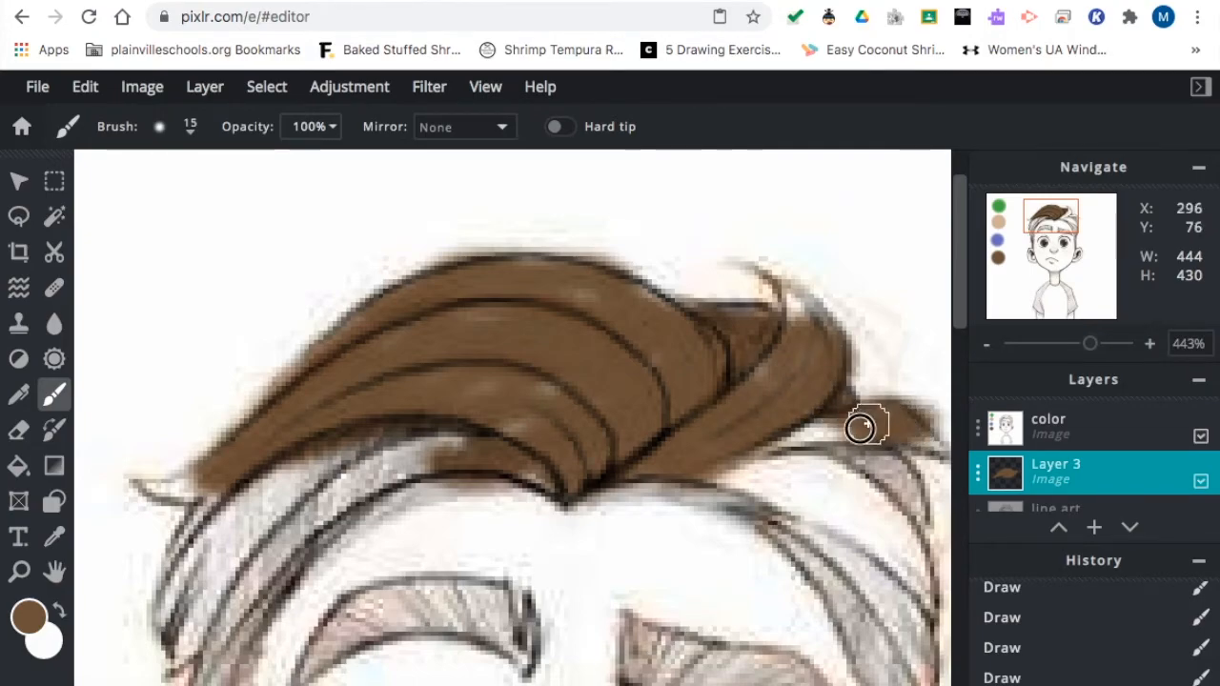
left_click_drag(867, 426, 816, 499)
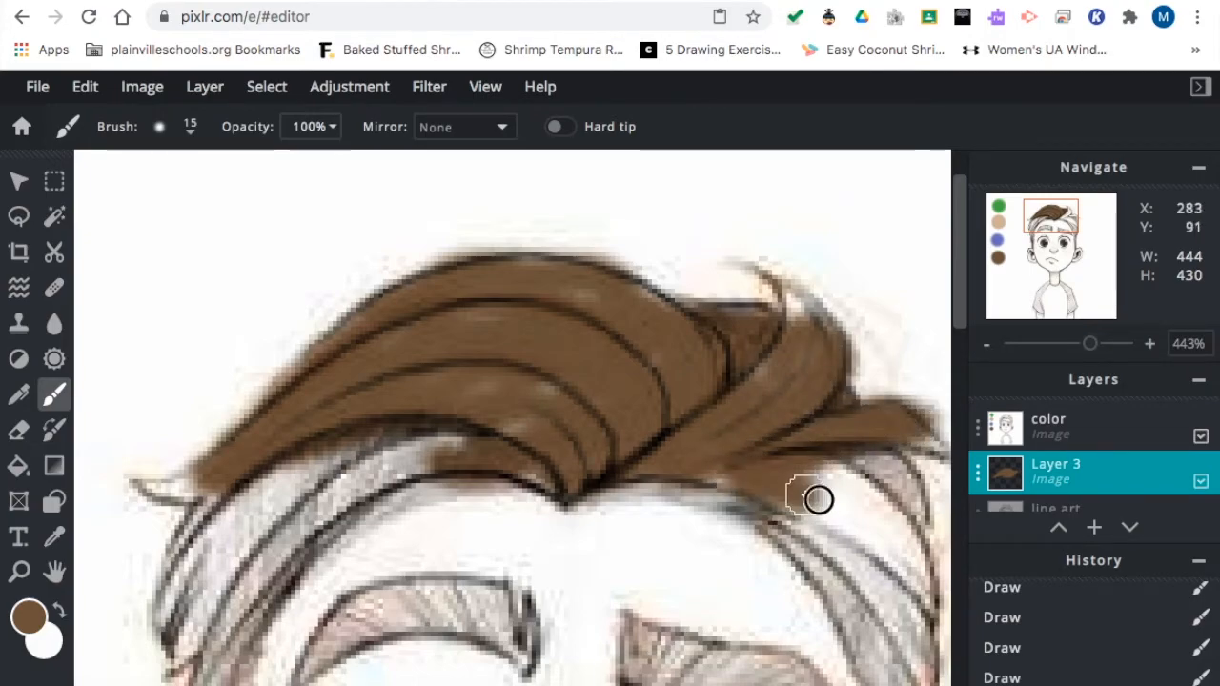
left_click_drag(816, 500, 896, 481)
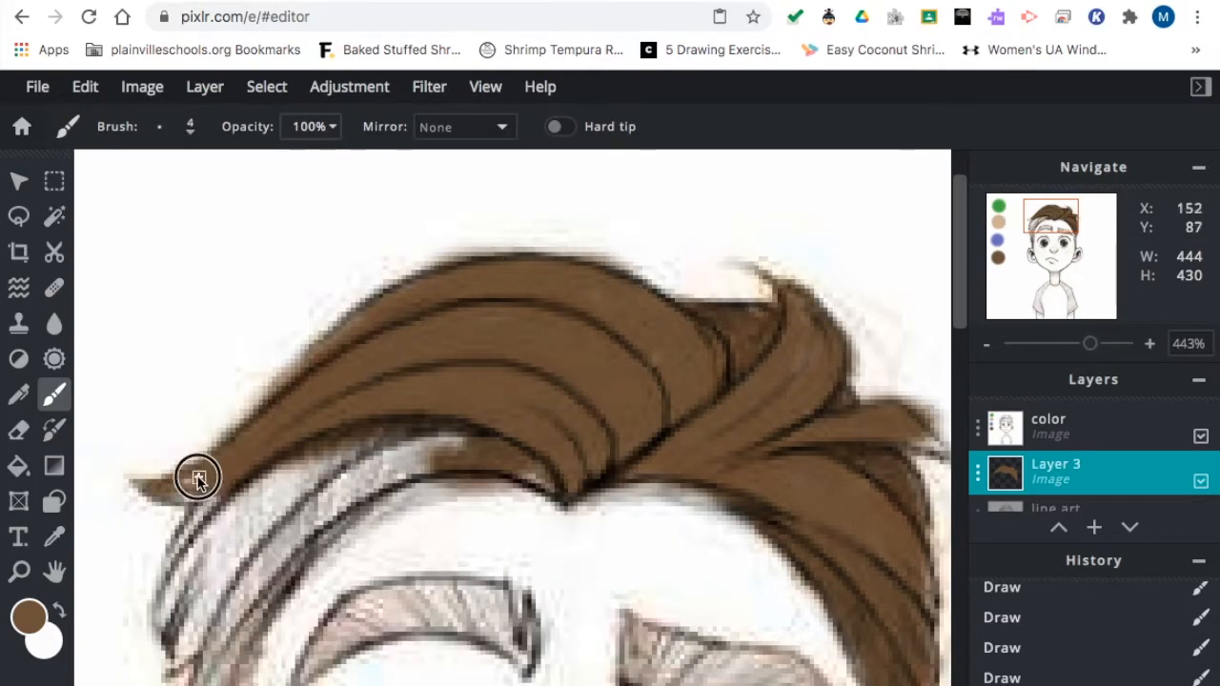
left_click_drag(198, 476, 438, 480)
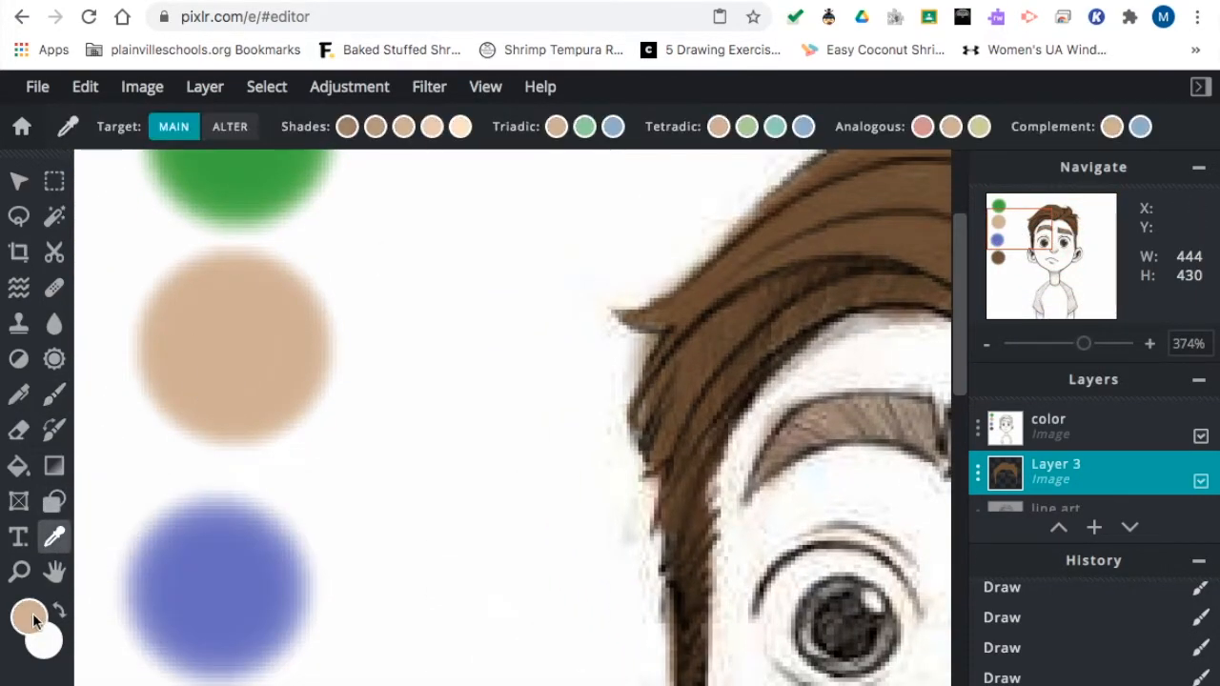
Paint skin tone along the chin, jaw and around the eyes on Layer 3.
left_click(53, 393)
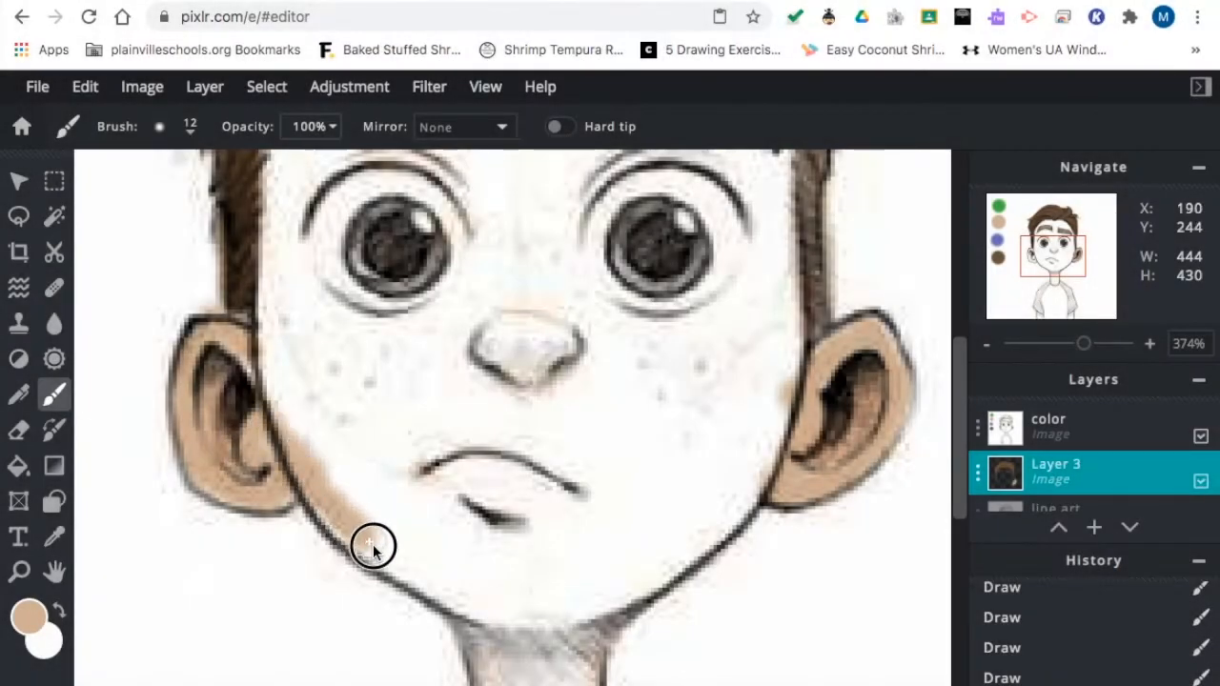
left_click_drag(374, 546, 600, 606)
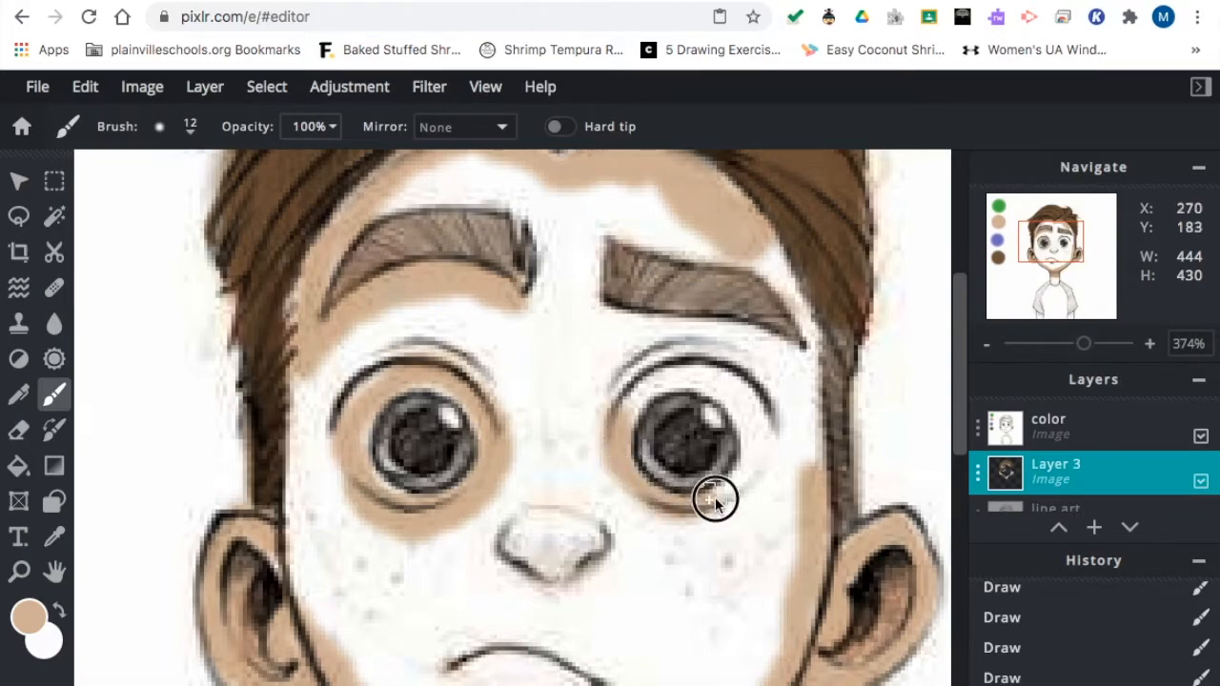
left_click(161, 125)
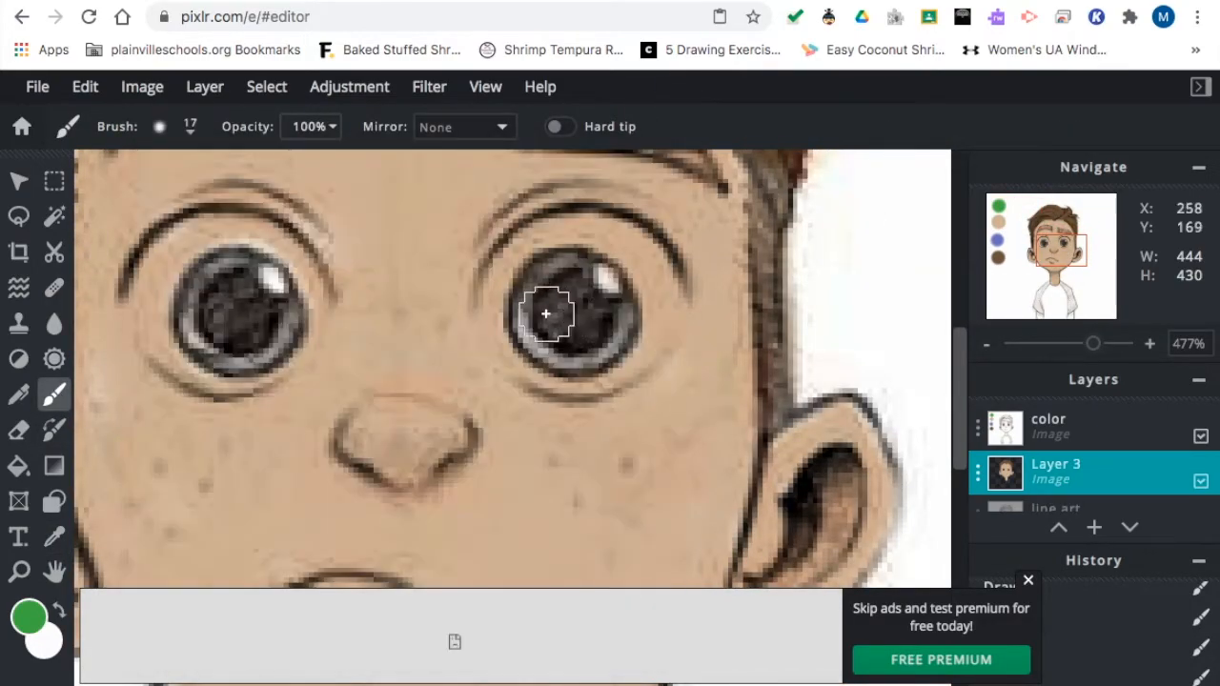
Pick a pink colour, lower brush opacity to 23%, and tint the lower lip.
left_click_drag(1094, 343, 1079, 343)
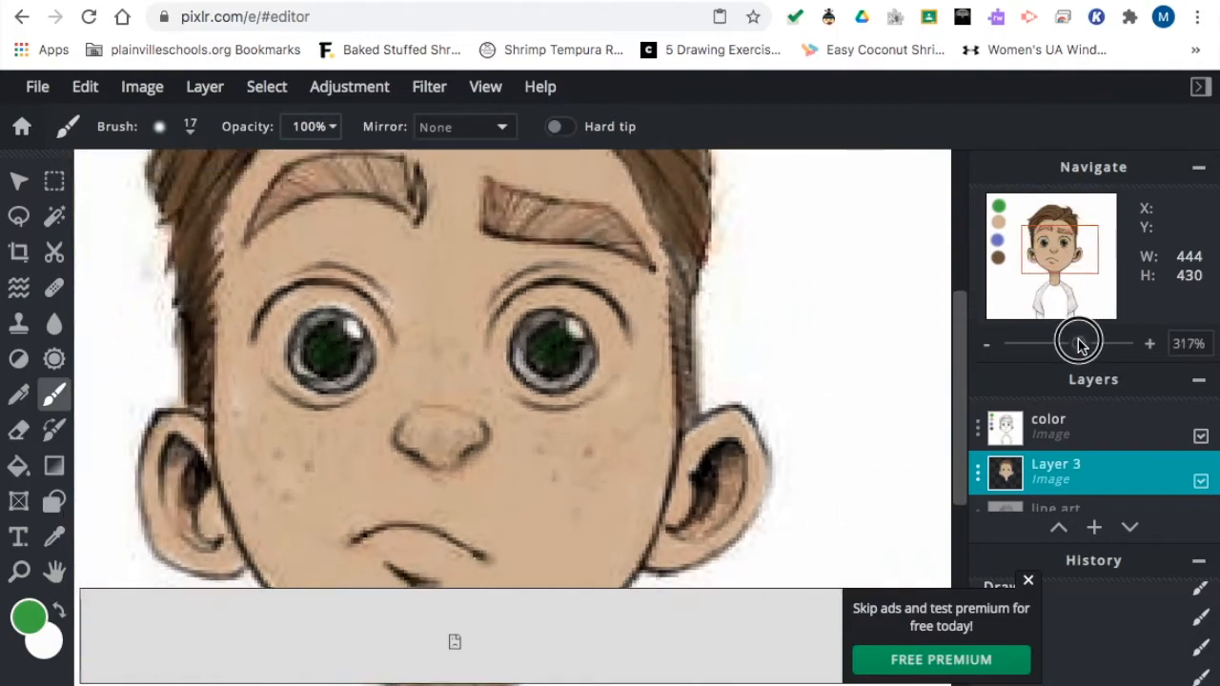
left_click(29, 618)
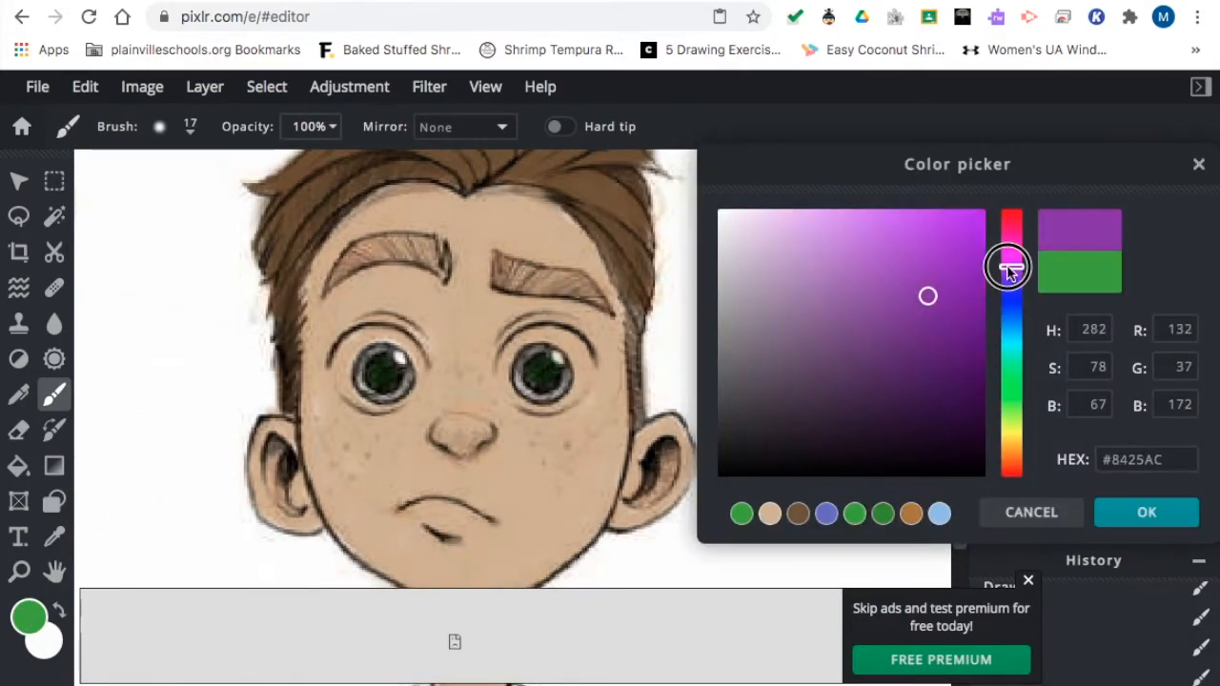
left_click(1148, 511)
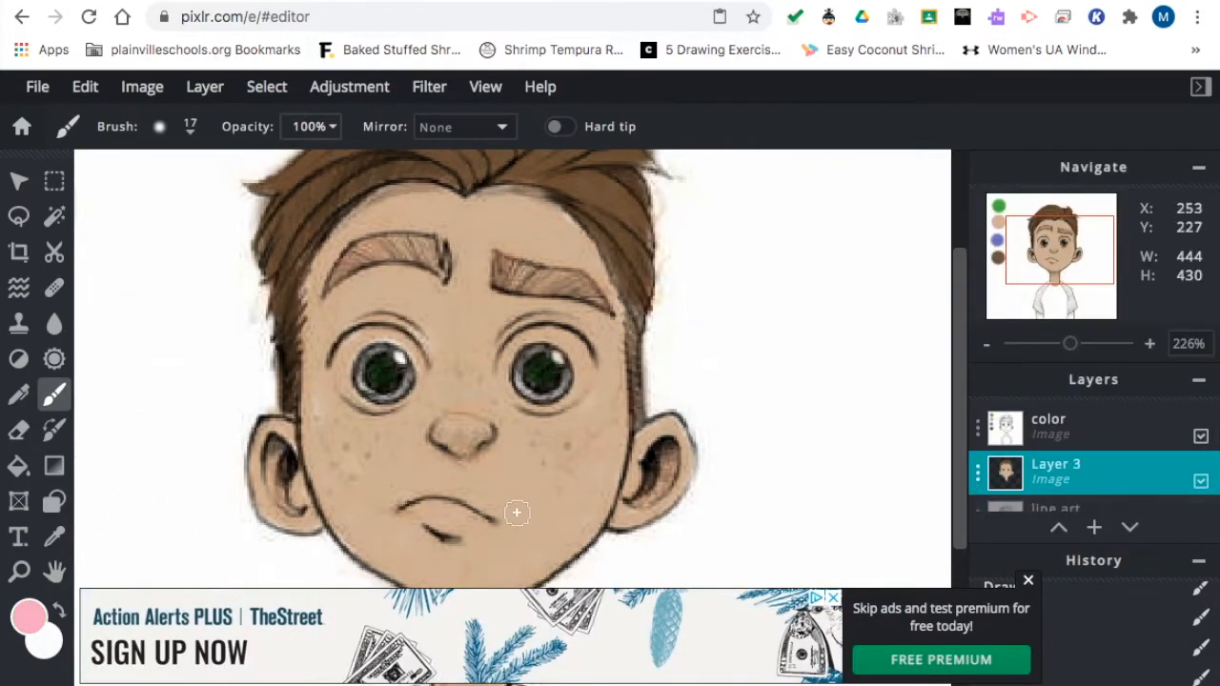
left_click(190, 126)
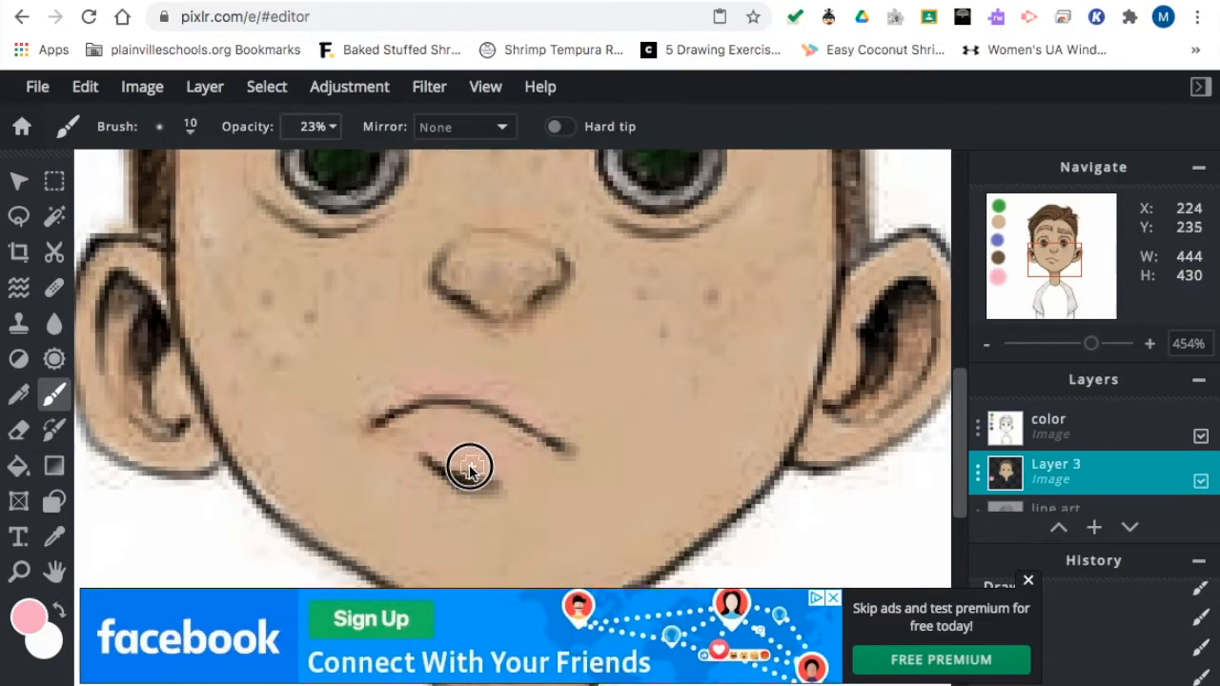
left_click_drag(469, 467, 379, 414)
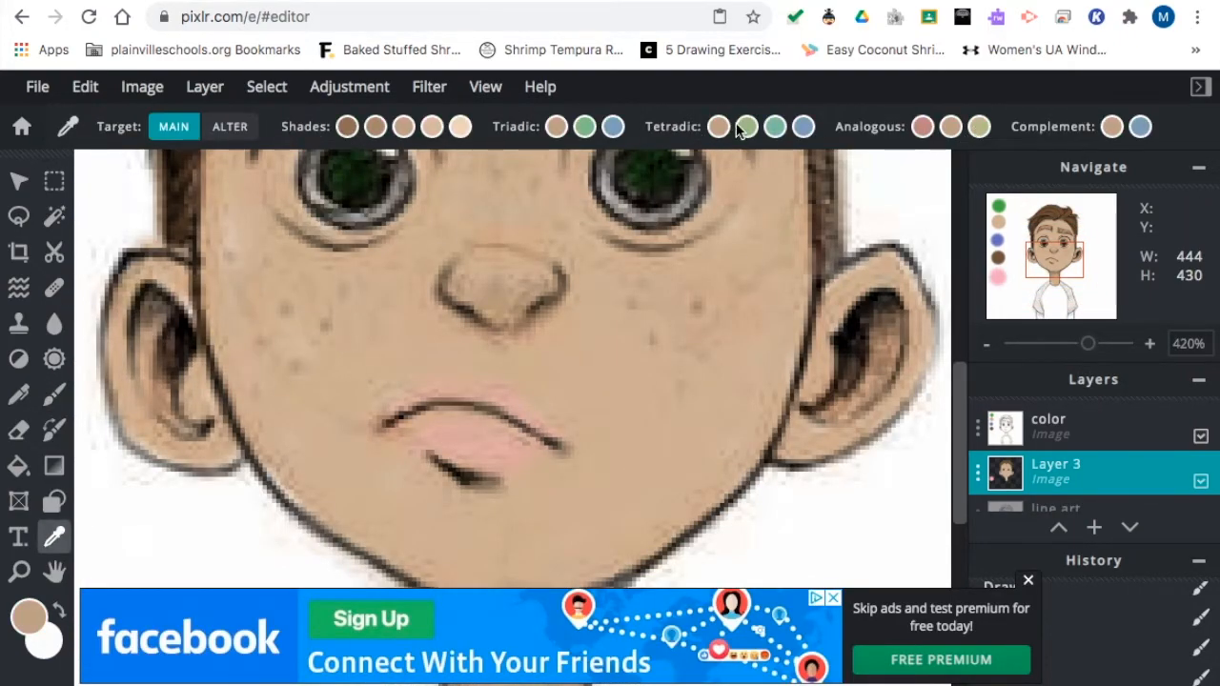
left_click(53, 393)
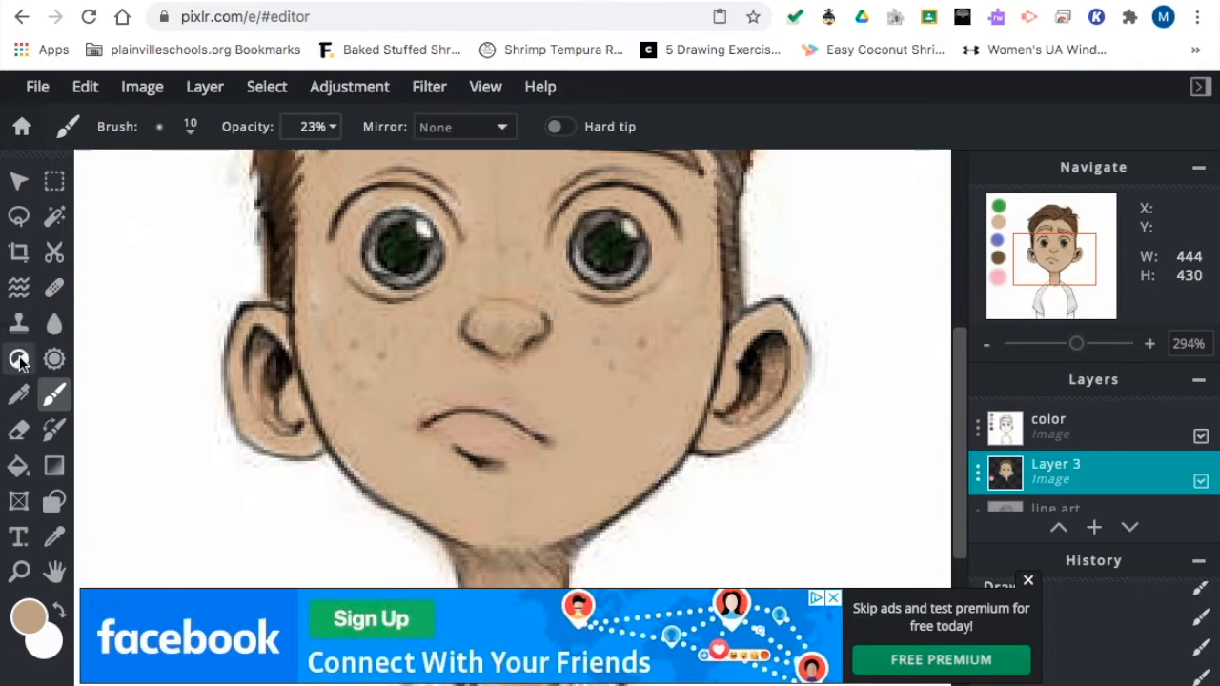
Switch to Dodge/Burn in Darken mode with a larger, much softer brush.
left_click(19, 359)
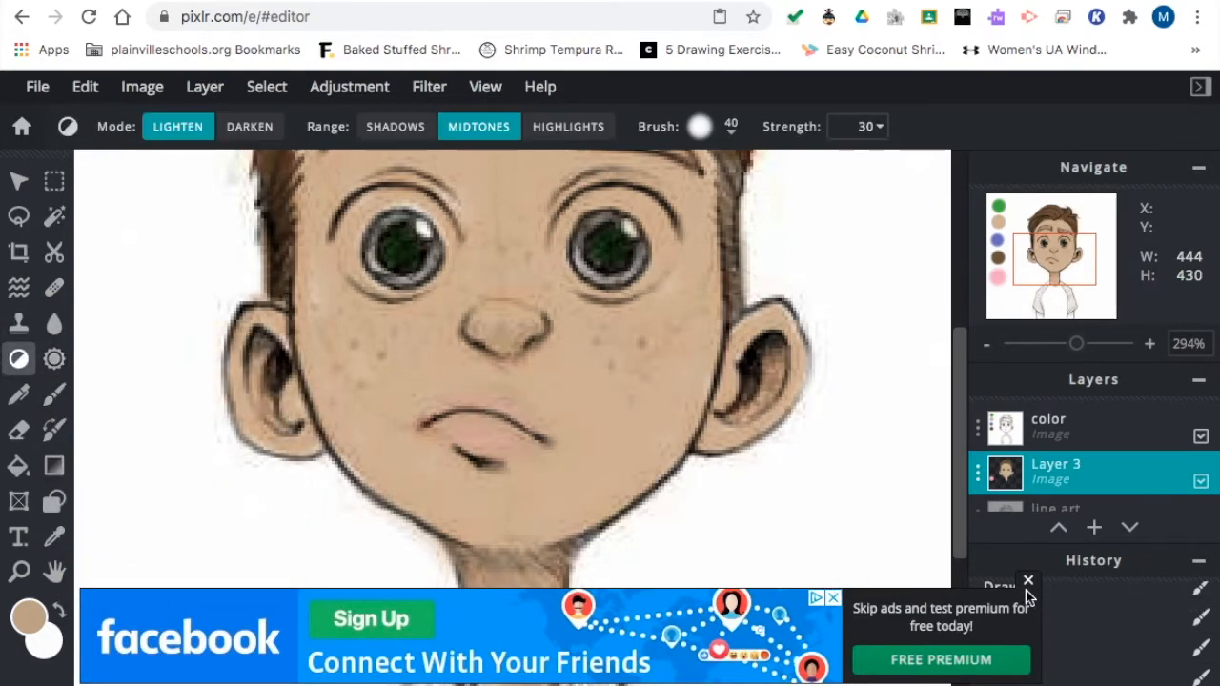
left_click(1028, 580)
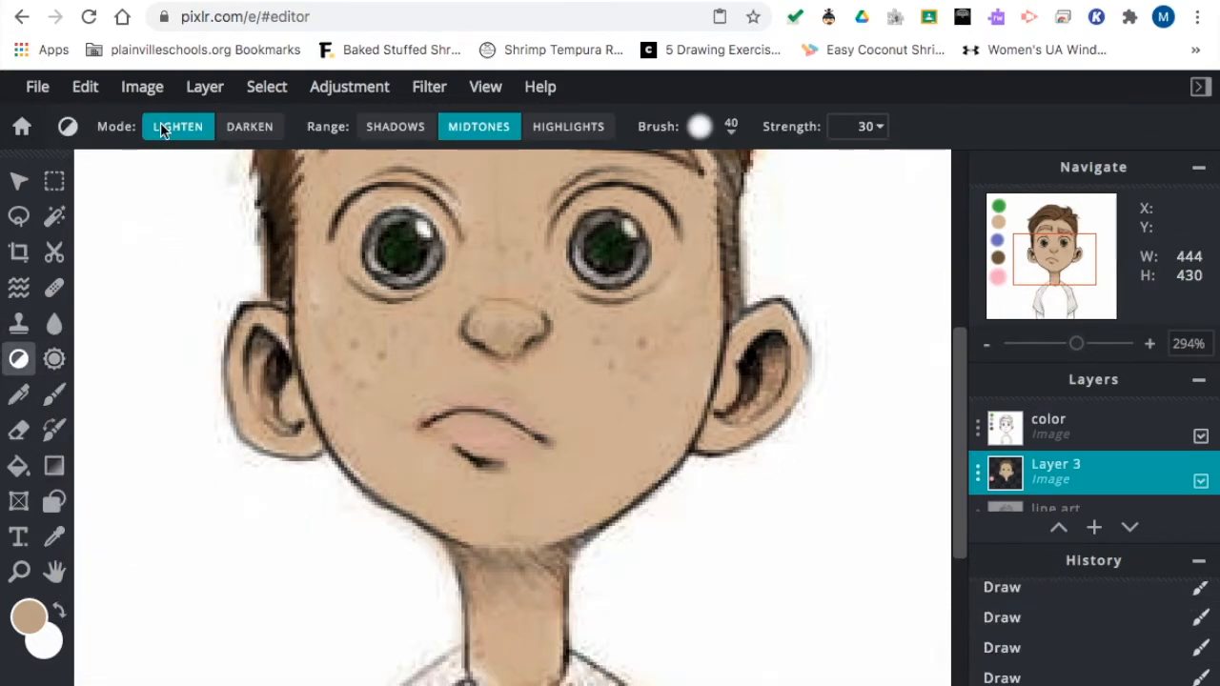
left_click(250, 126)
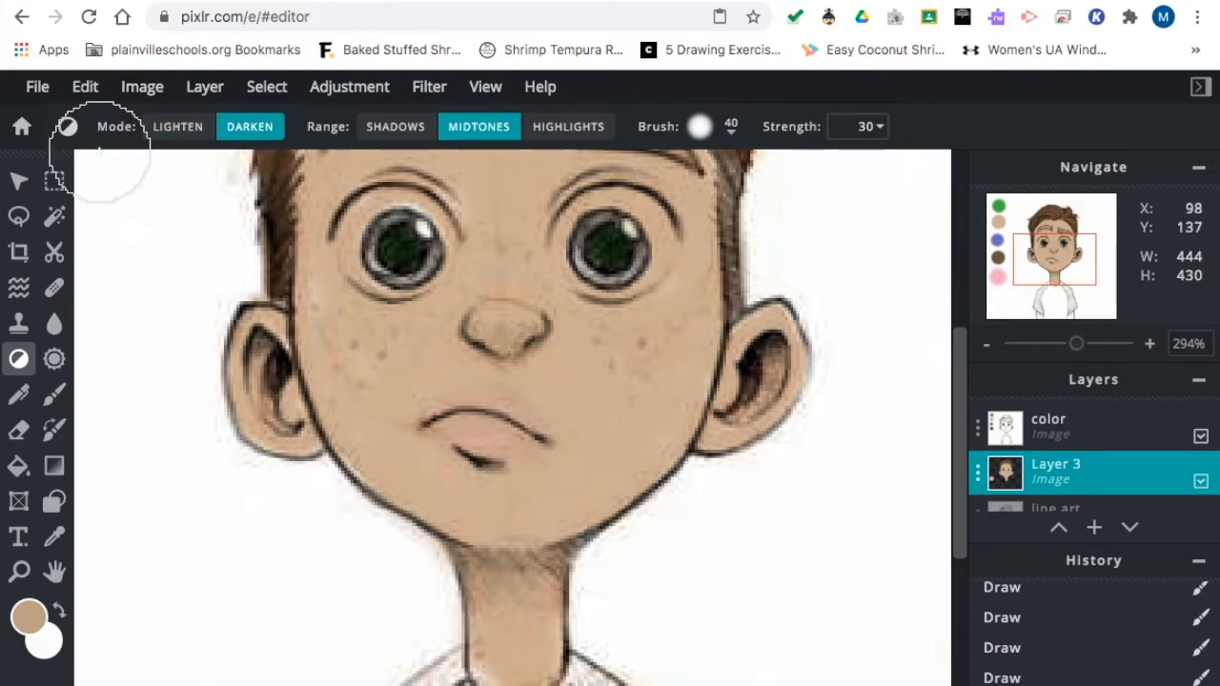
left_click(732, 126)
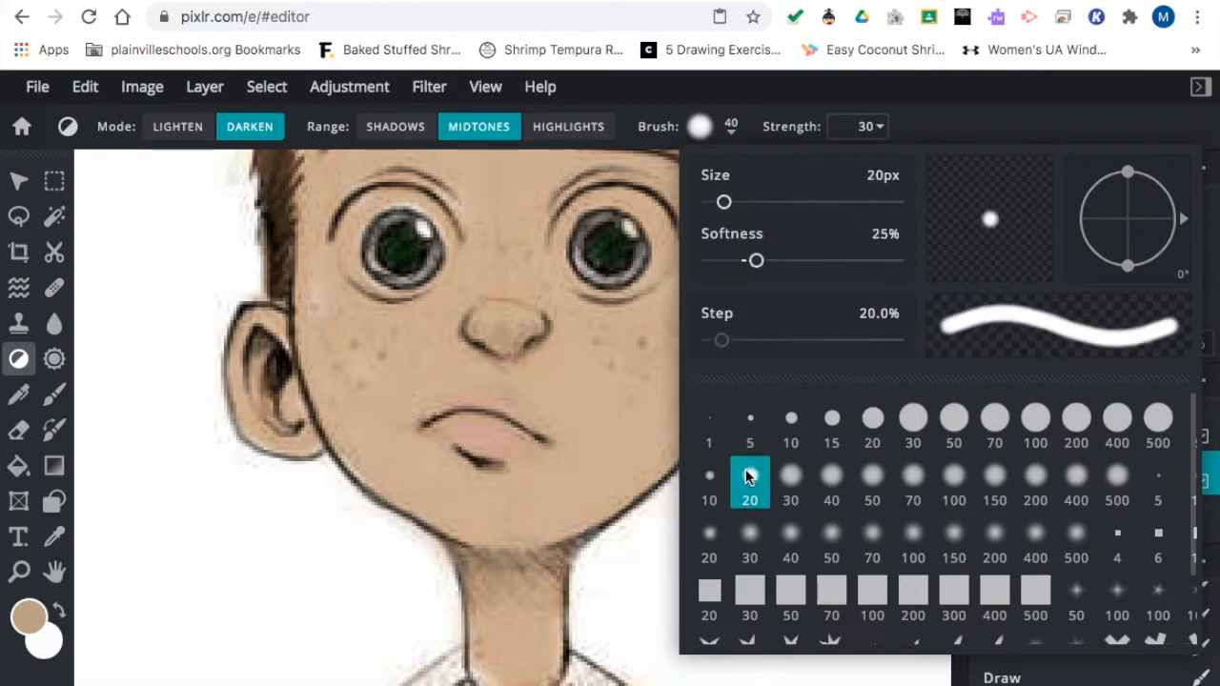
left_click_drag(755, 259, 854, 259)
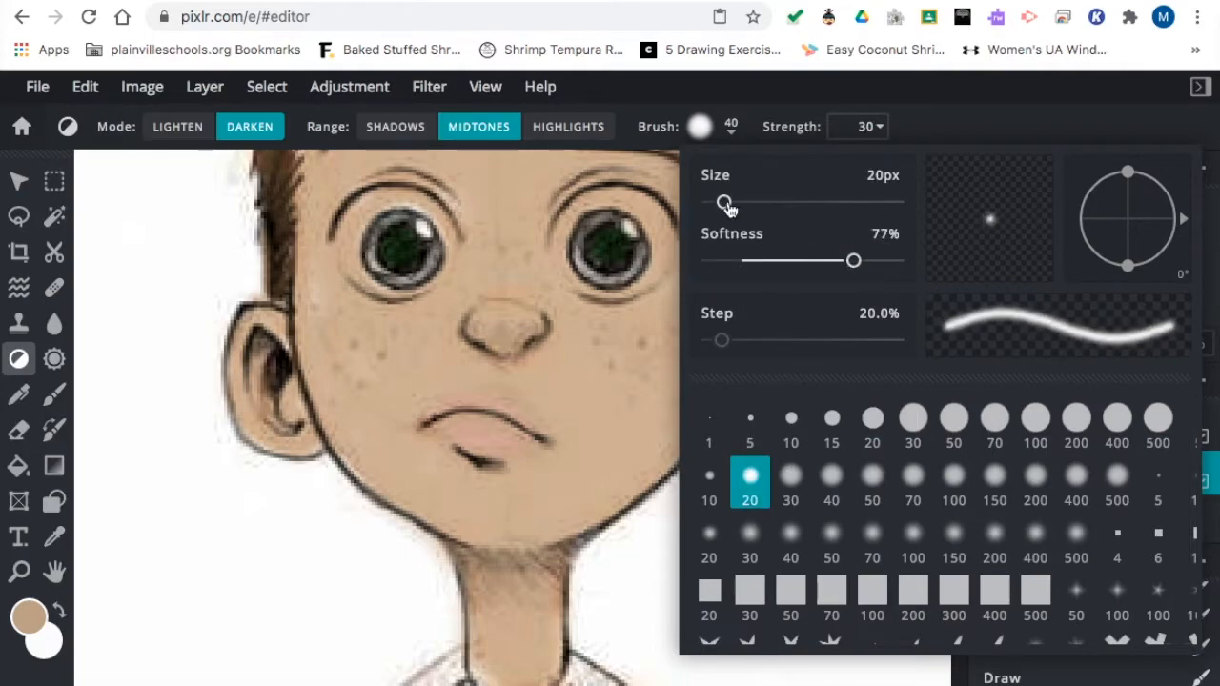
left_click_drag(726, 202, 744, 202)
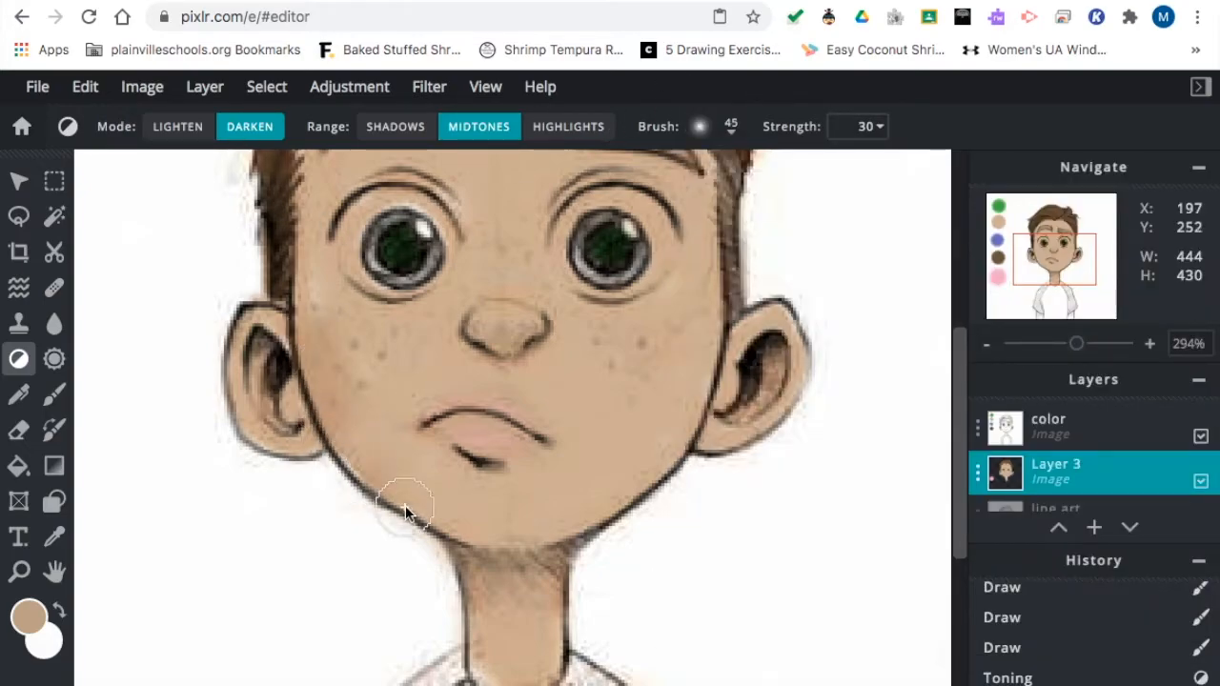
Burn shadows under the chin, down the neck, around the nose, hairline and ear side.
left_click_drag(404, 506, 454, 530)
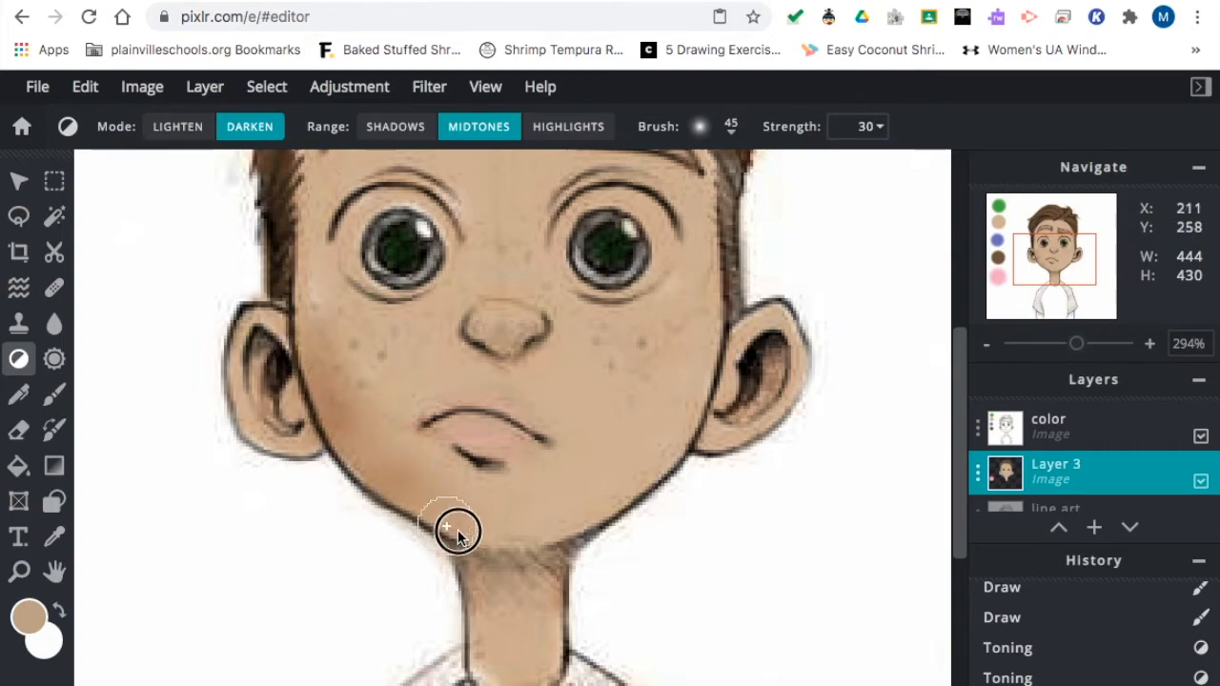
left_click_drag(448, 530, 557, 572)
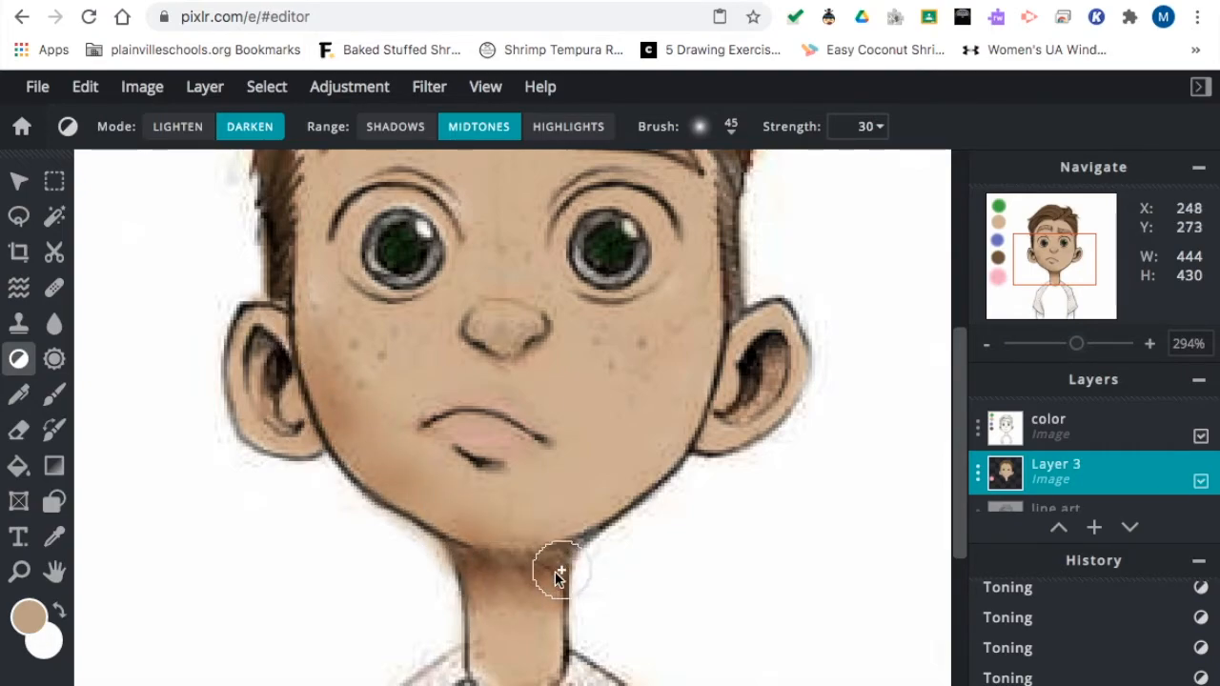
left_click_drag(557, 572, 688, 412)
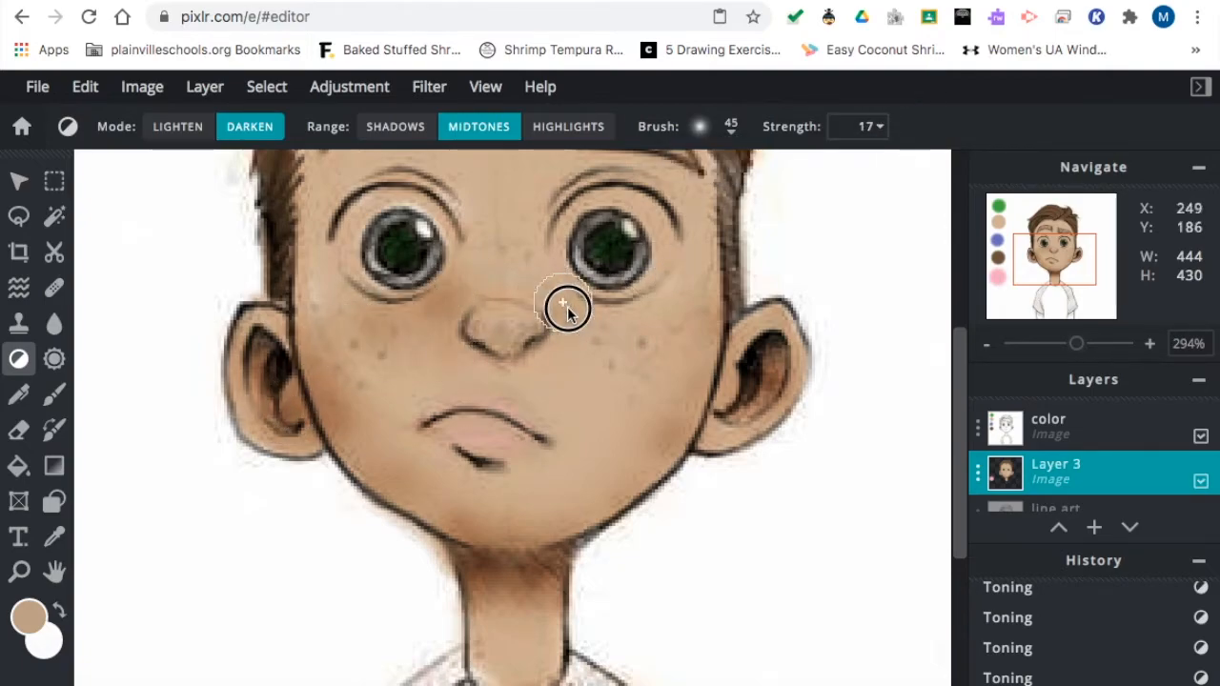
left_click_drag(569, 307, 467, 331)
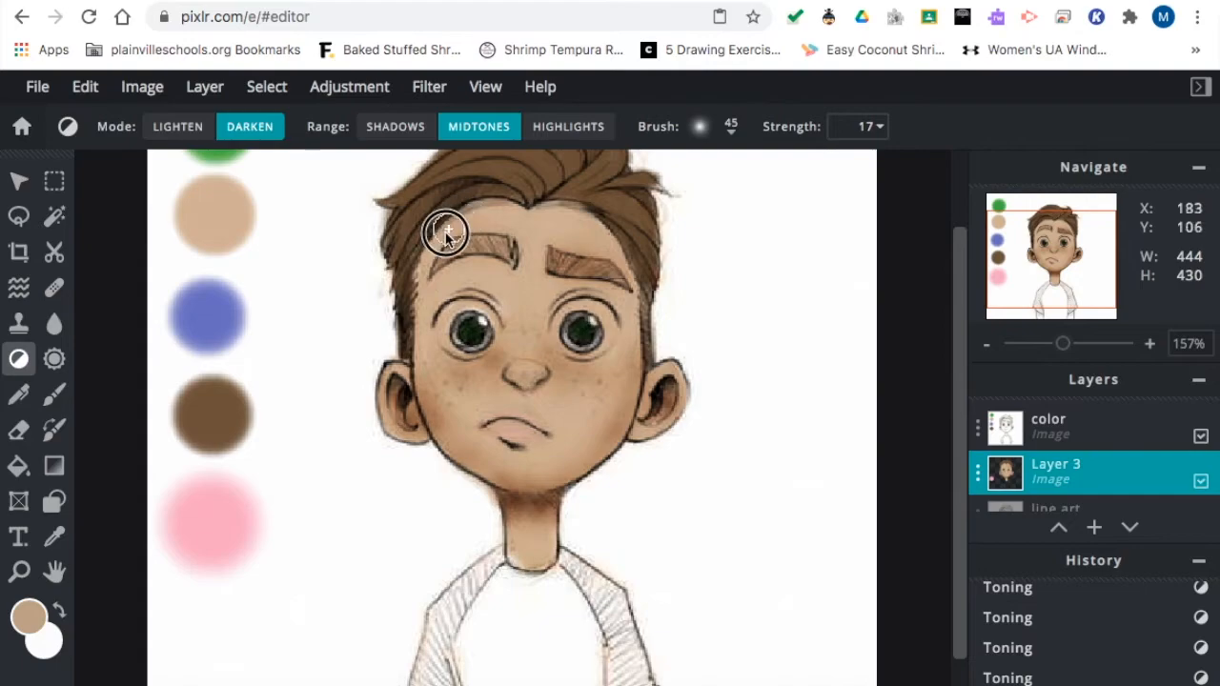
left_click_drag(442, 233, 423, 324)
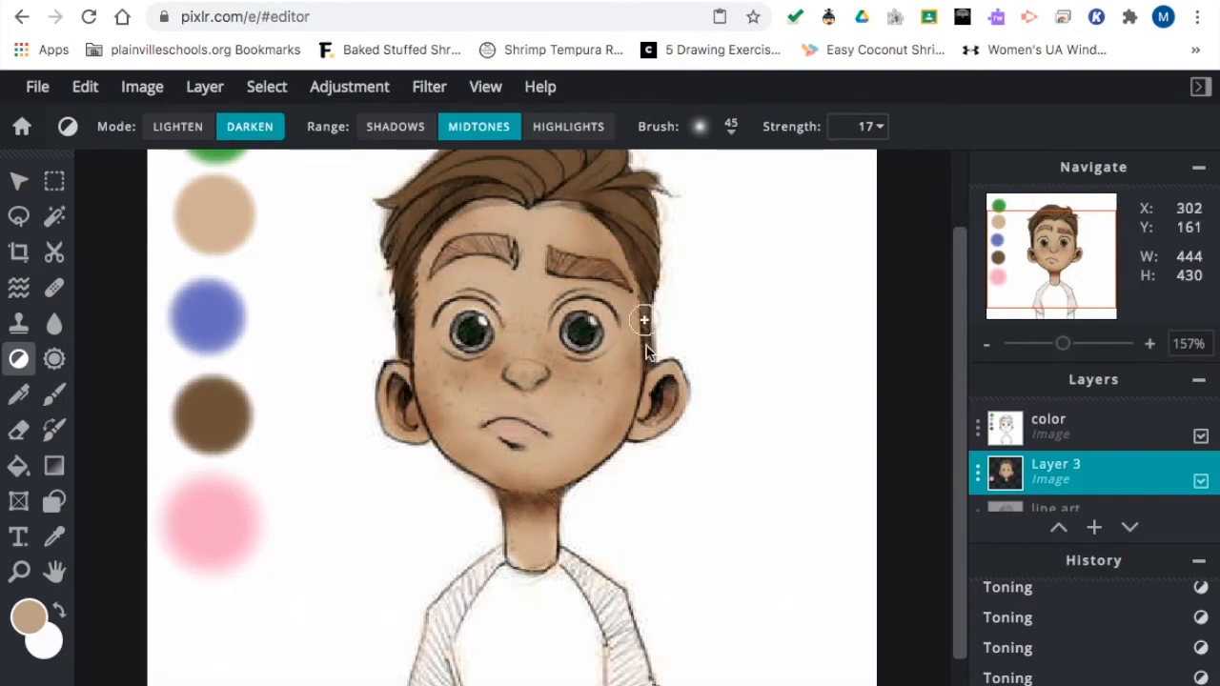
left_click_drag(644, 320, 633, 431)
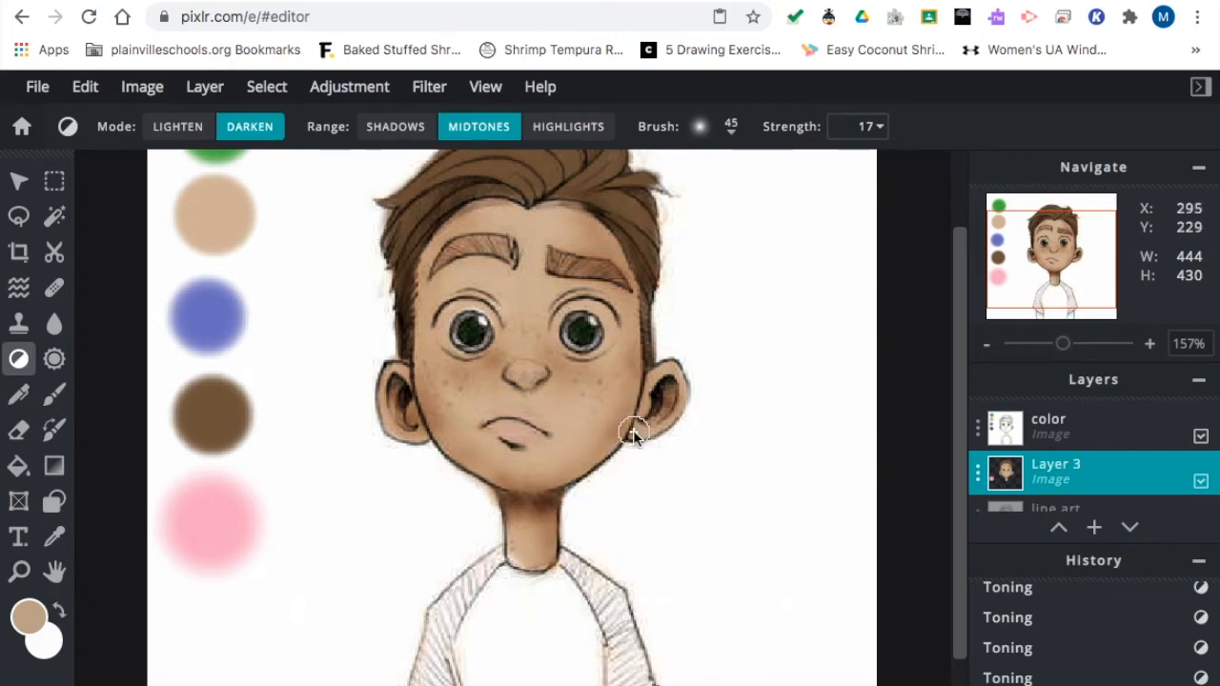
left_click(178, 126)
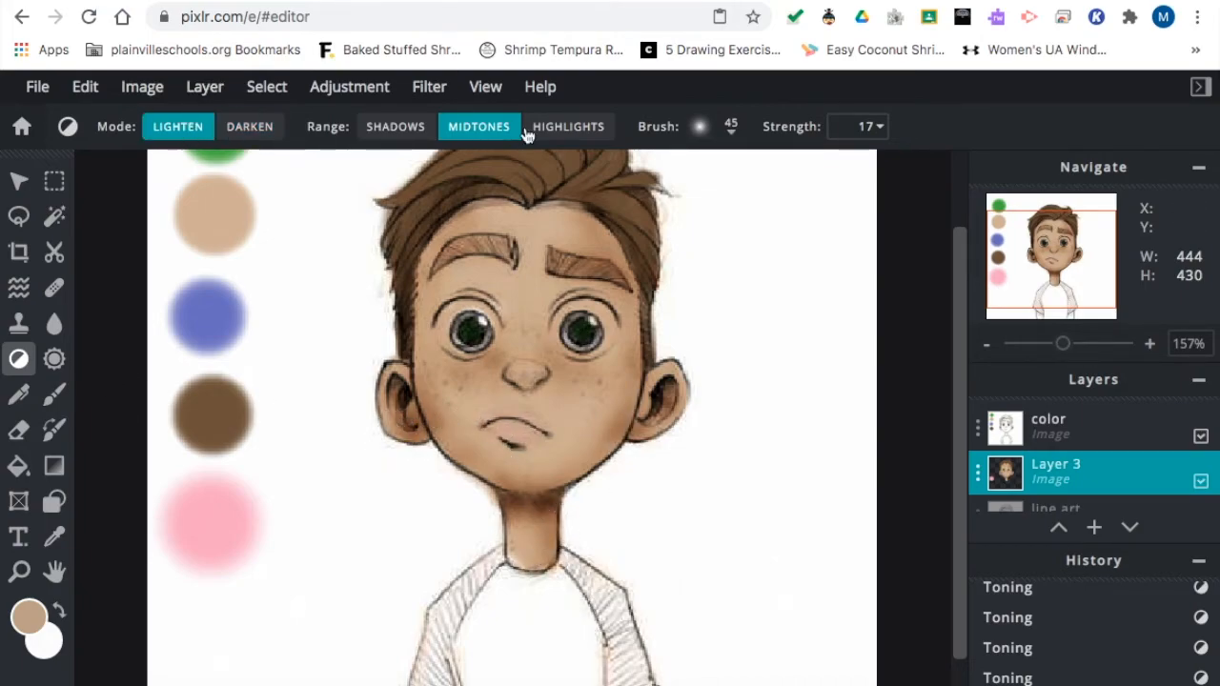
Dodge highlights onto the chin and the middle of the neck in Lighten mode.
left_click(84, 88)
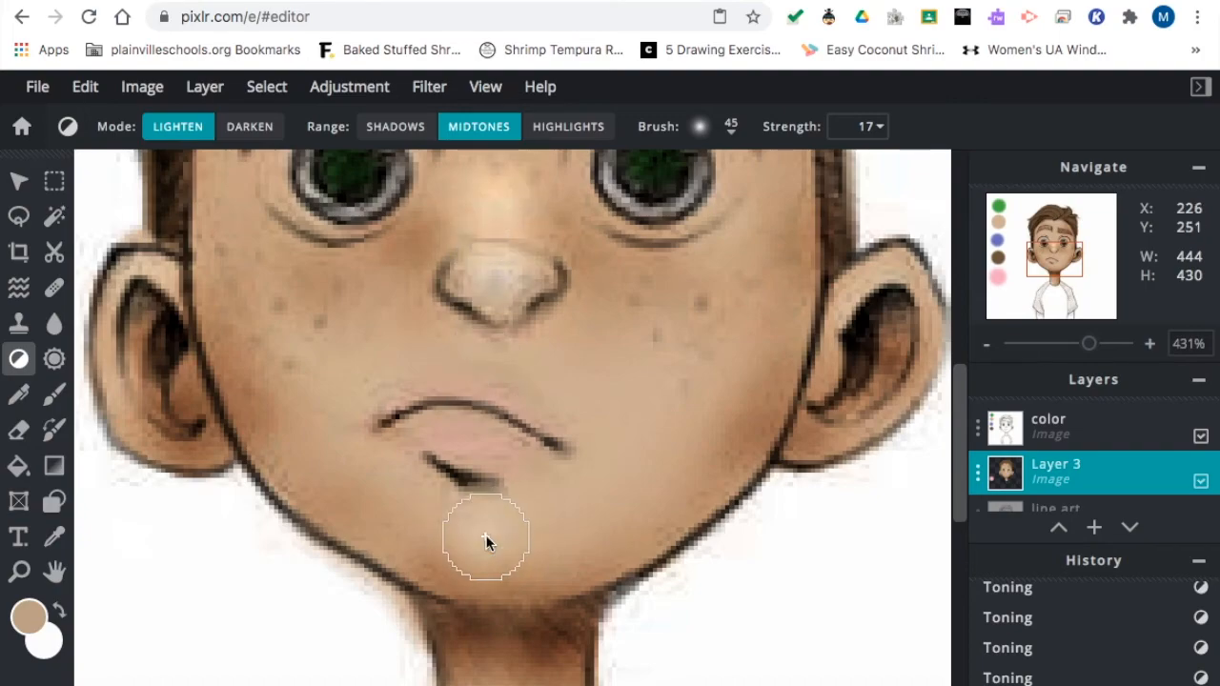
left_click_drag(486, 538, 309, 303)
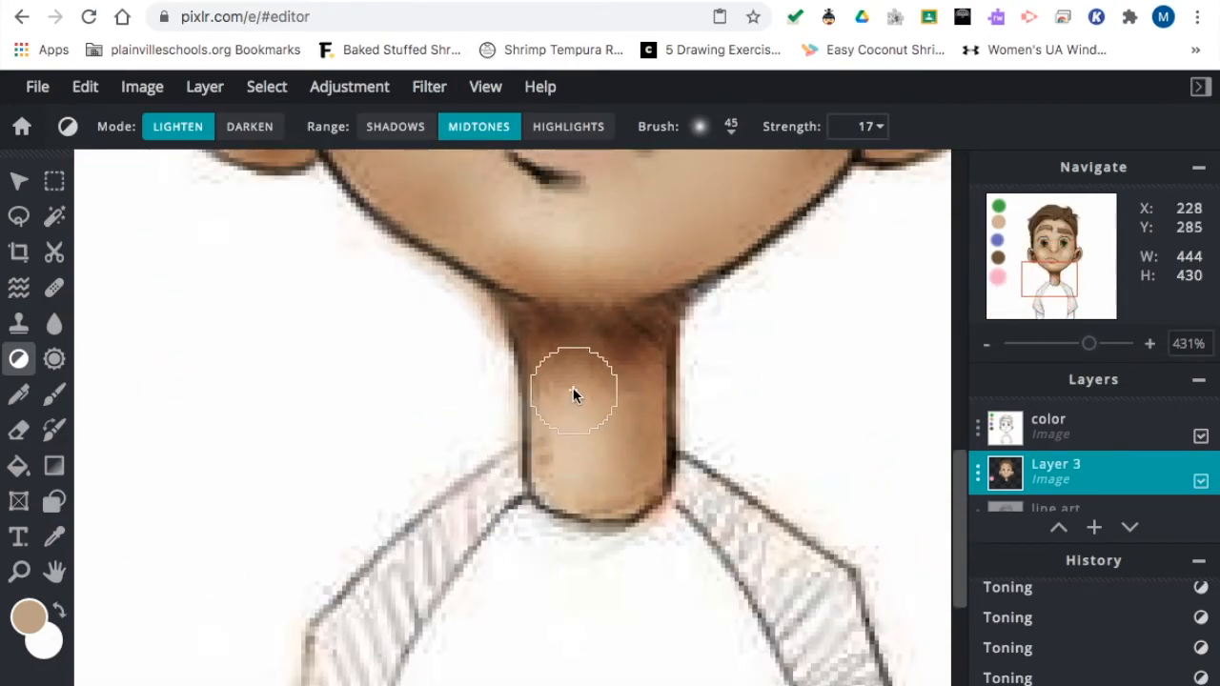
left_click(572, 391)
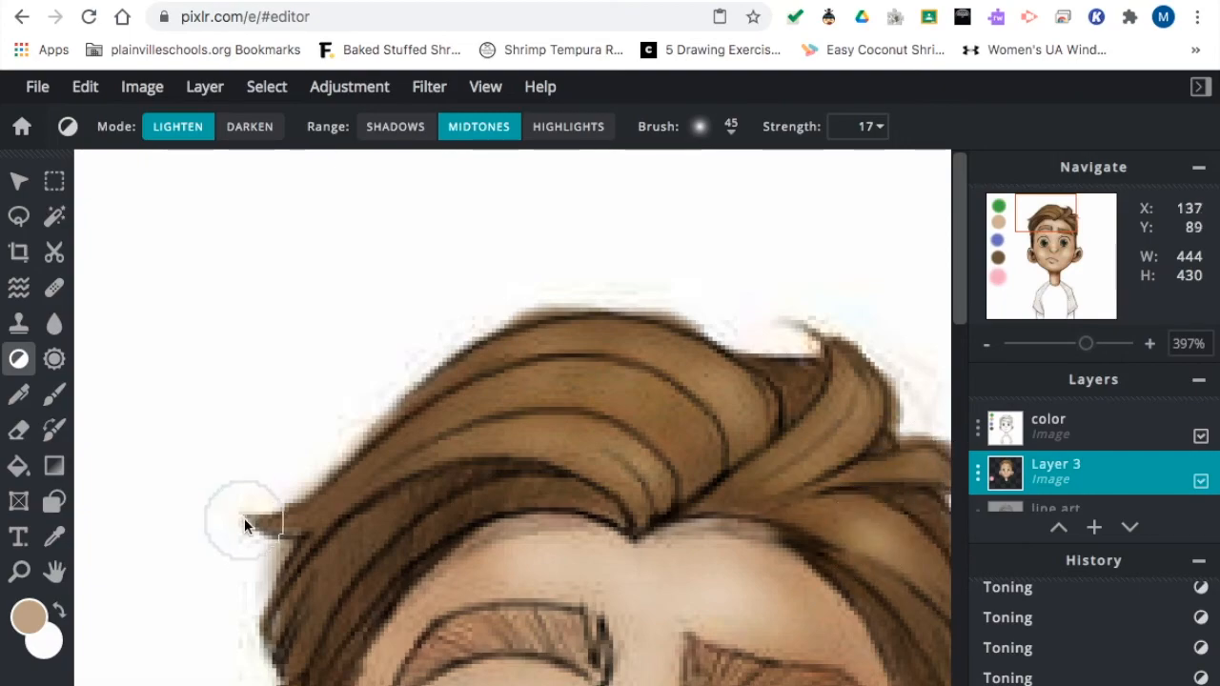
Burn darker shadows between the hair strands and on the forehead beneath the hair.
left_click(250, 125)
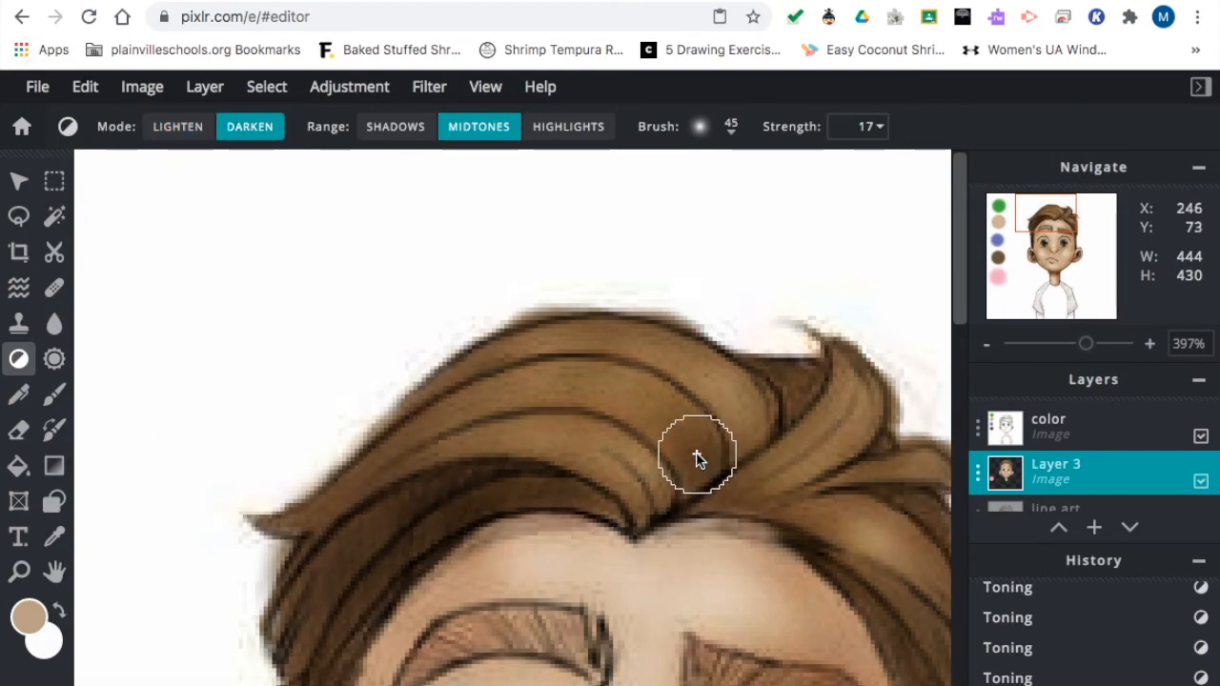
left_click_drag(696, 456, 824, 448)
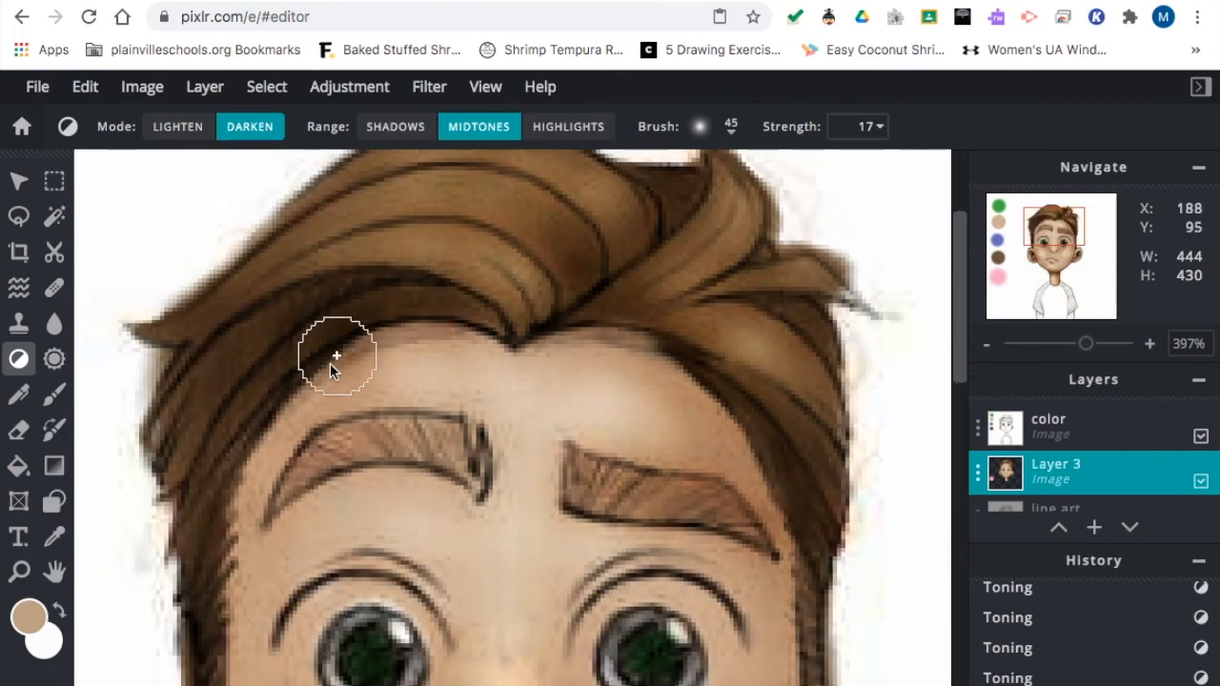
left_click_drag(1085, 343, 1066, 343)
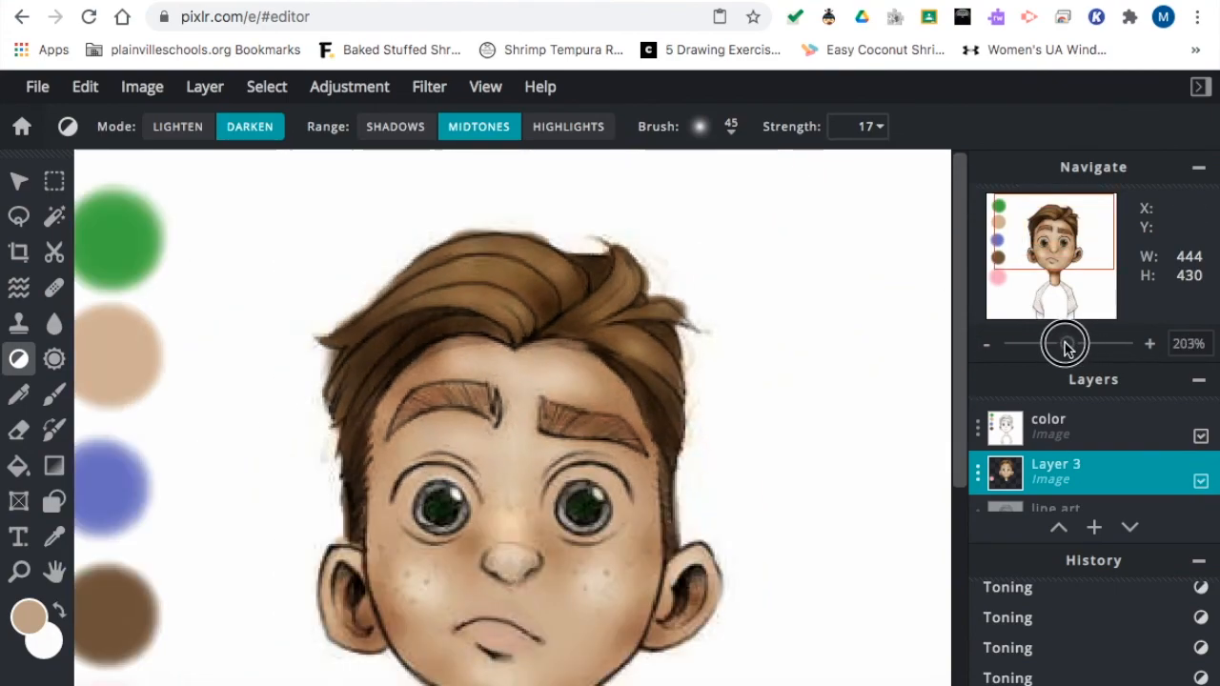
left_click_drag(1066, 343, 1060, 343)
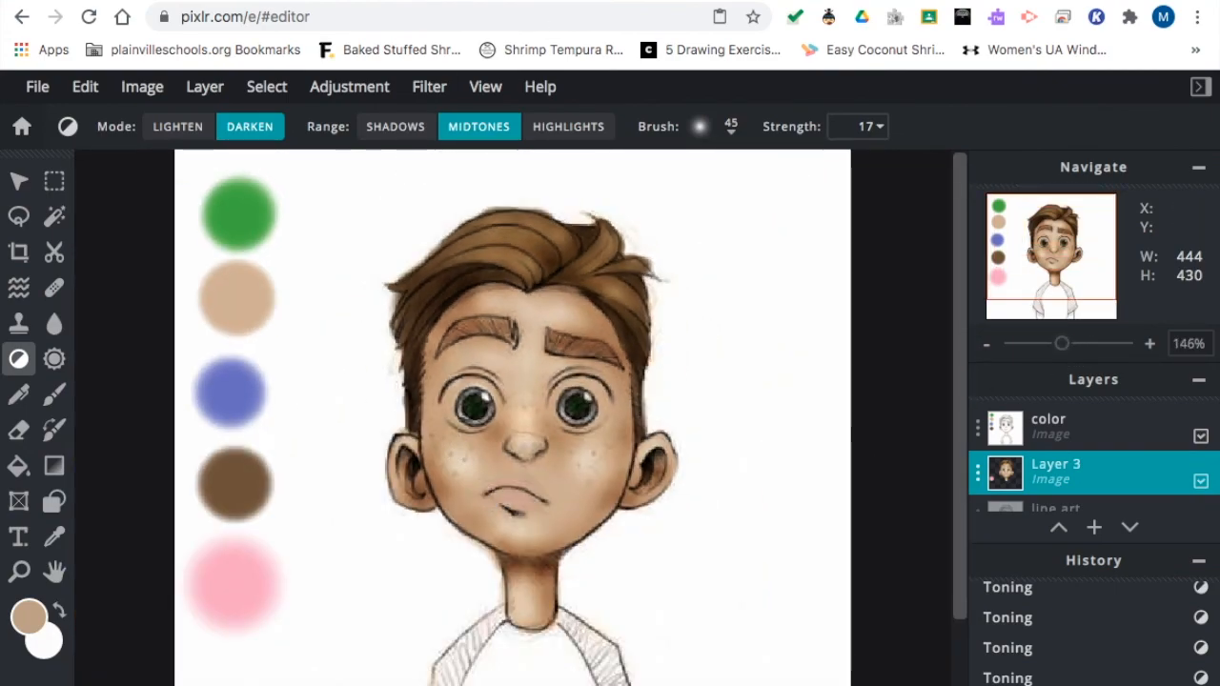